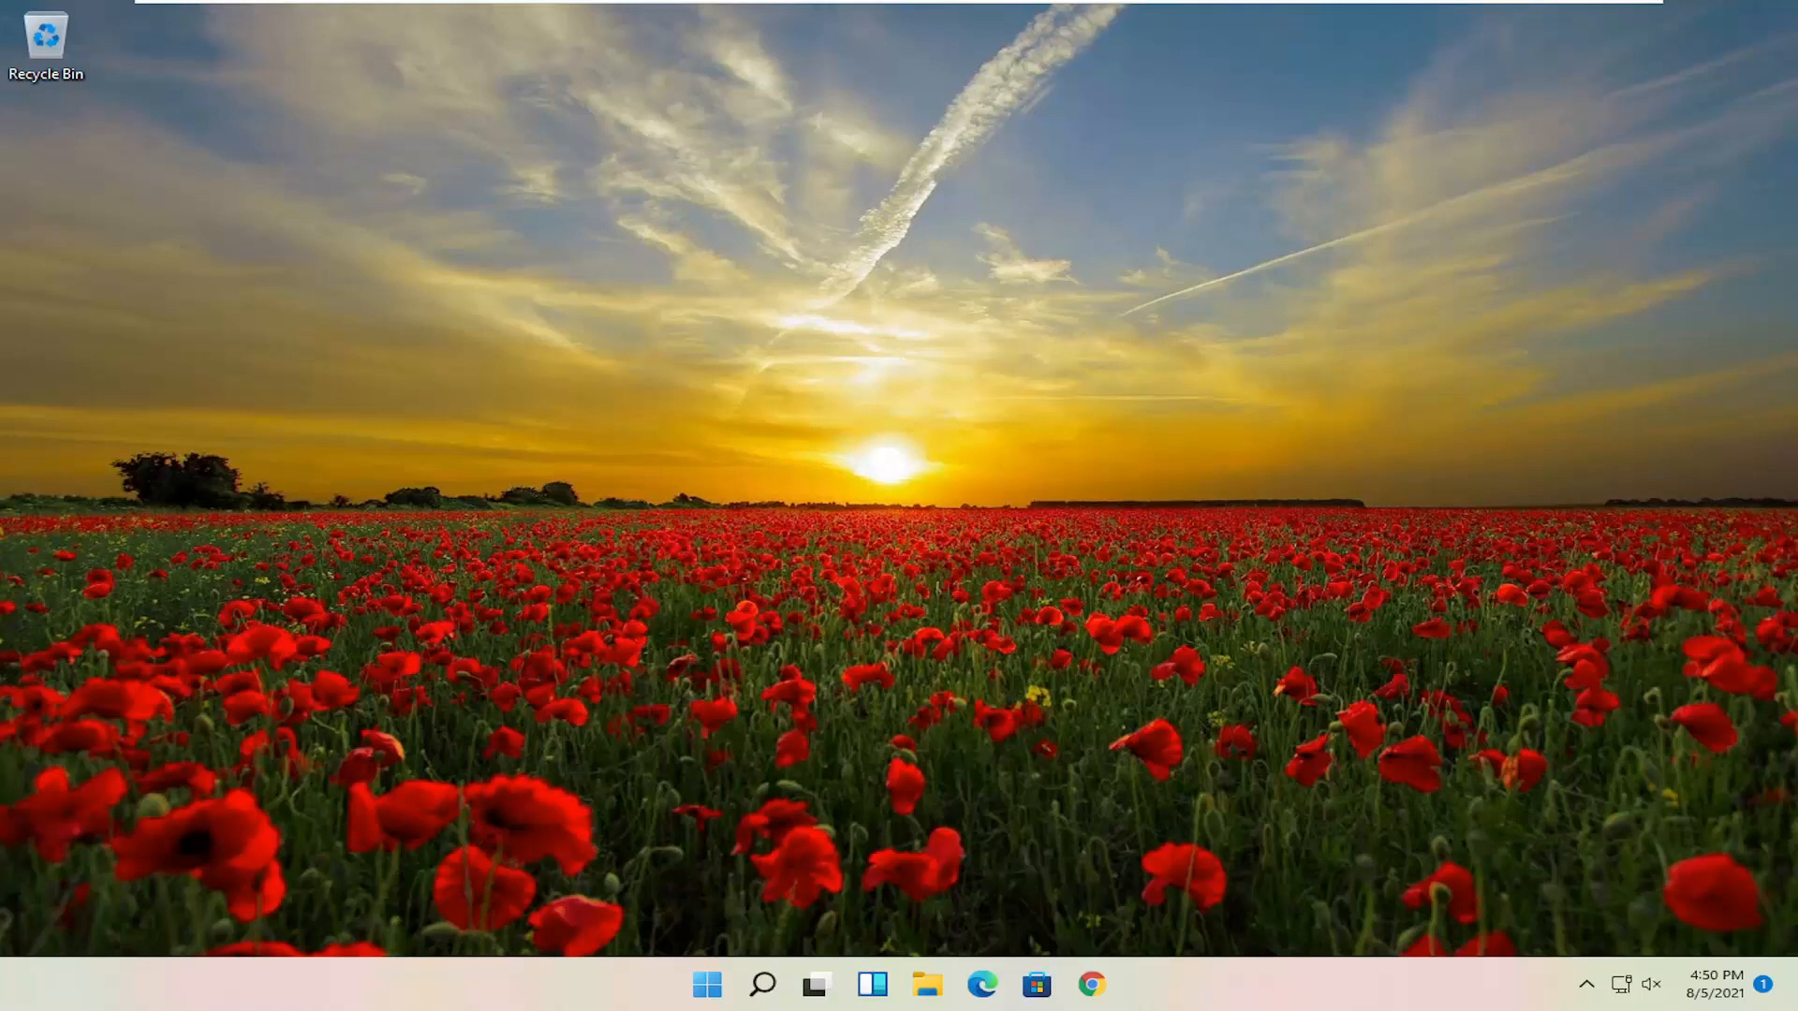
mouse_move(1197, 562)
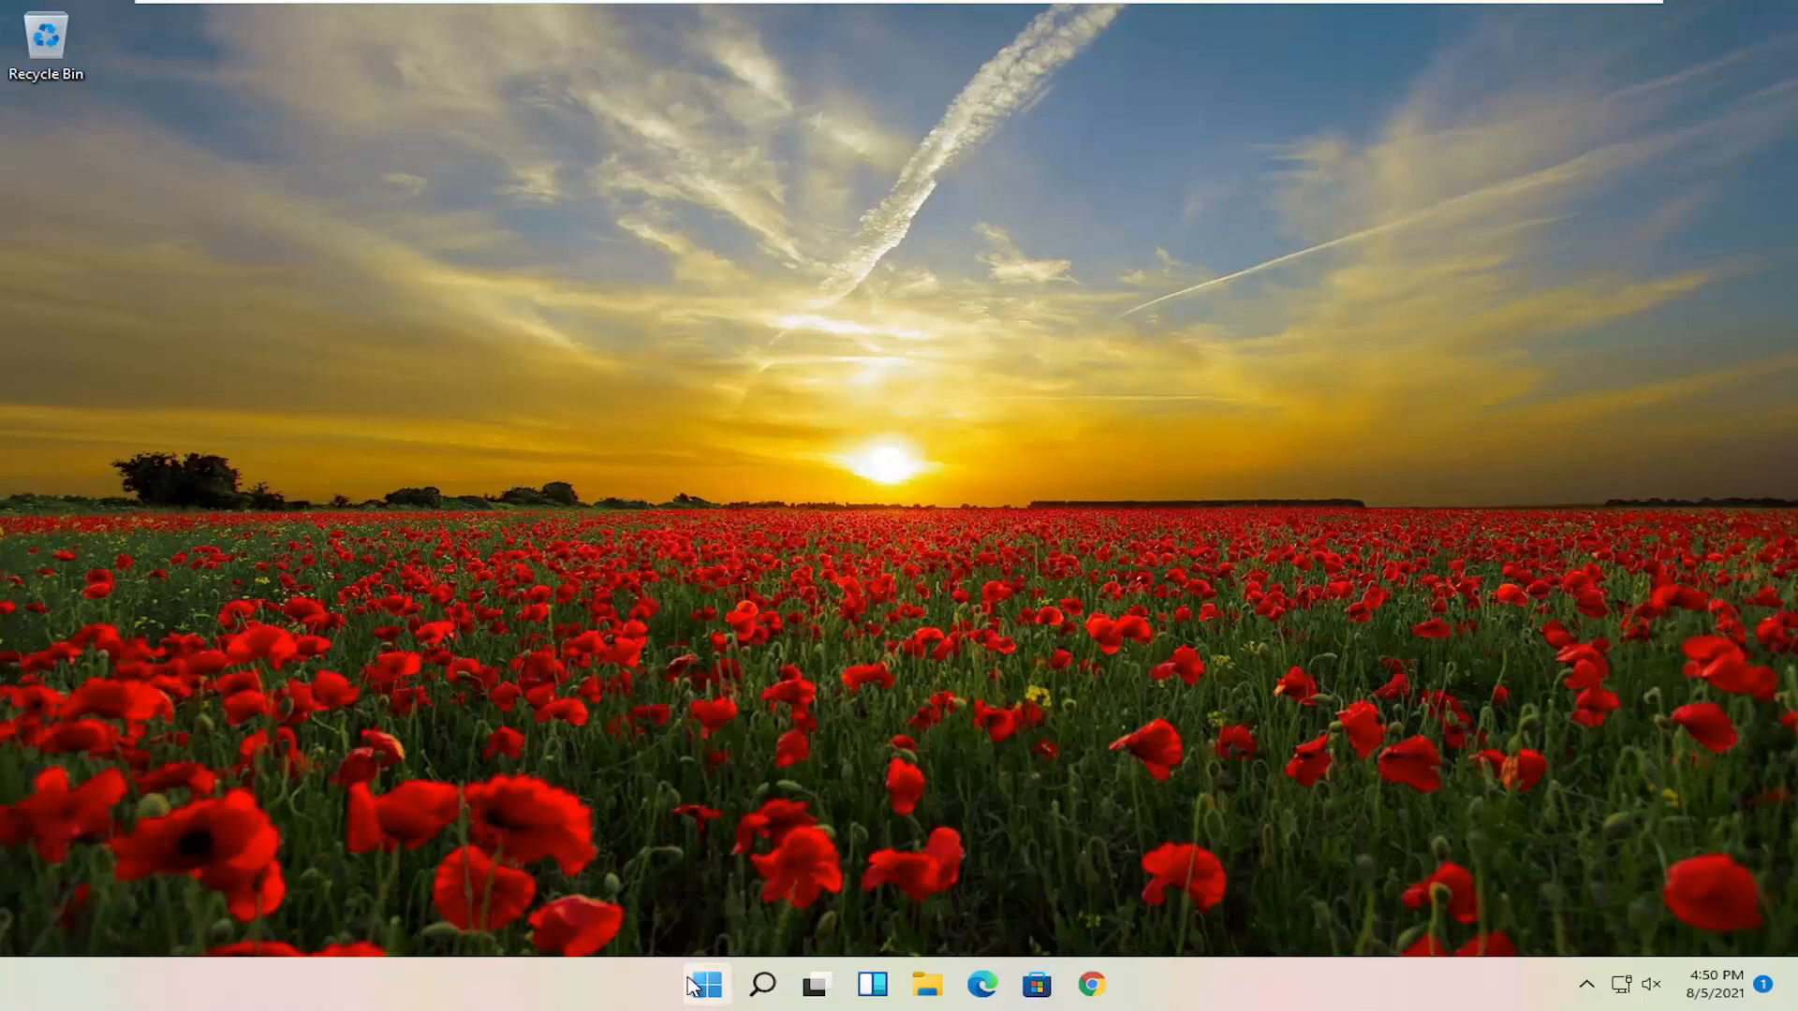
Open the power user quick-link menu from the Start button.
right_click(705, 985)
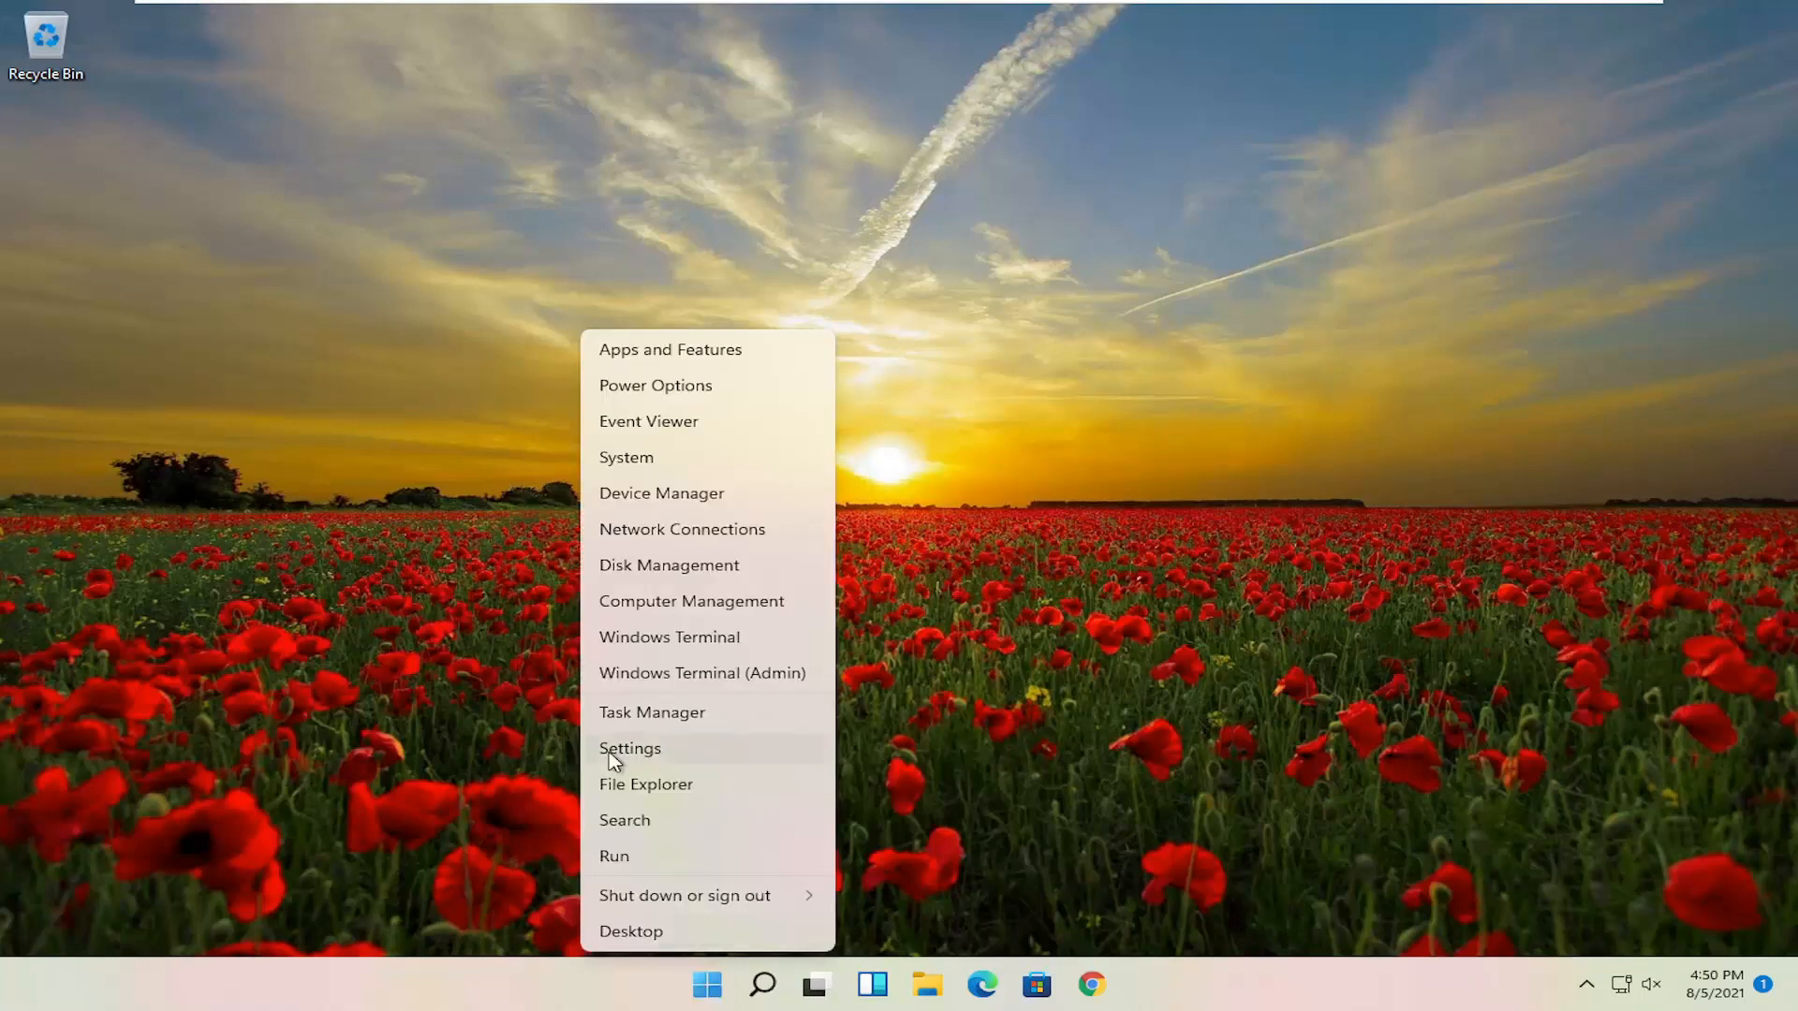
mouse_move(734, 726)
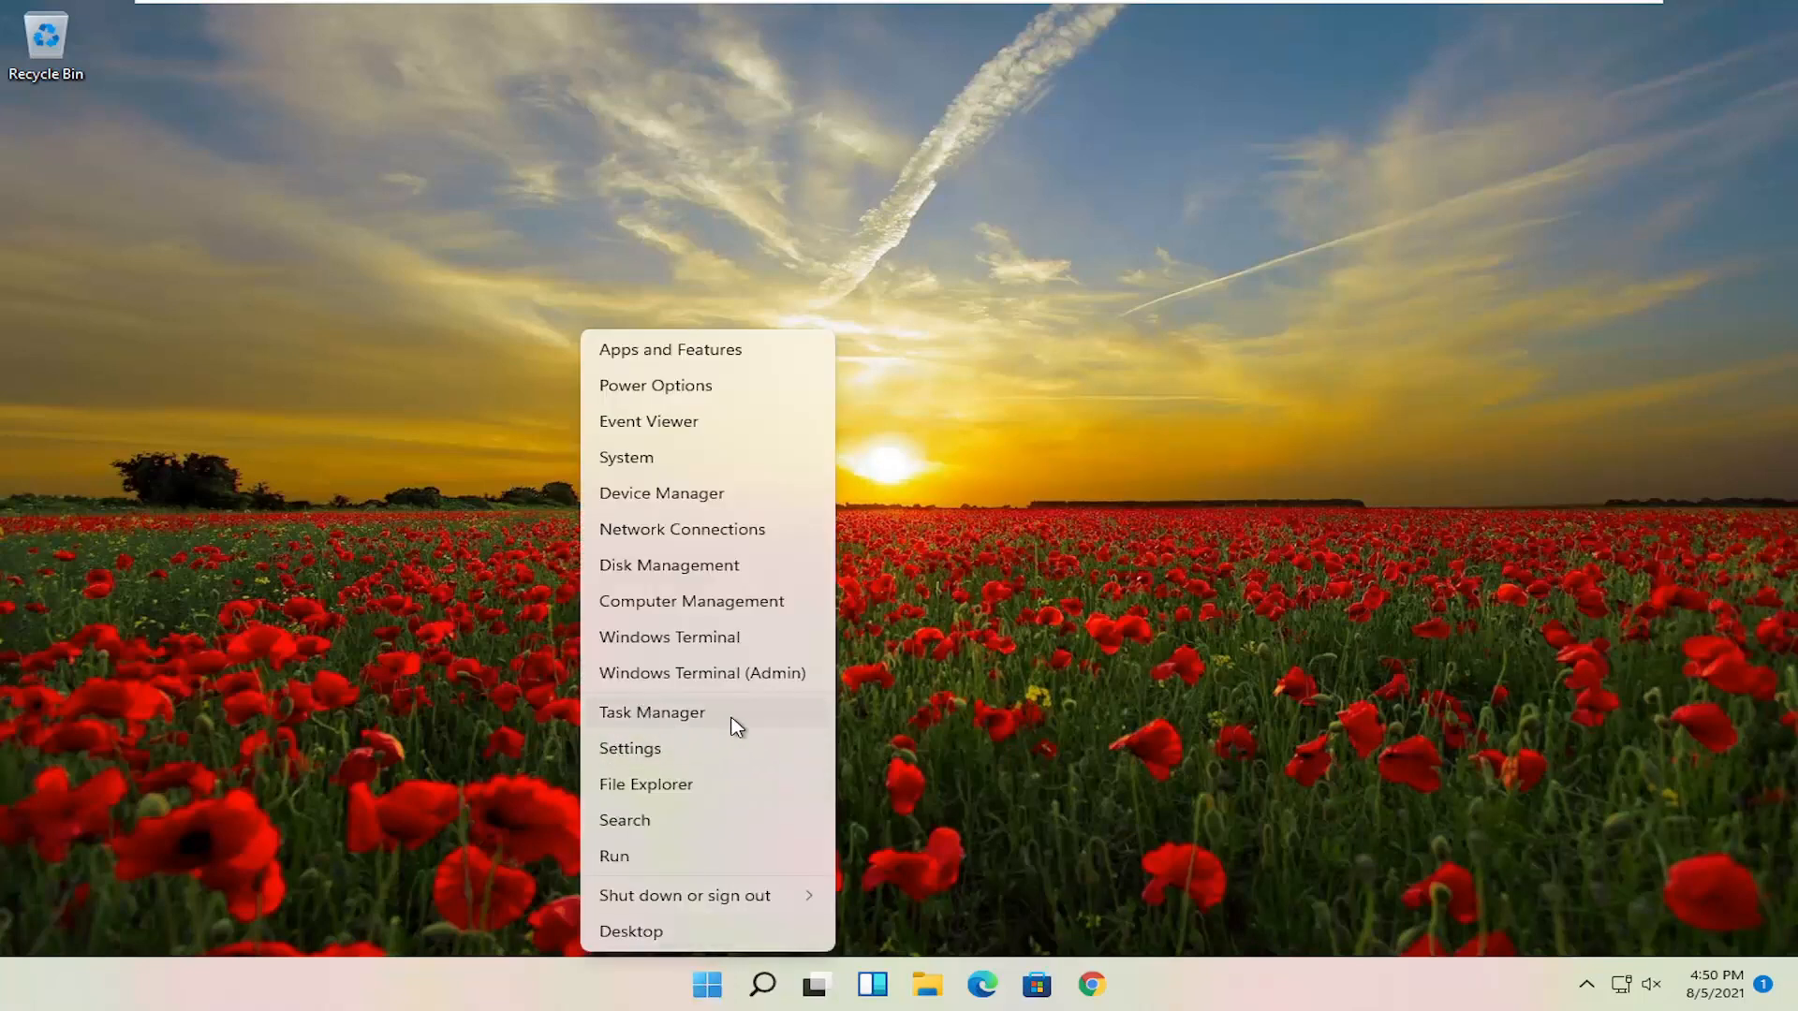
Disable Cortana in Task Manager's startup apps, then close Task Manager.
left_click(652, 711)
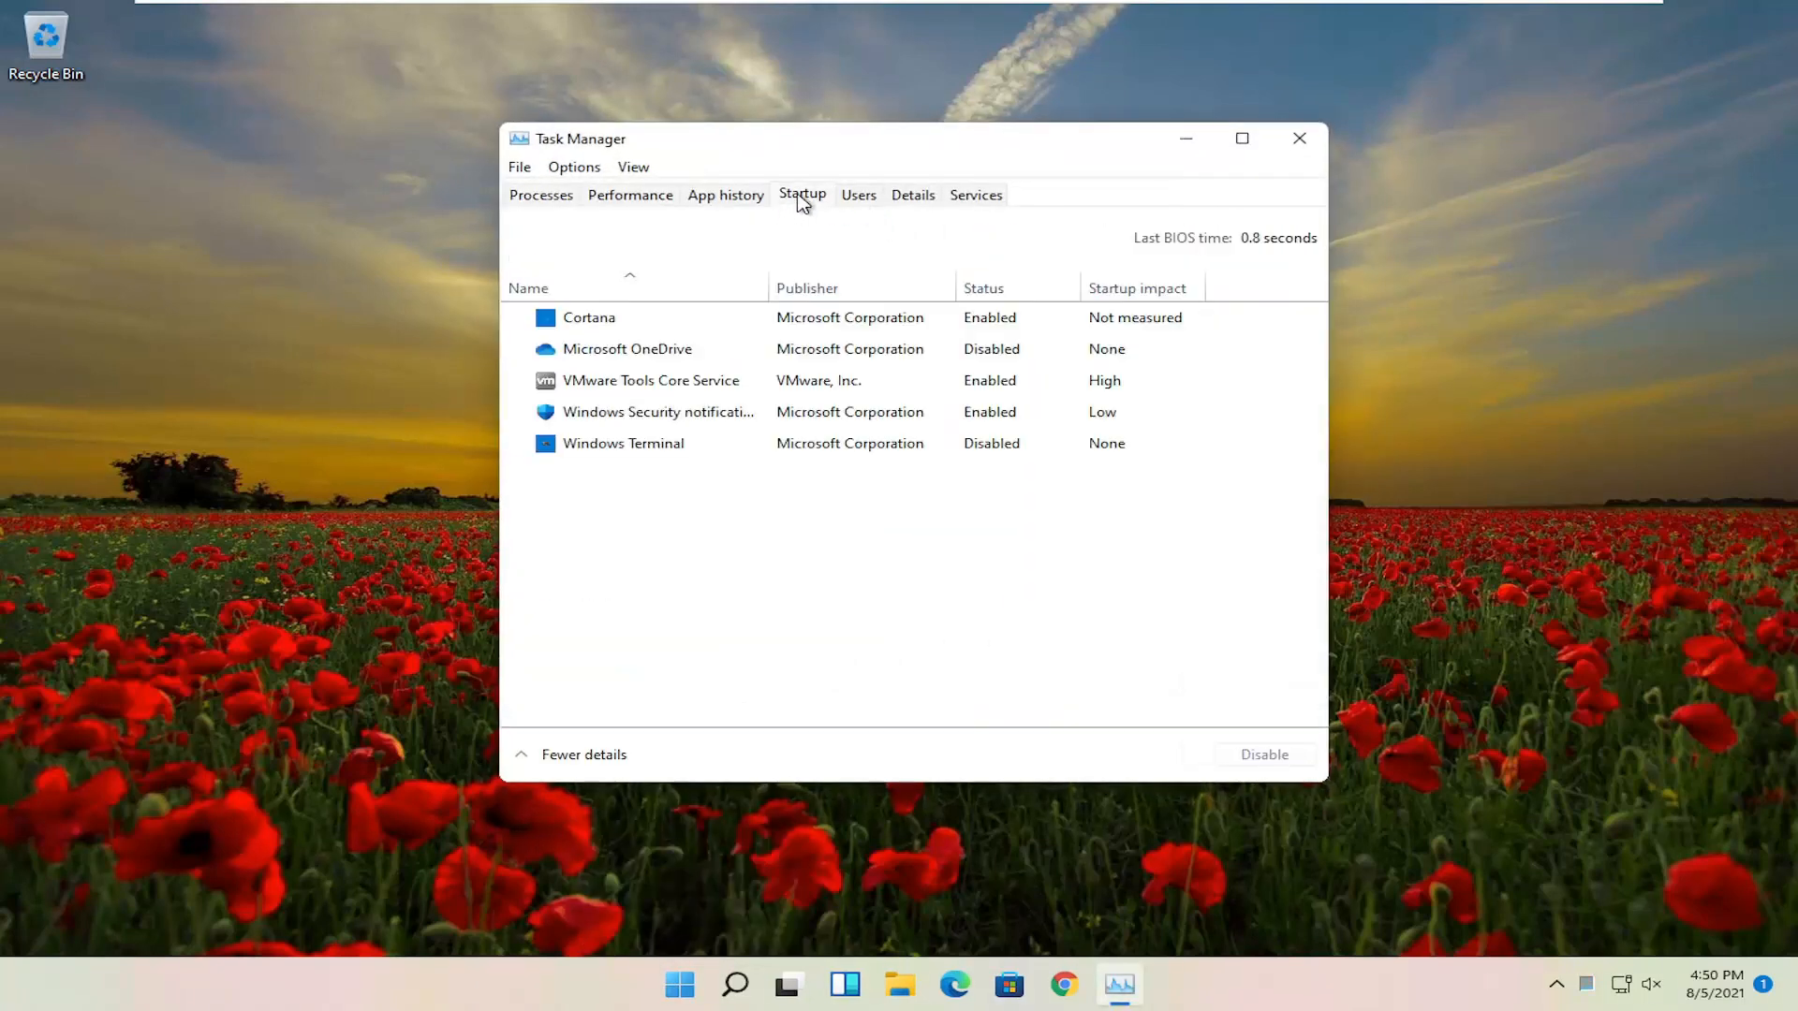
left_click(623, 444)
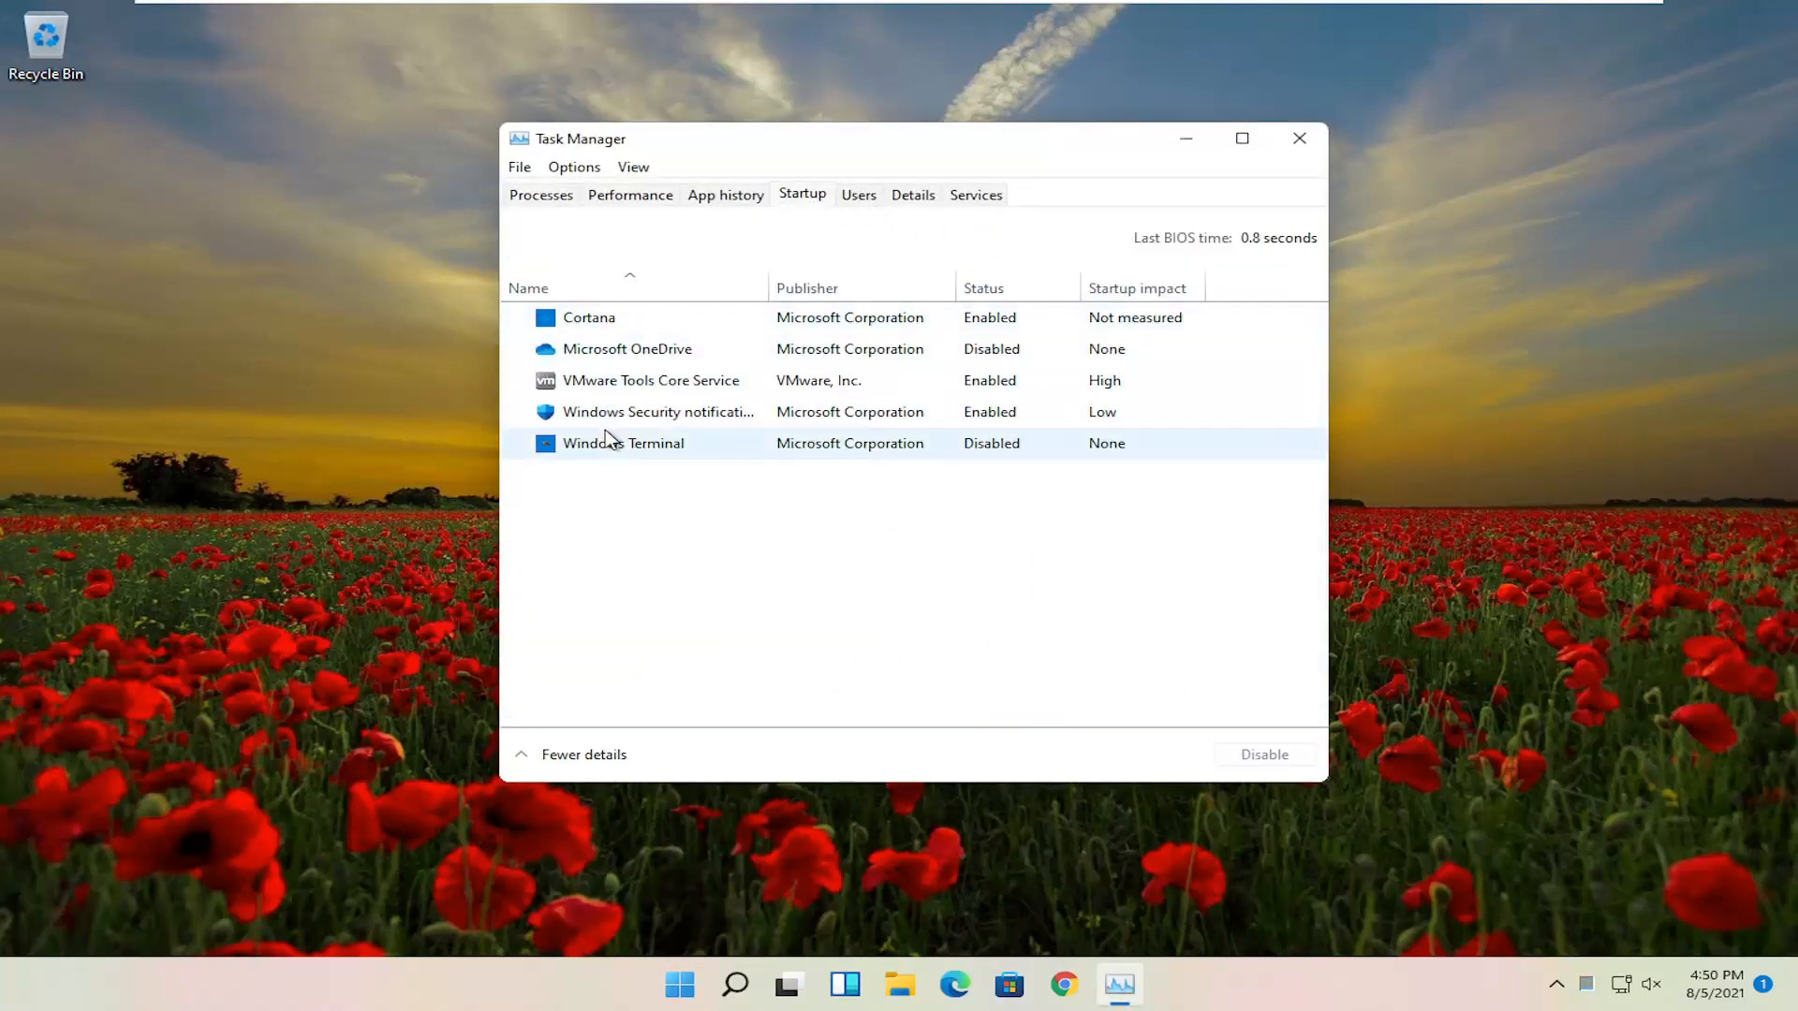
left_click(627, 349)
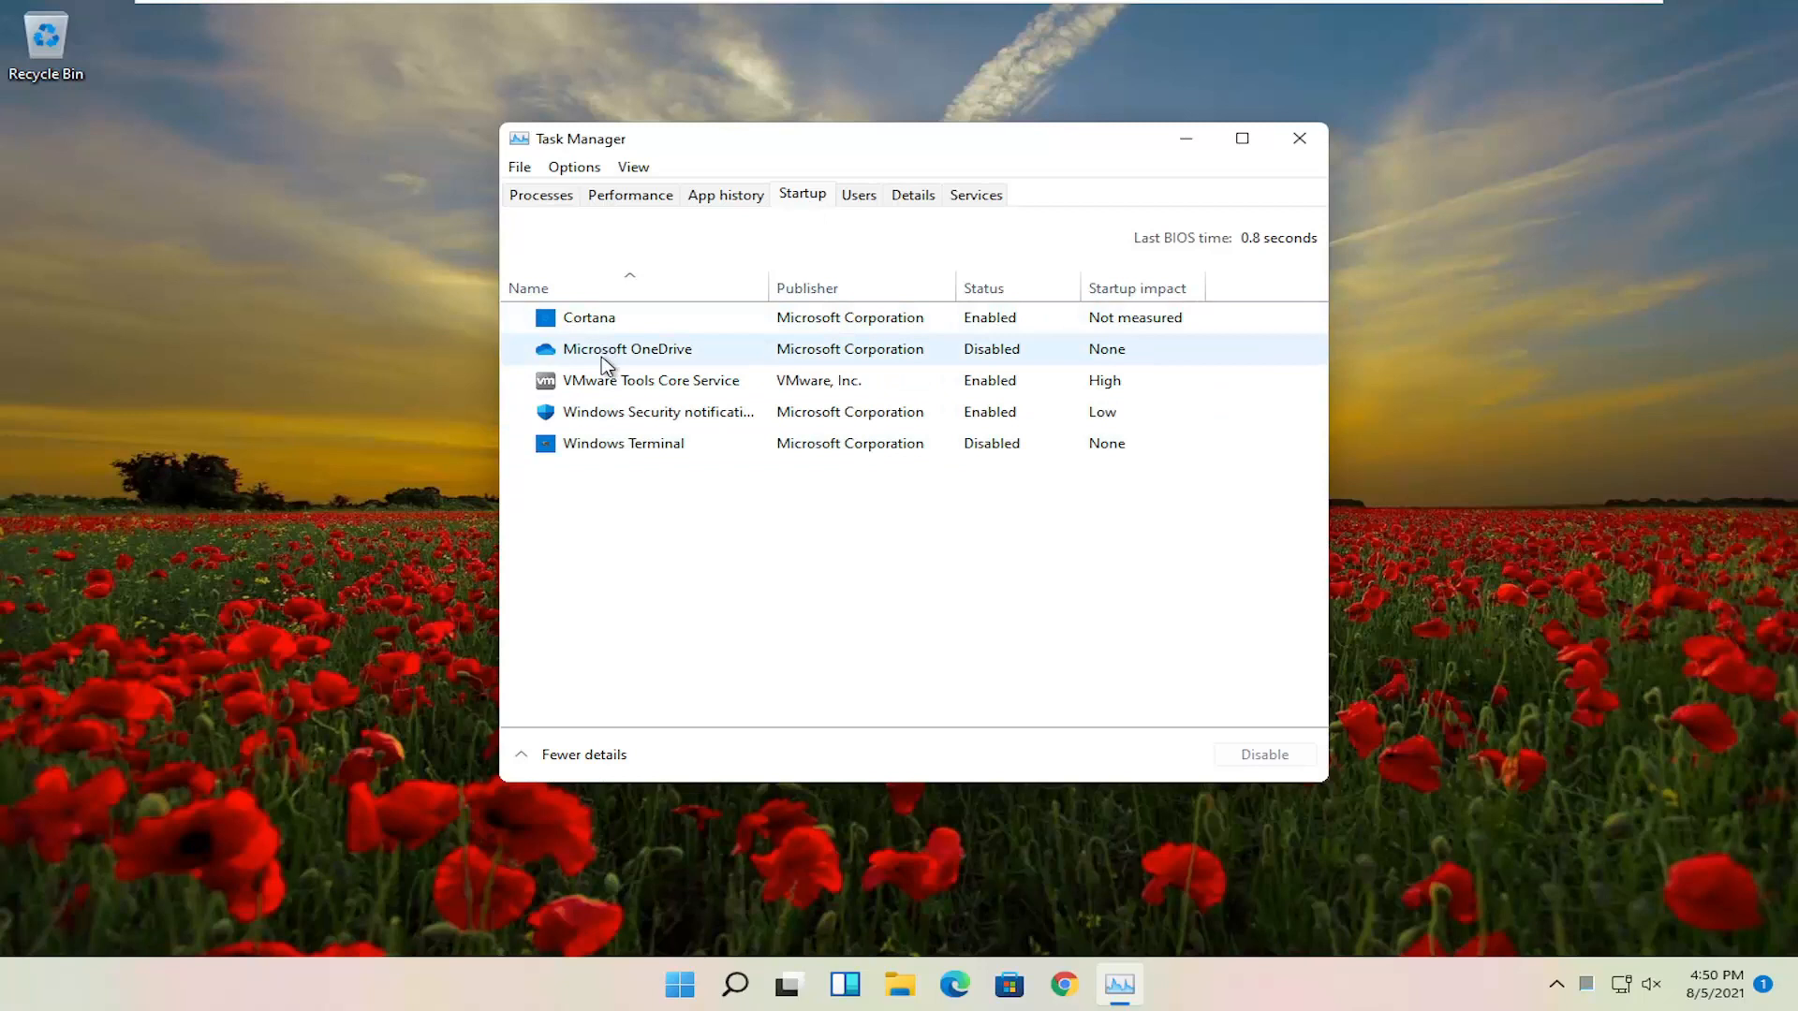
left_click(628, 348)
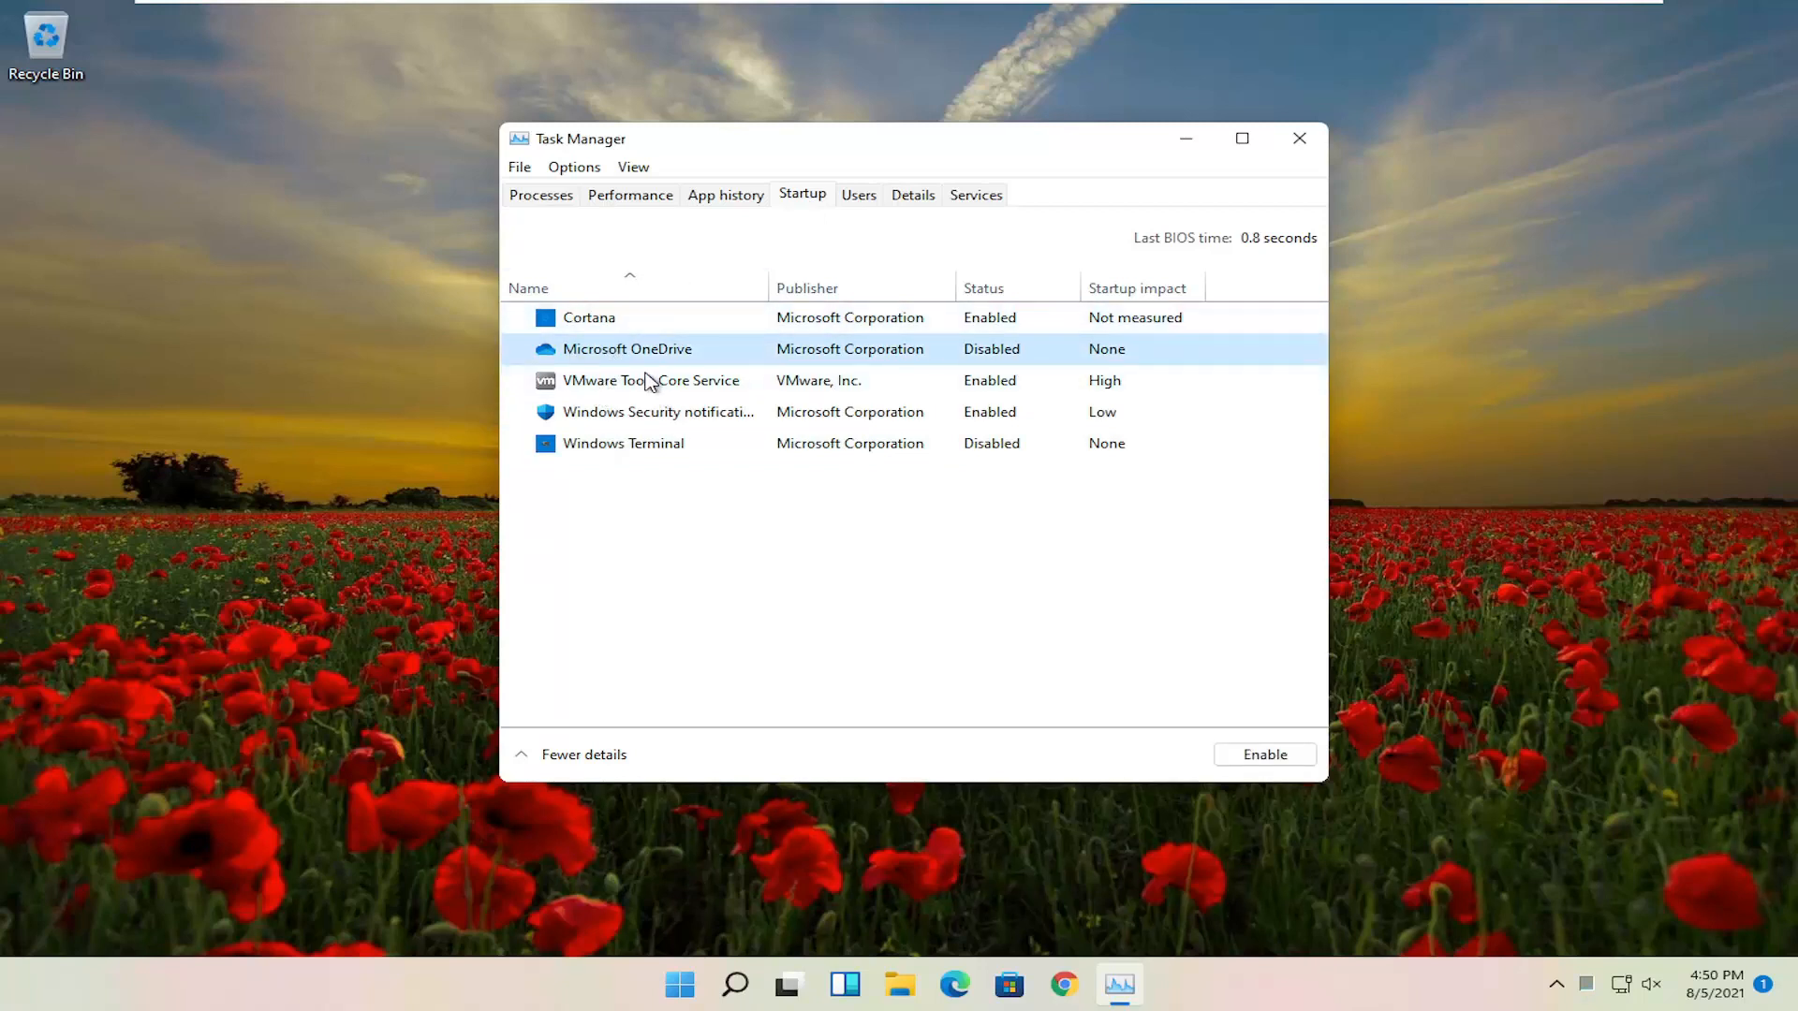
mouse_move(552, 514)
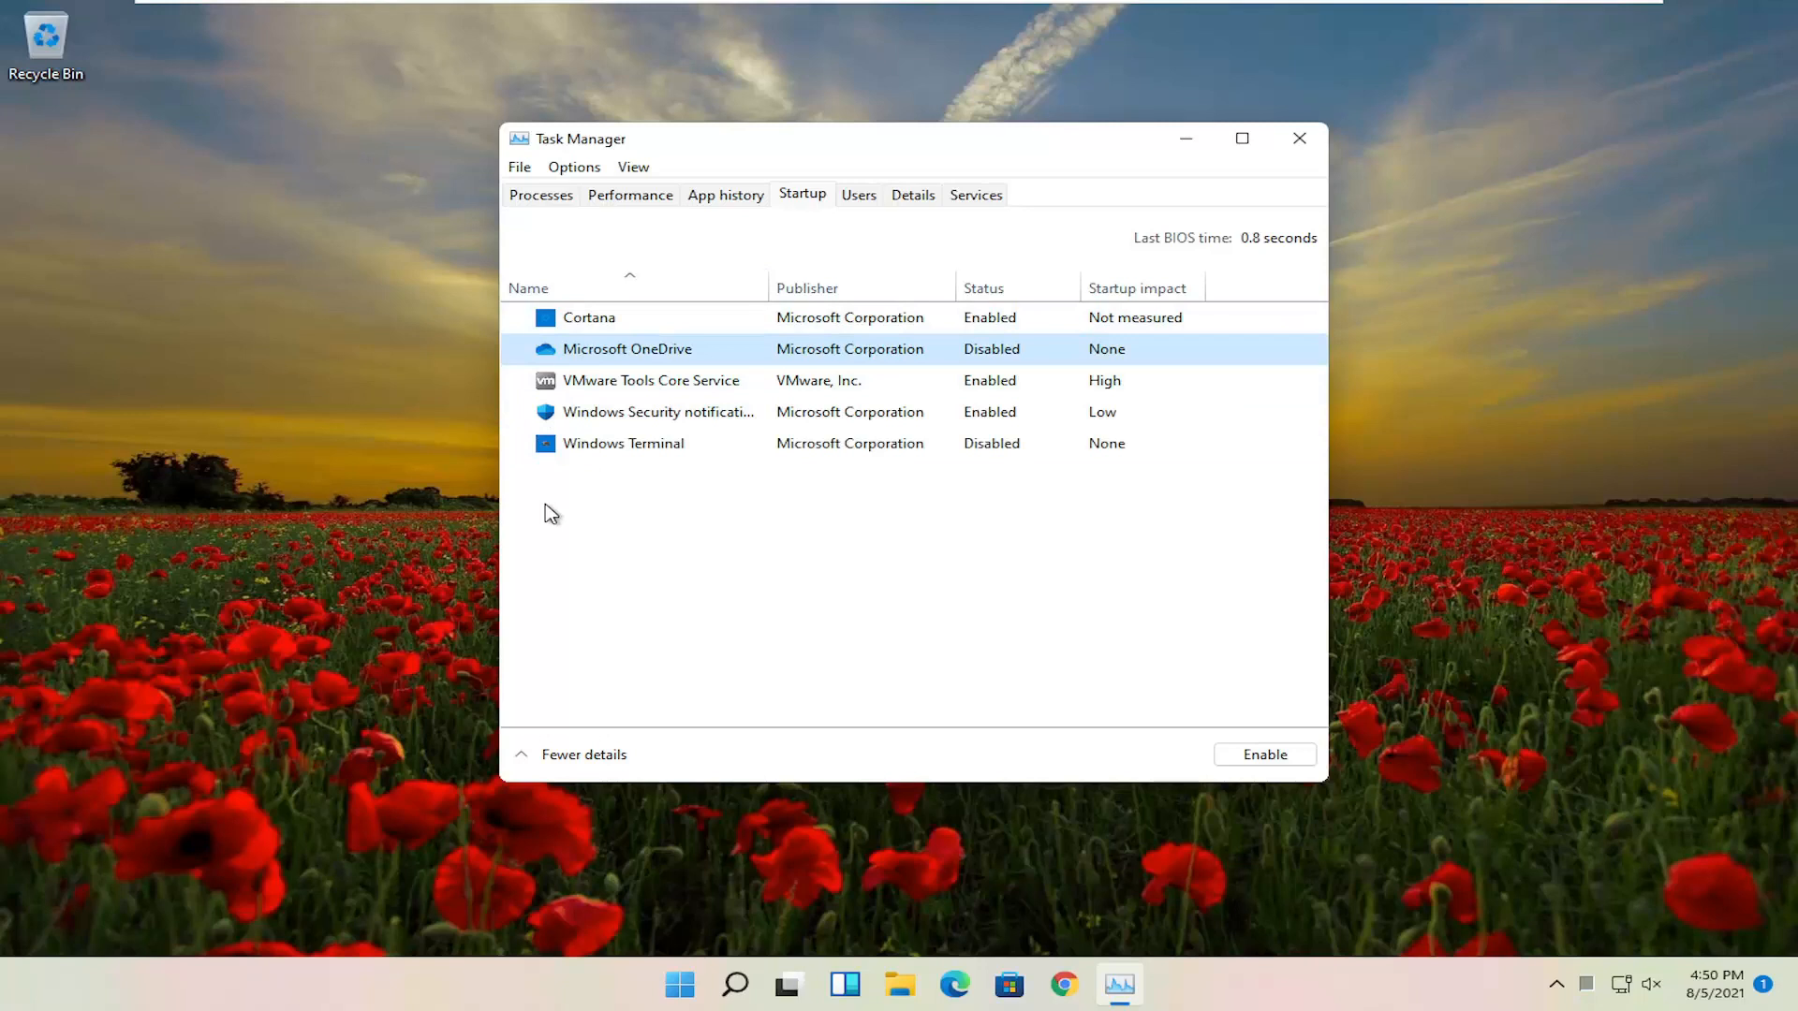
mouse_move(630, 317)
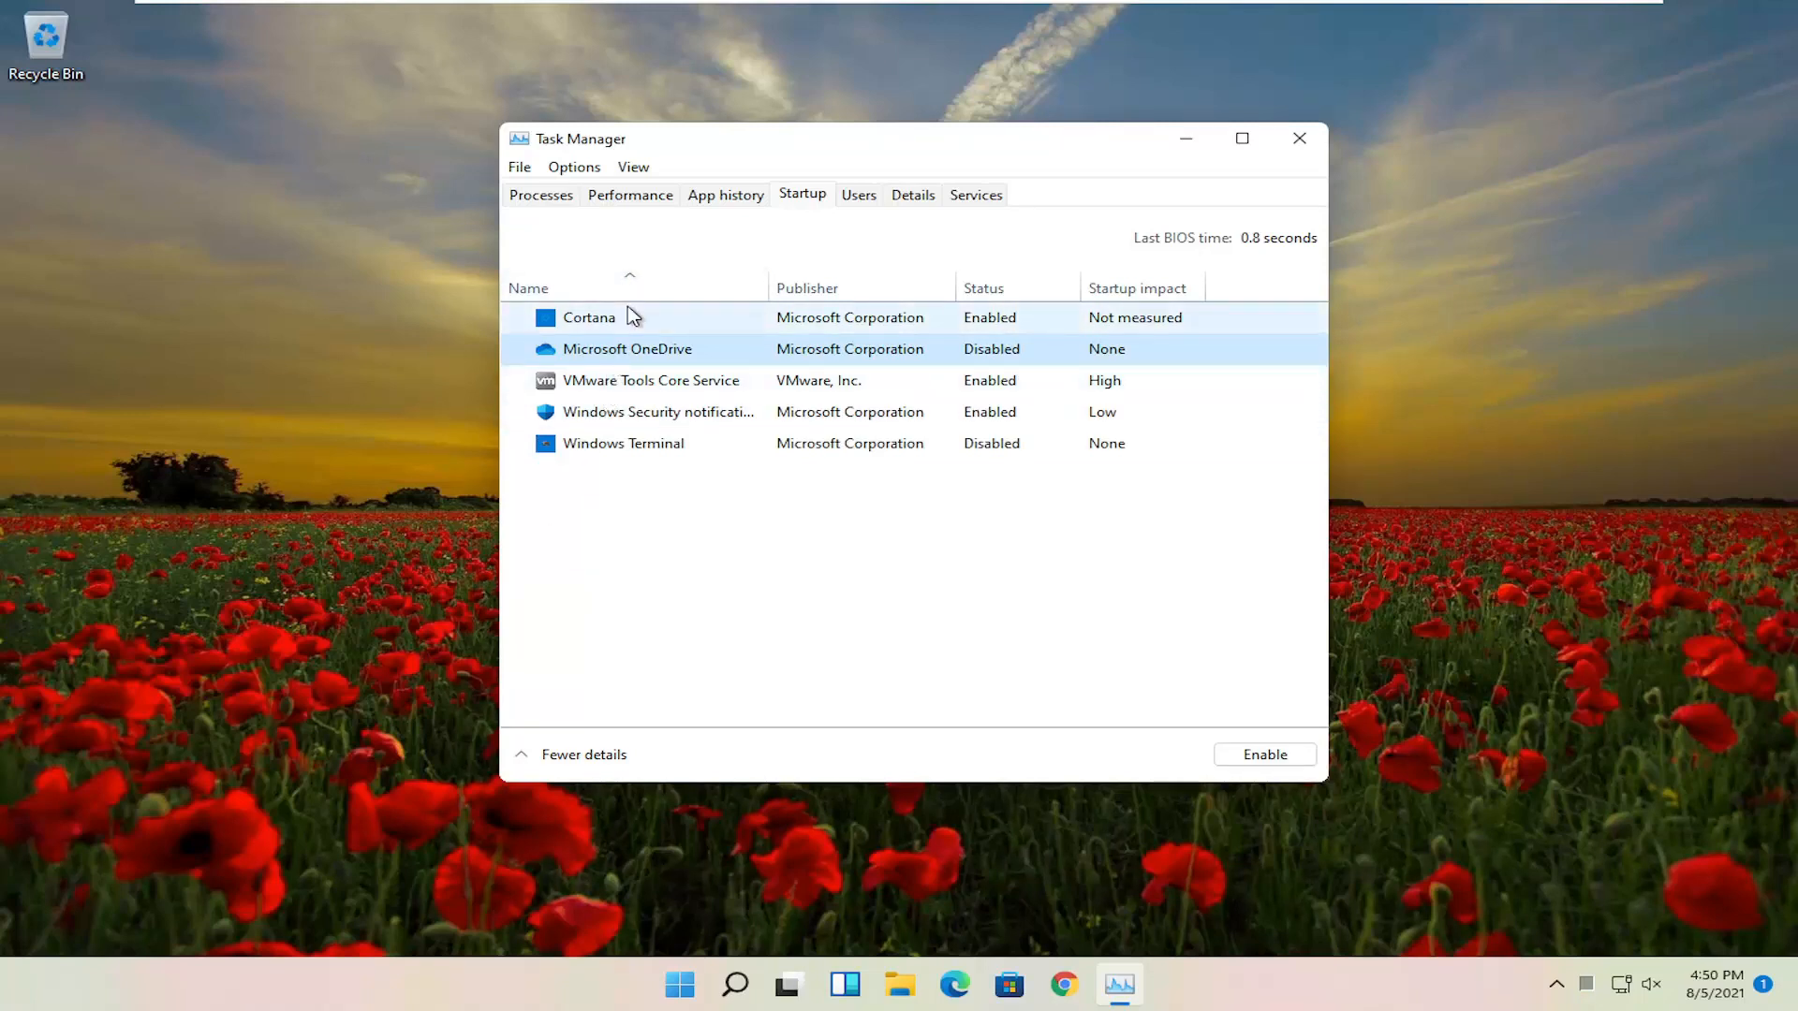
left_click(588, 317)
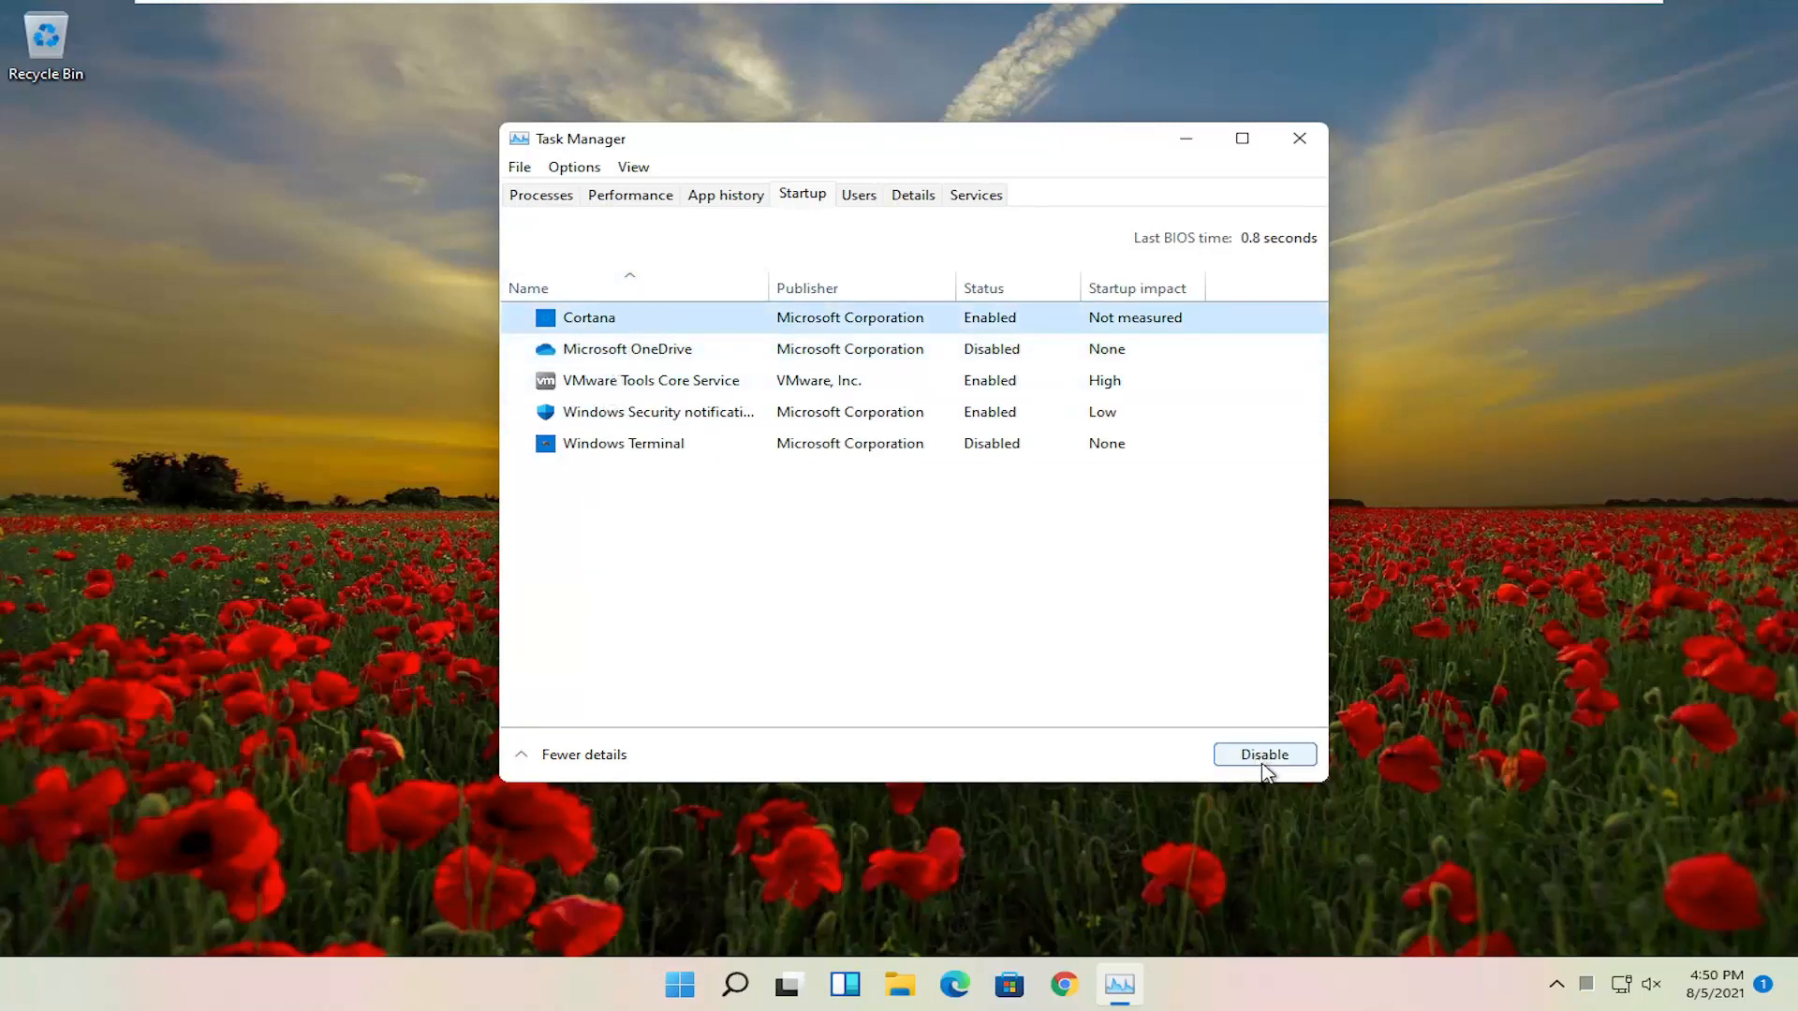
mouse_move(1227, 766)
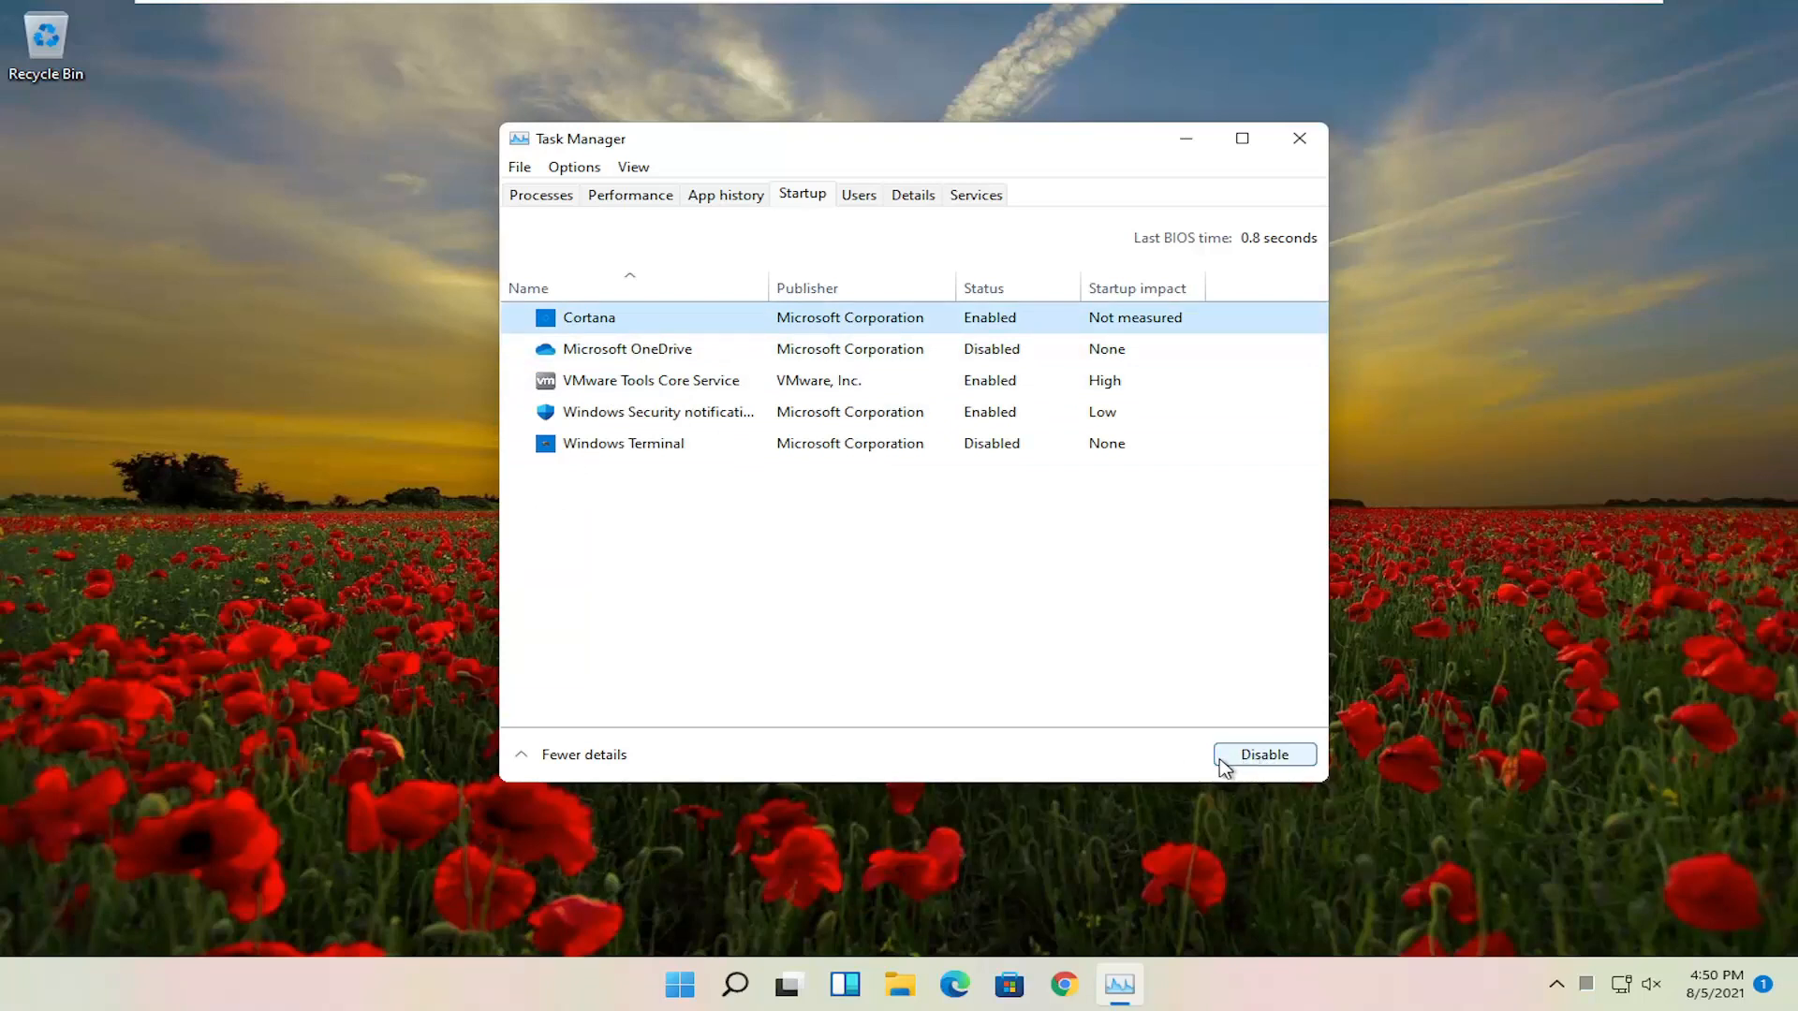
mouse_move(433, 675)
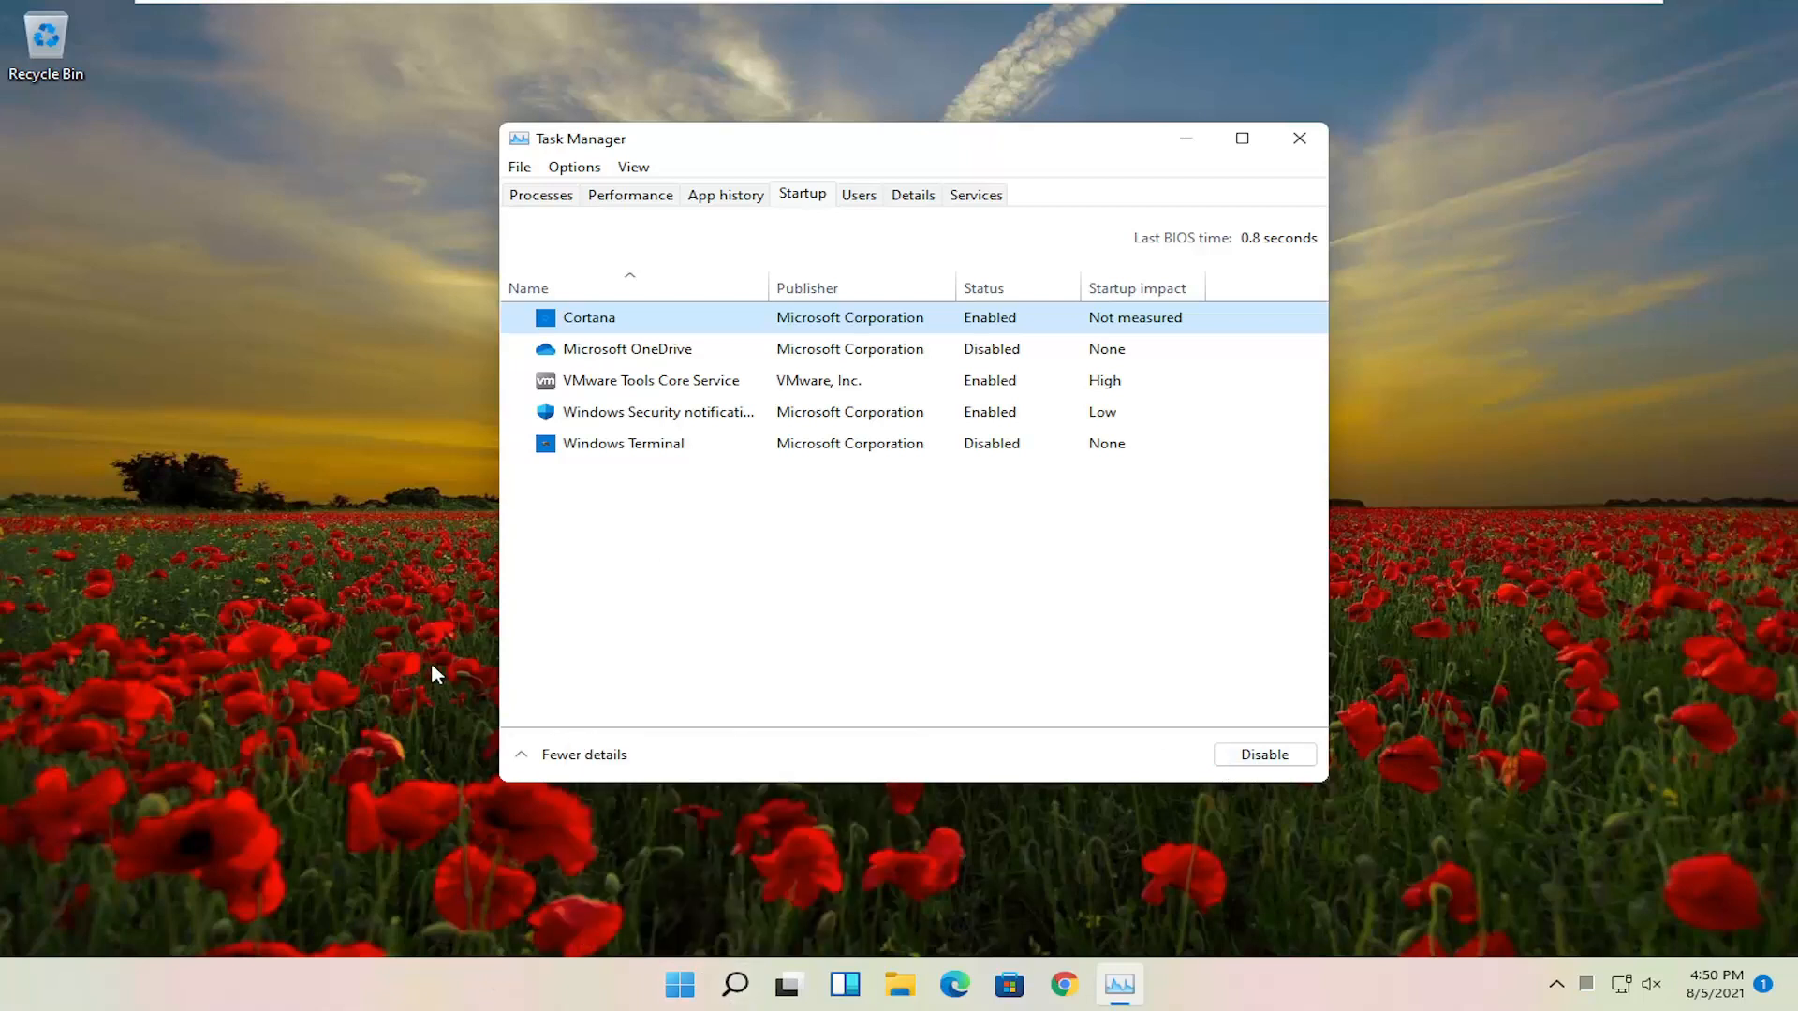
mouse_move(92, 589)
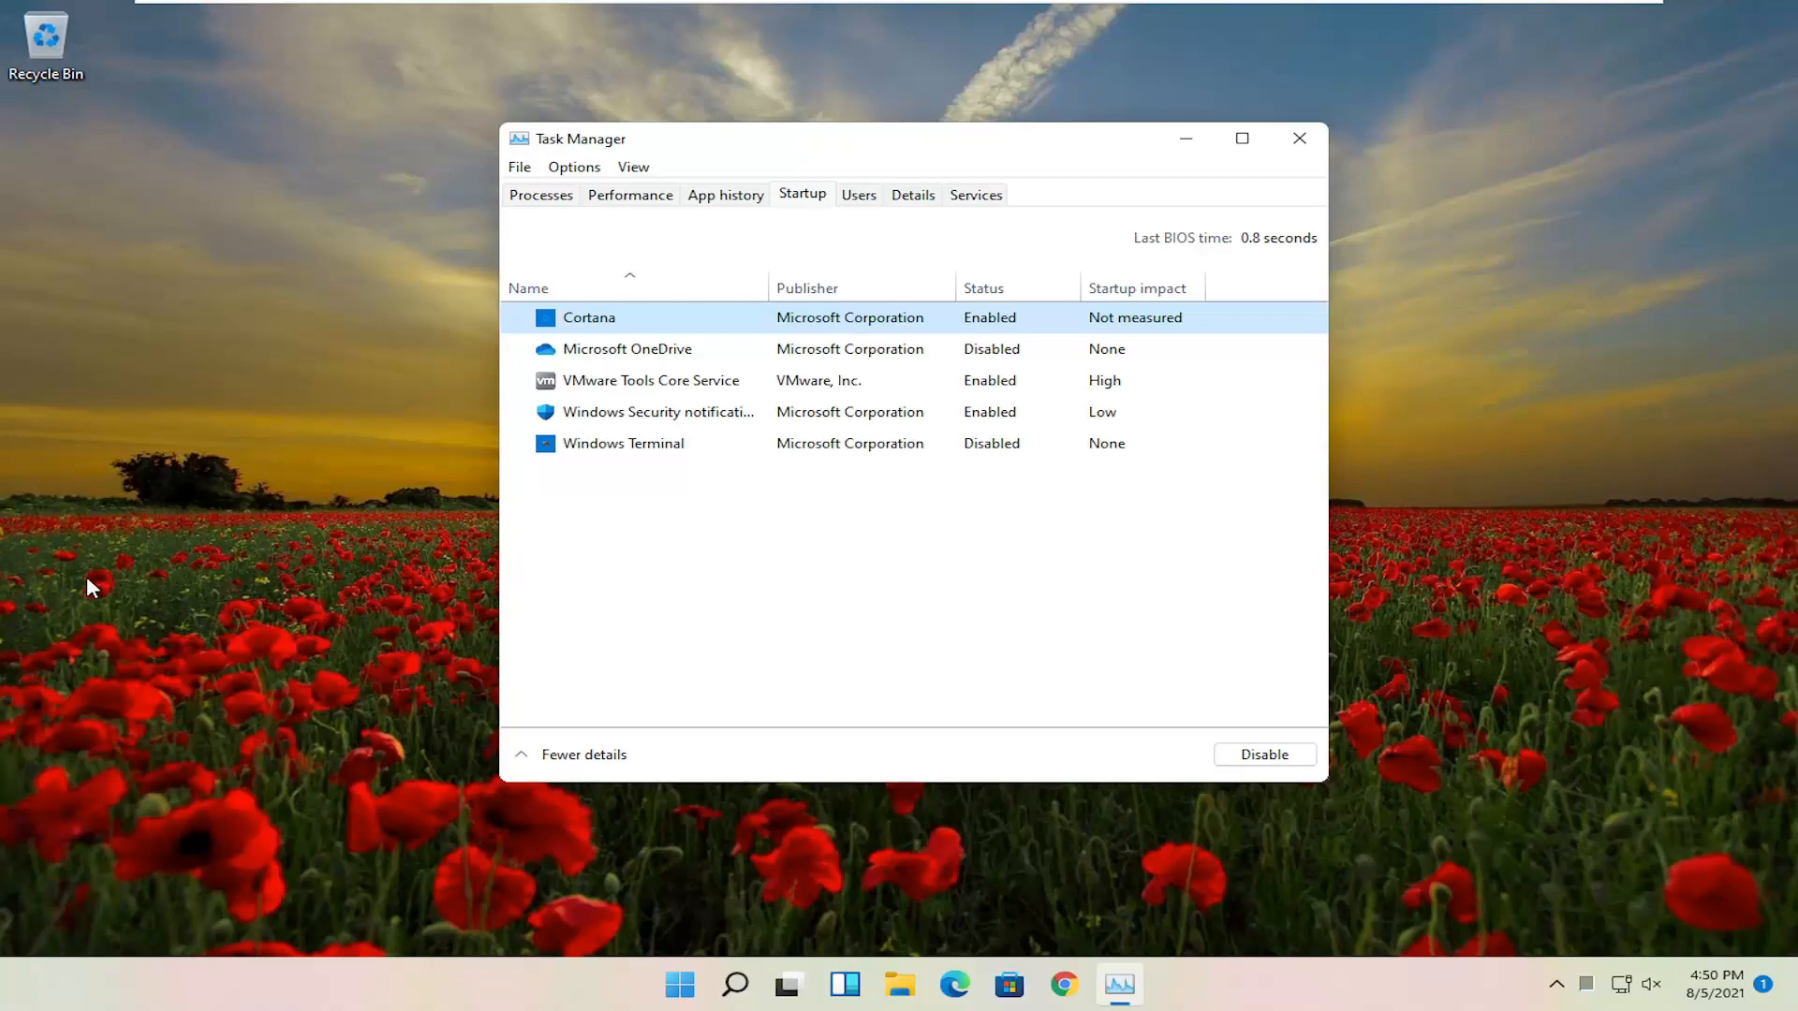
mouse_move(1004, 592)
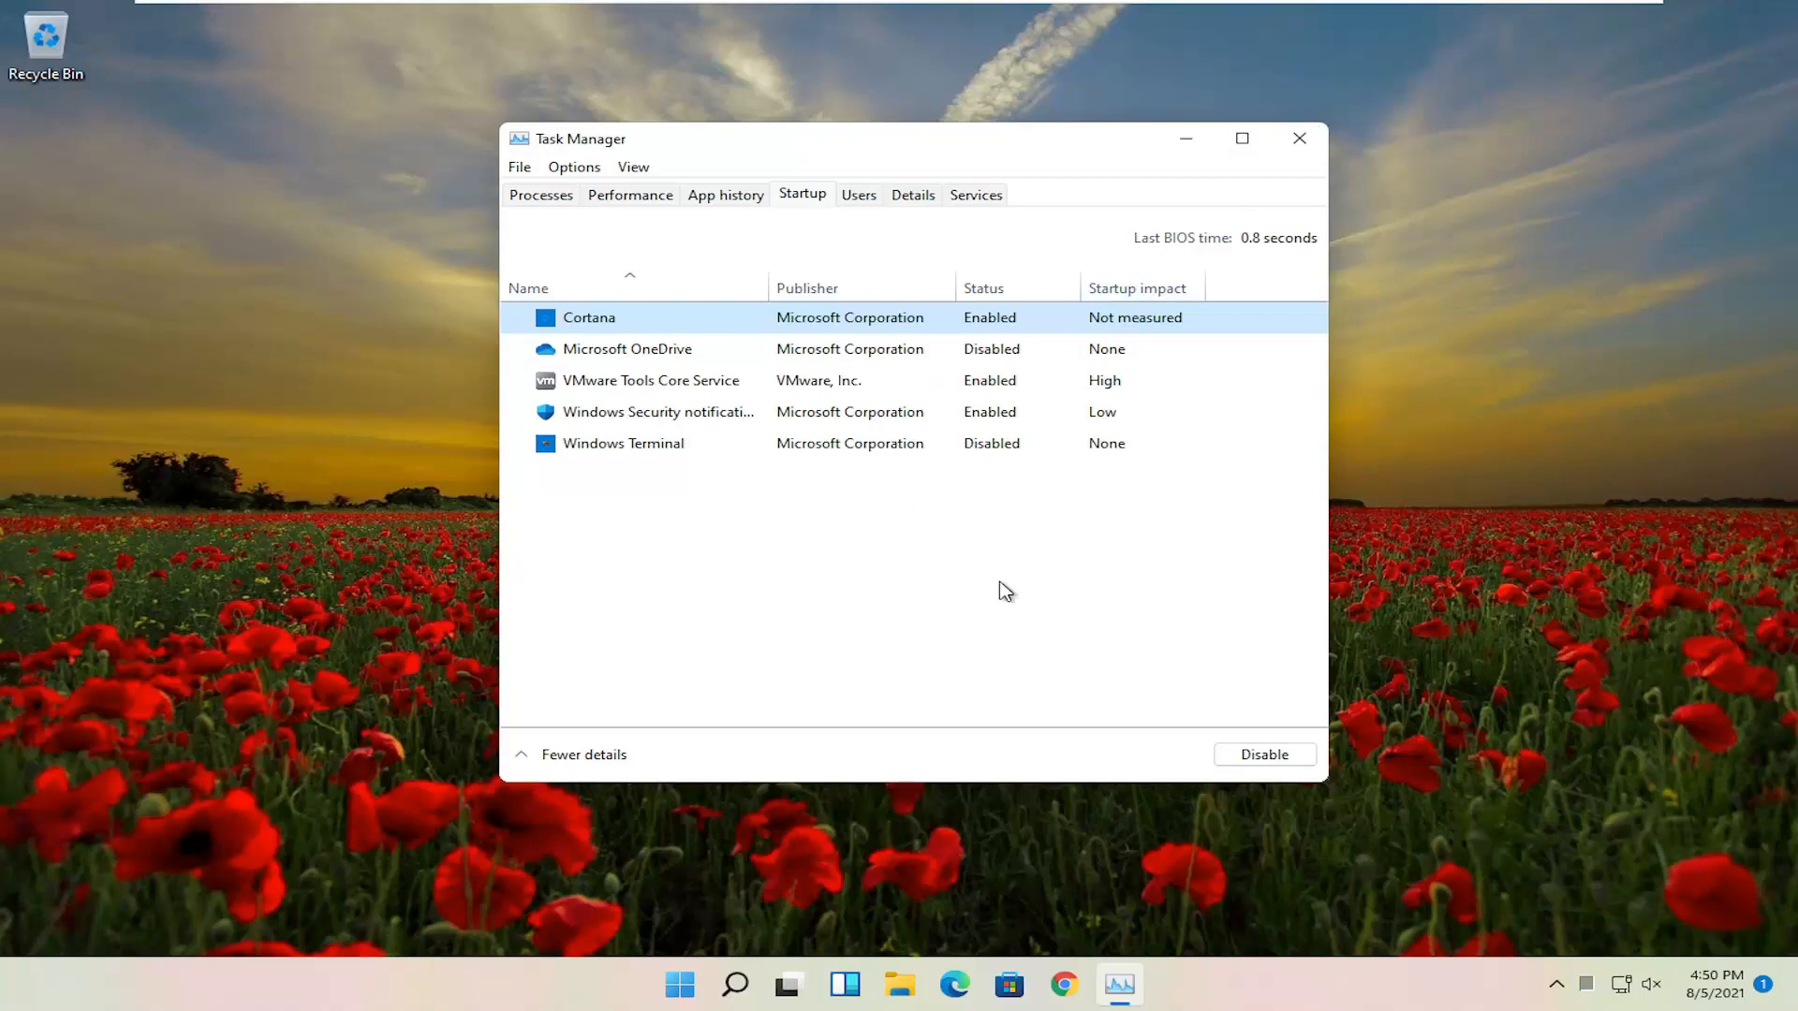
mouse_move(914, 291)
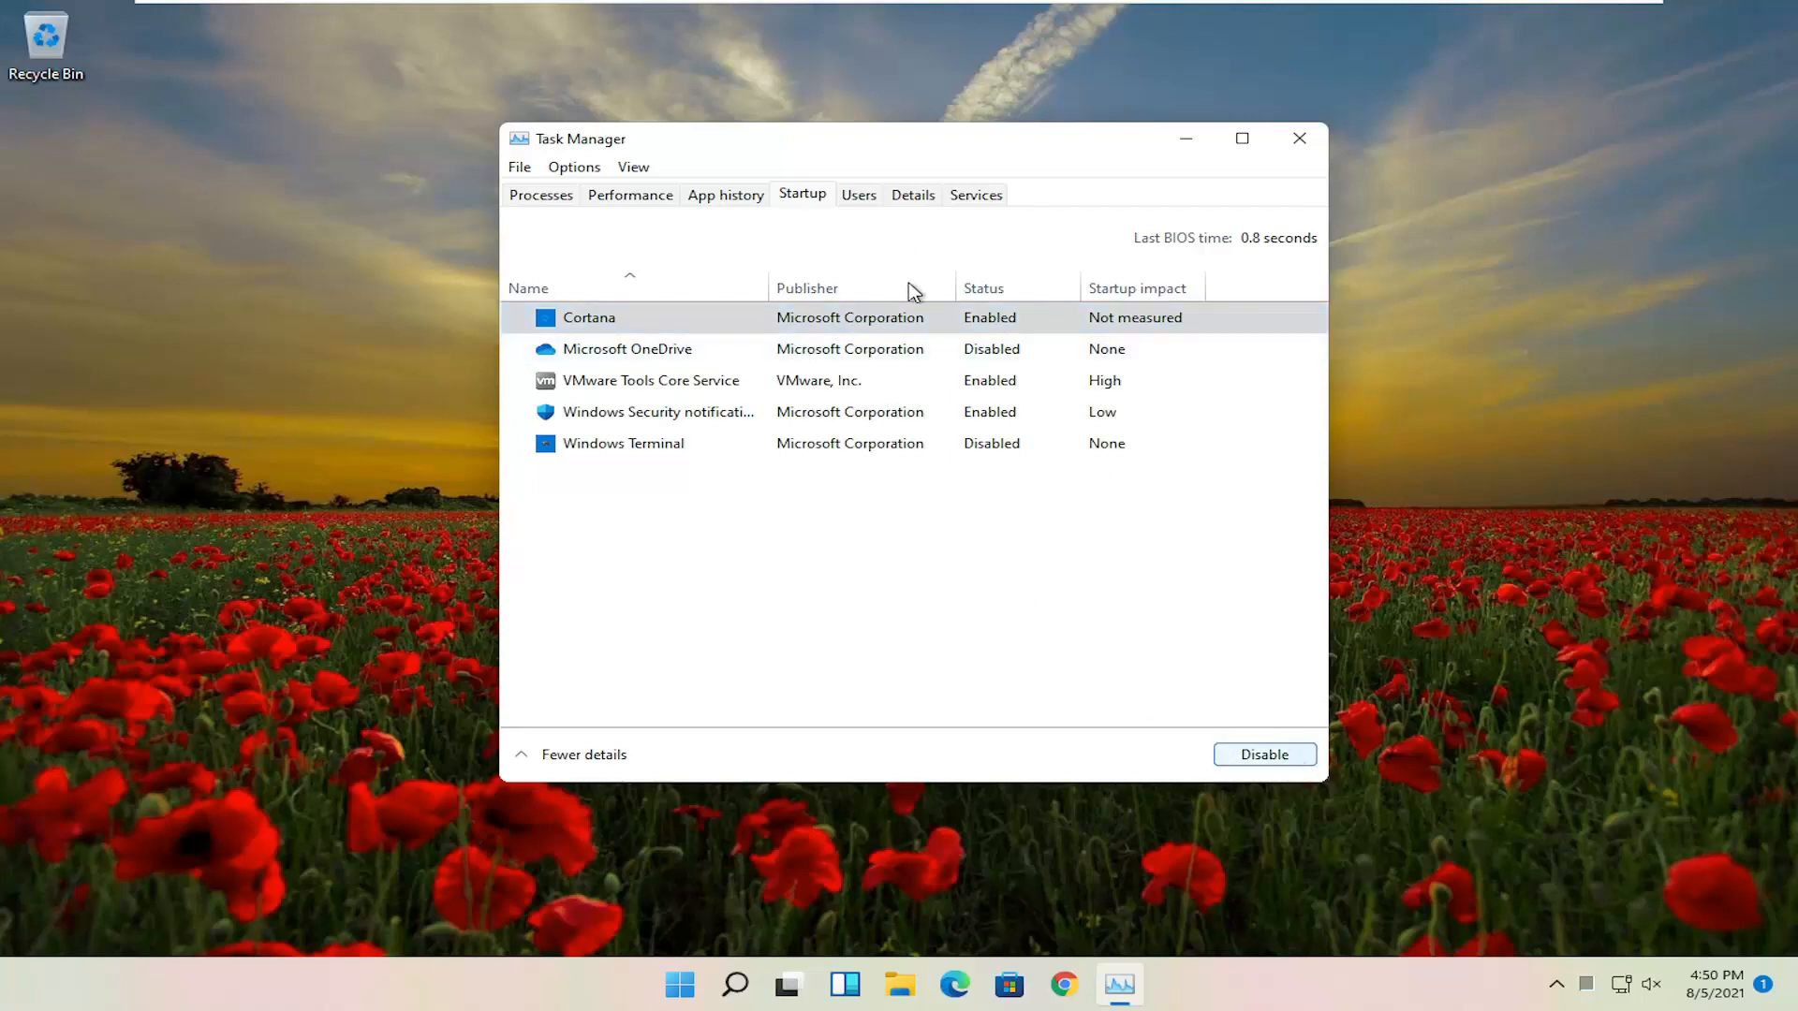
left_click(1263, 753)
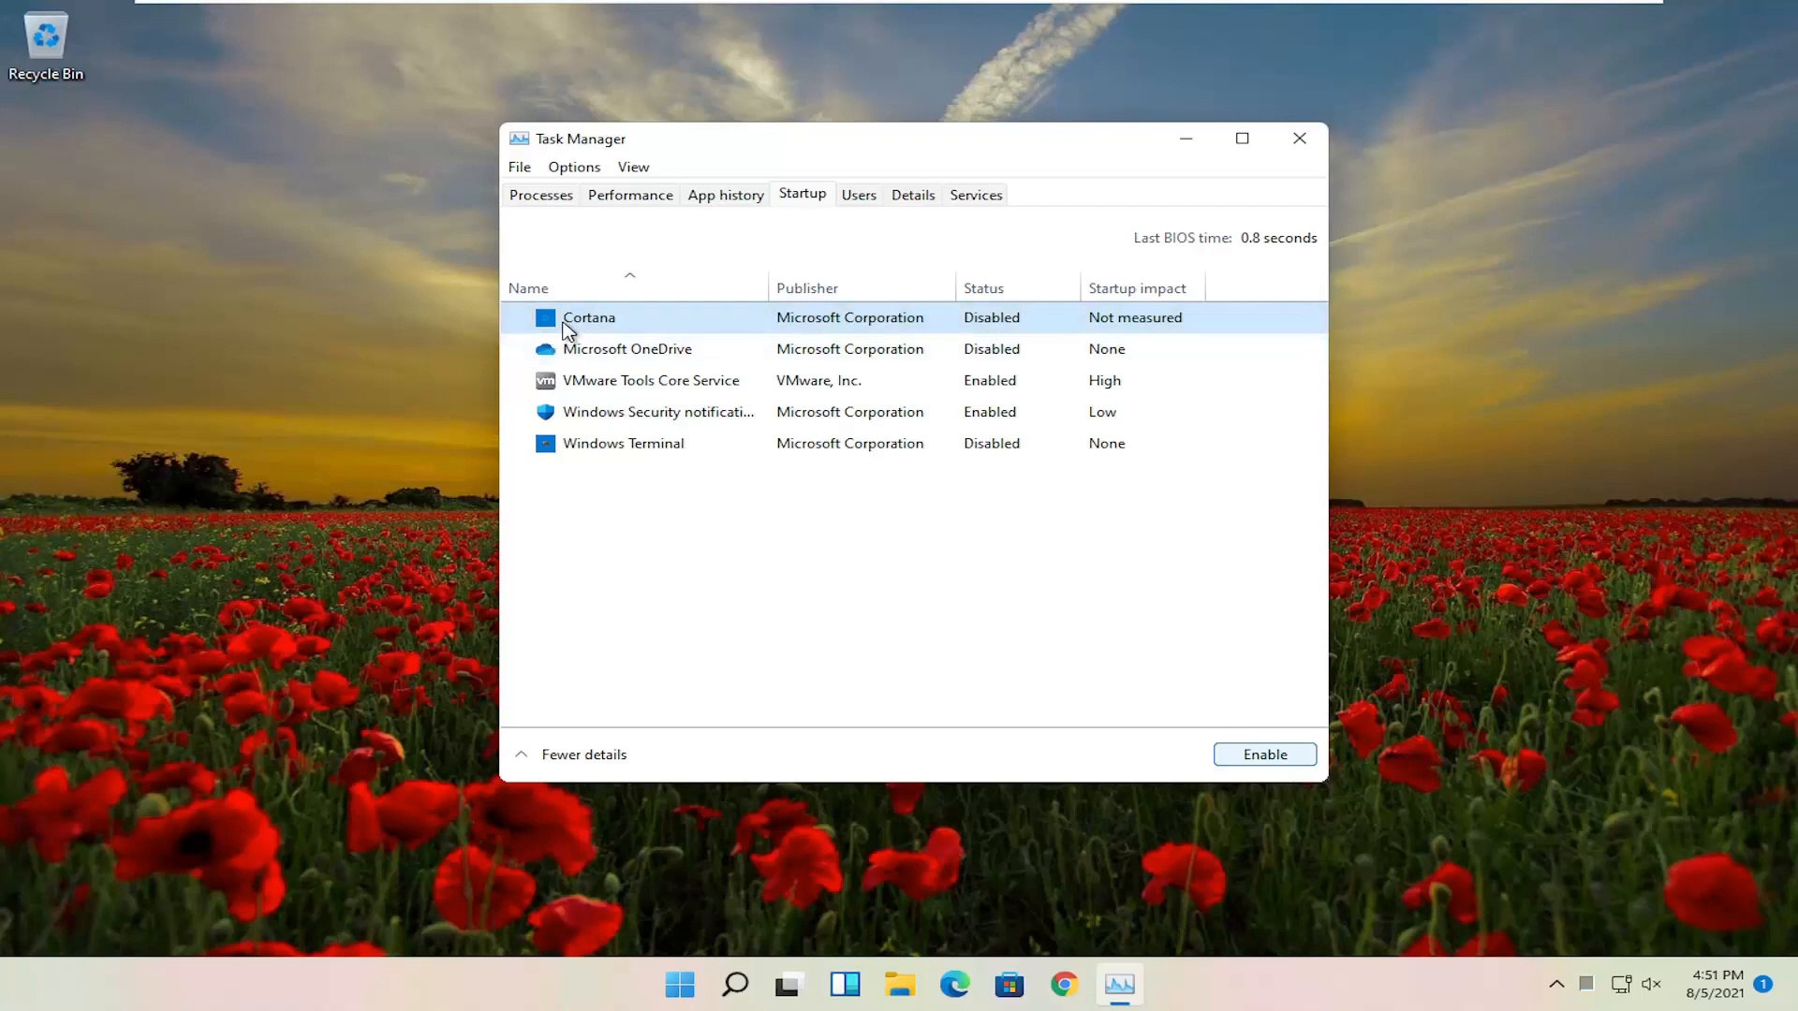
mouse_move(1253, 254)
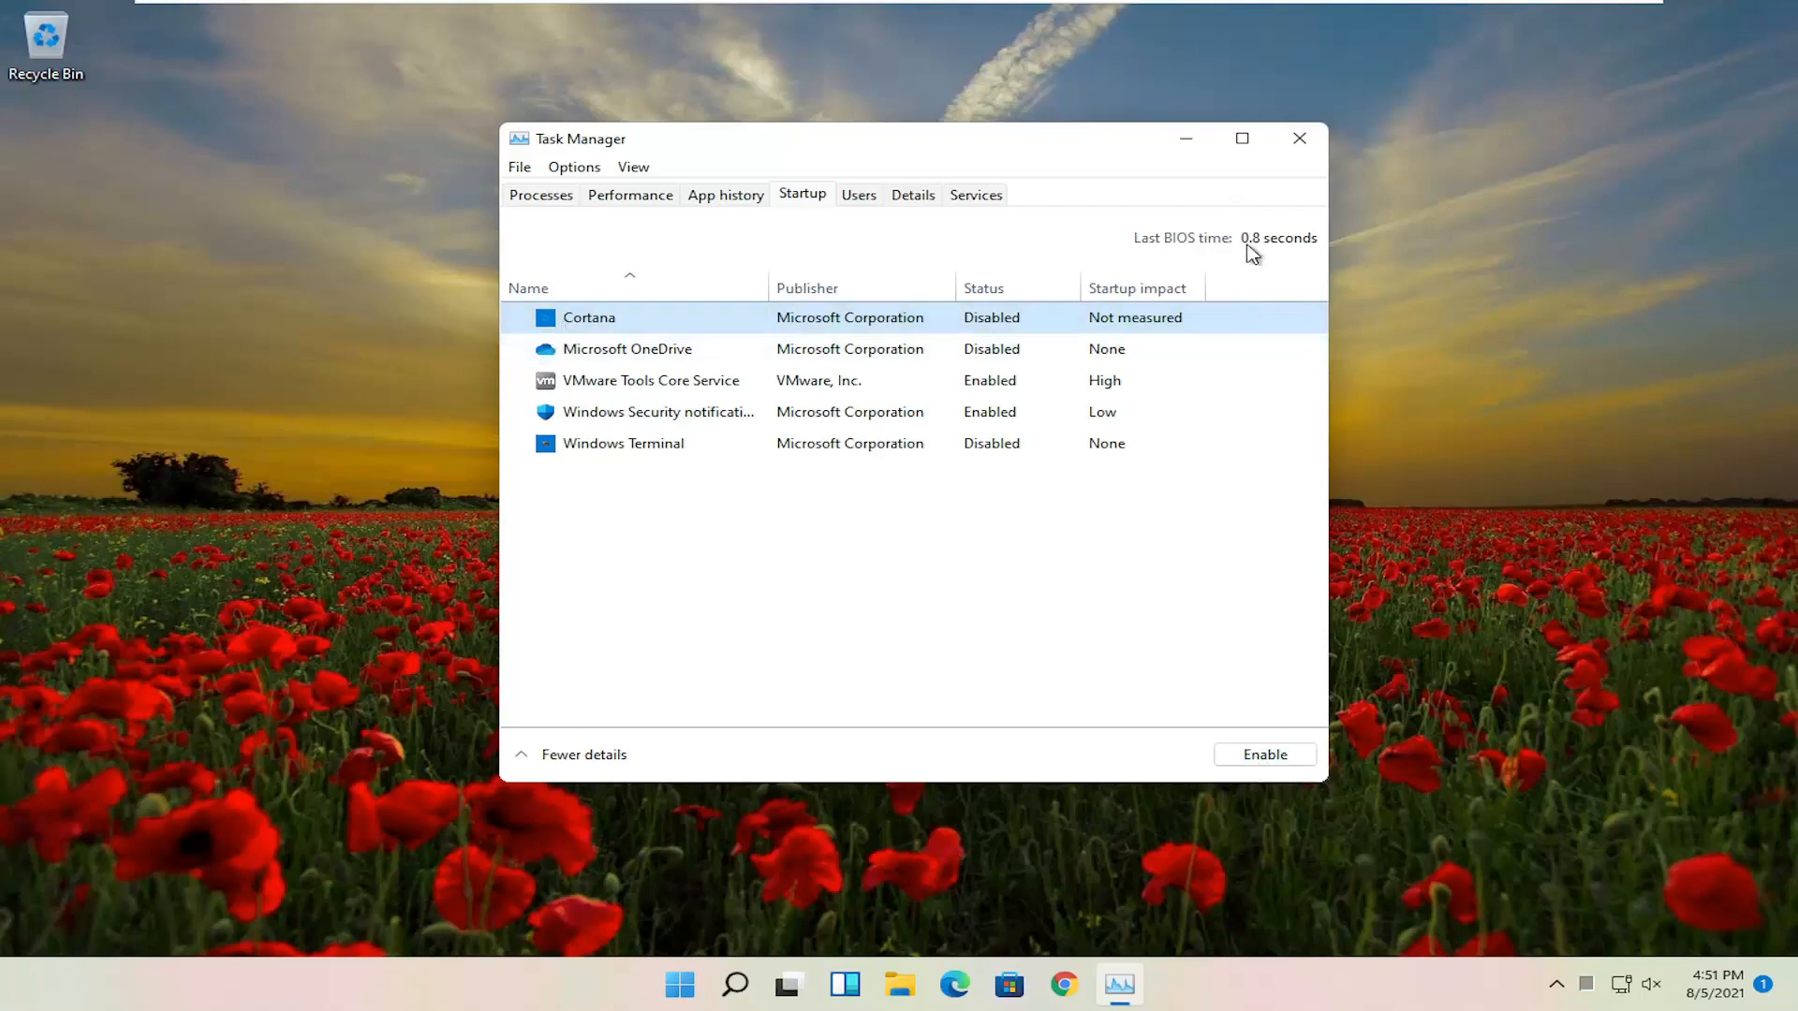
left_click(1298, 137)
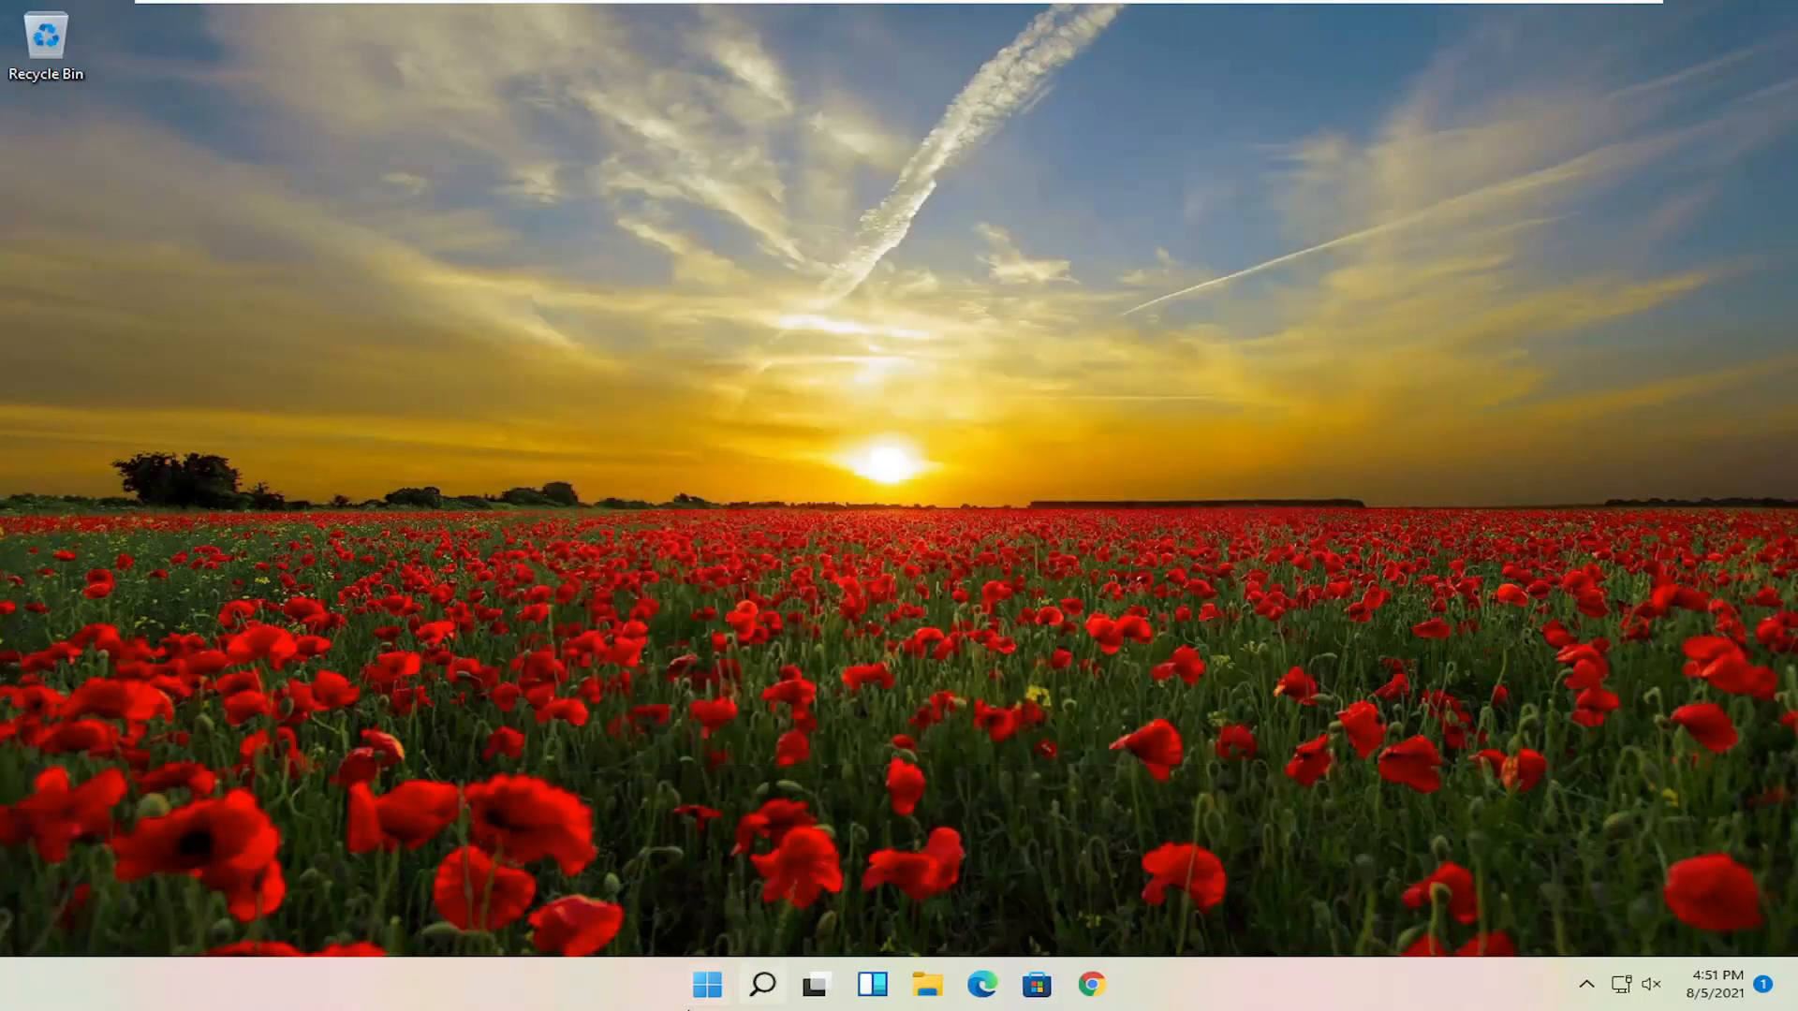
Search Windows for 'control panel' so Control Panel is the best match.
left_click(761, 984)
type("co")
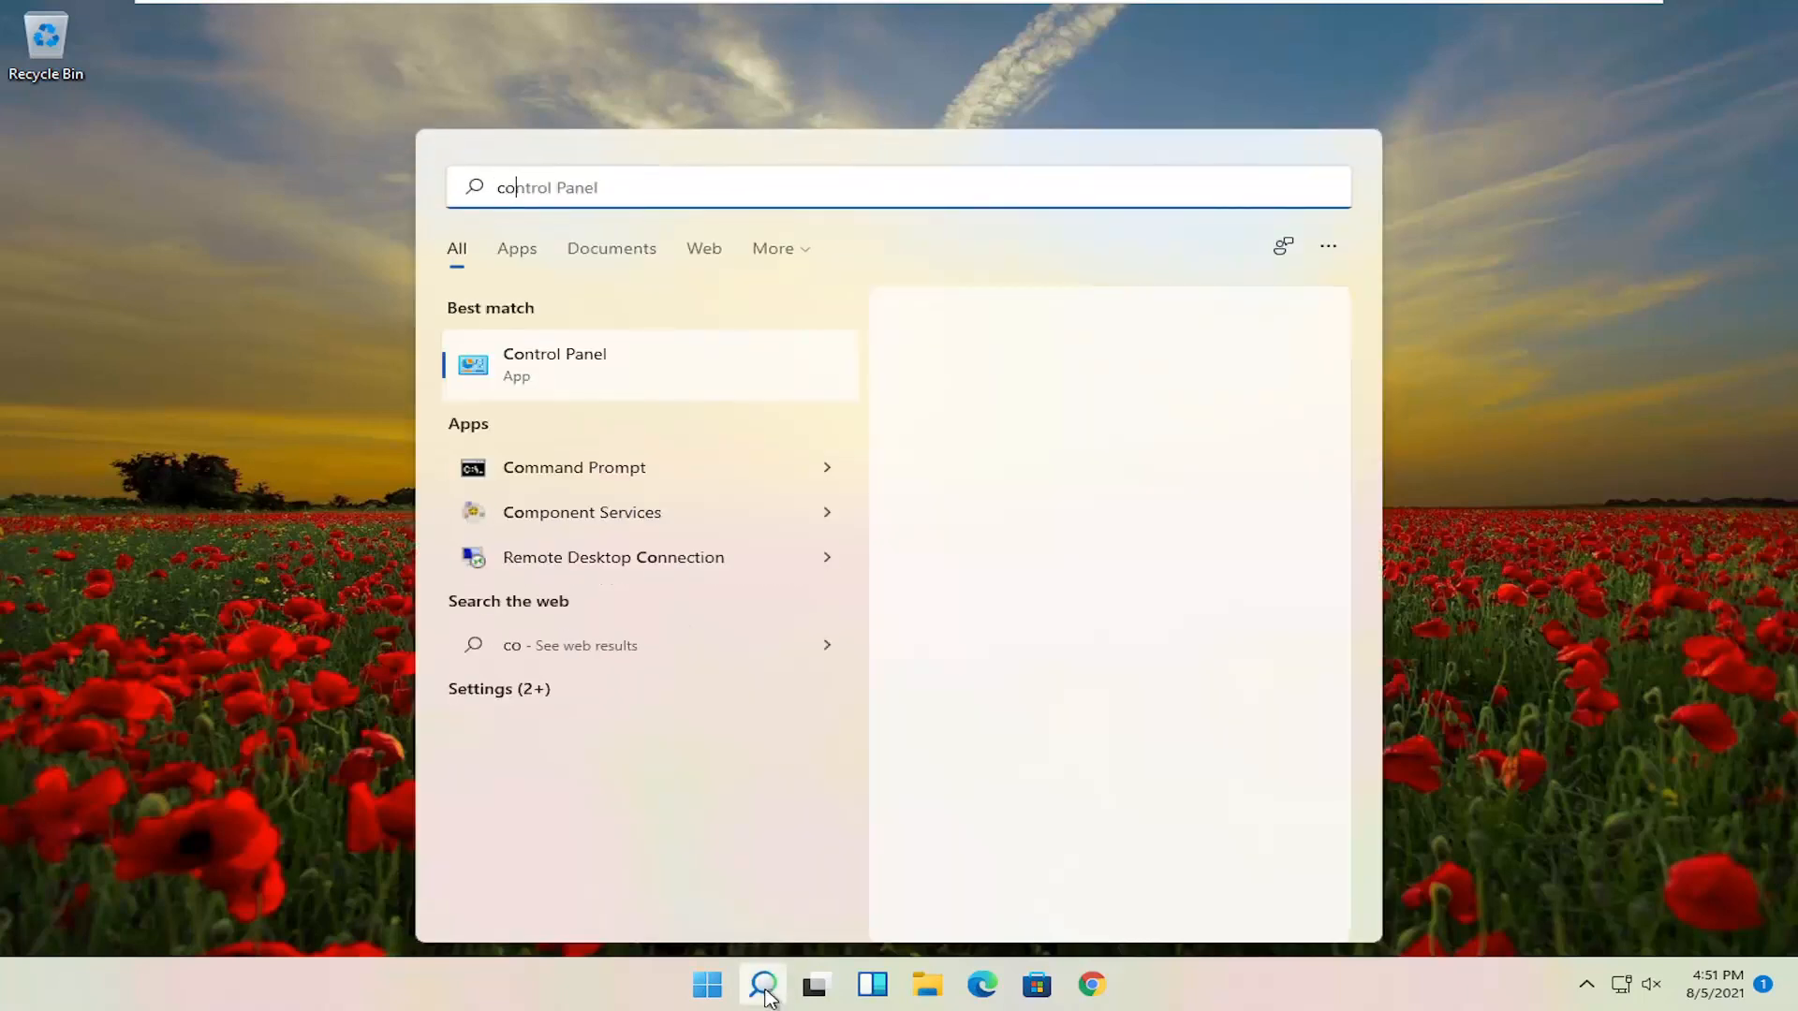
type("ntrol panel")
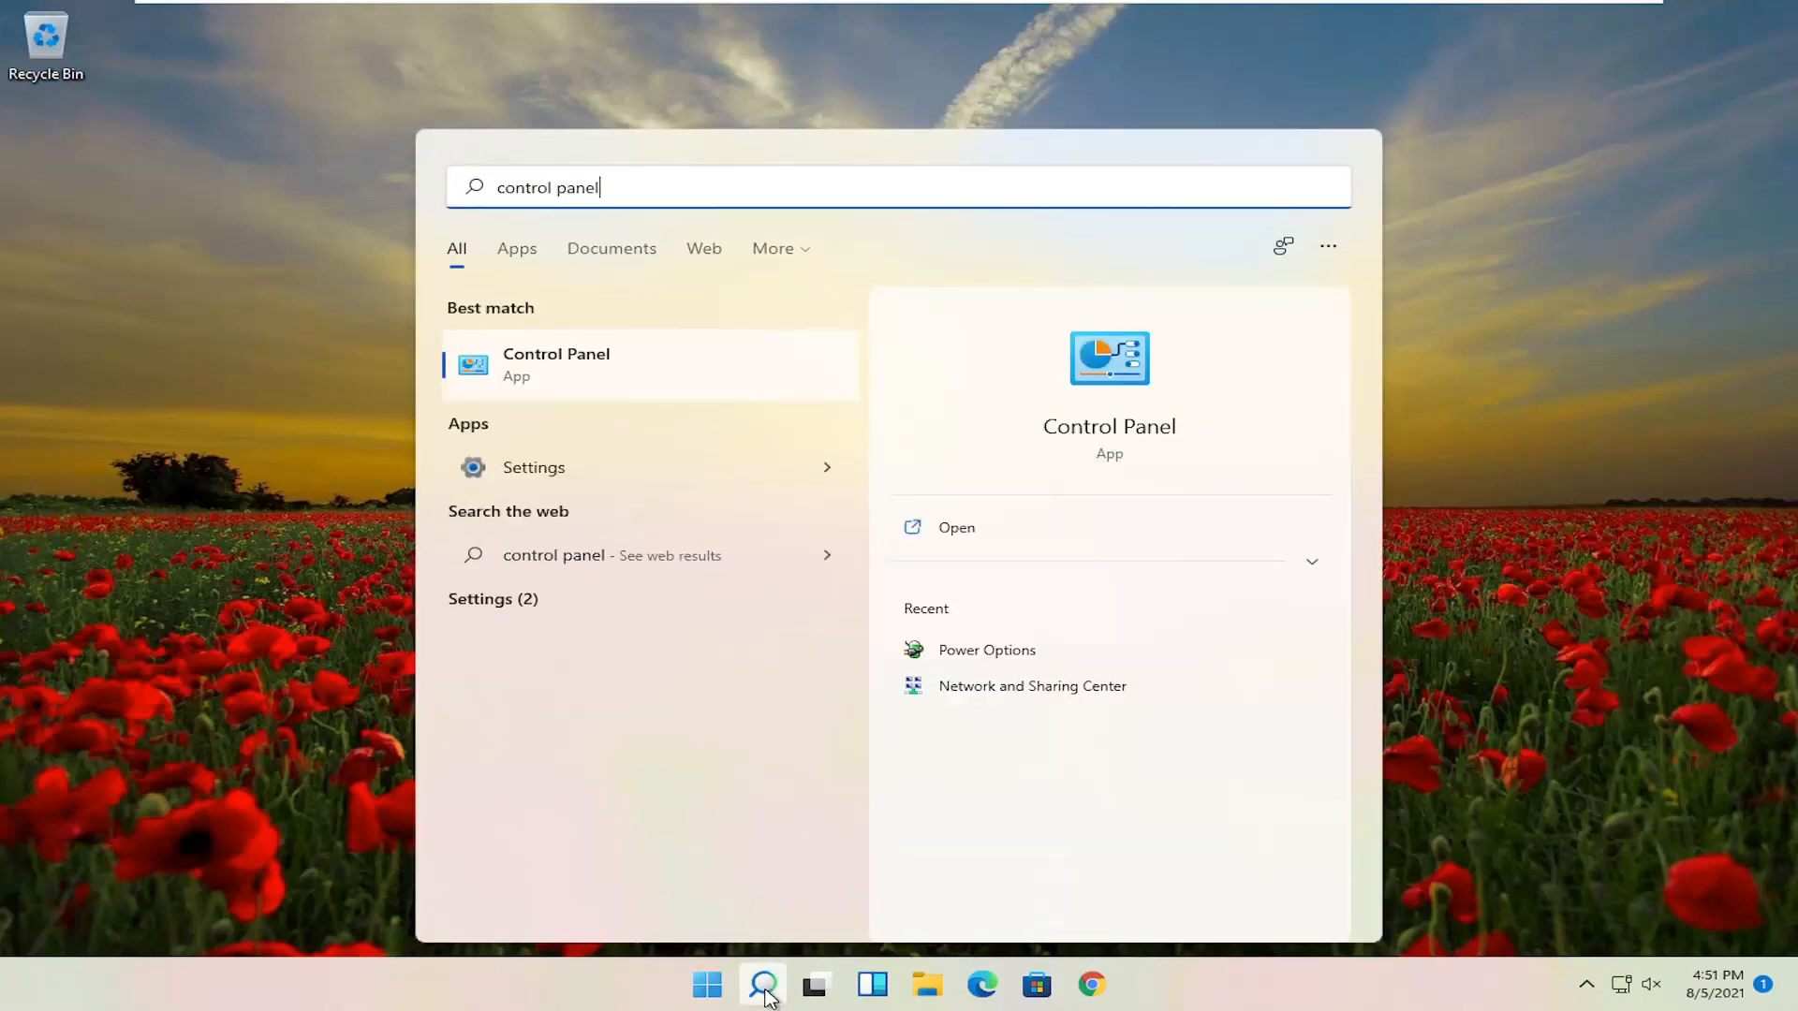
mouse_move(524, 374)
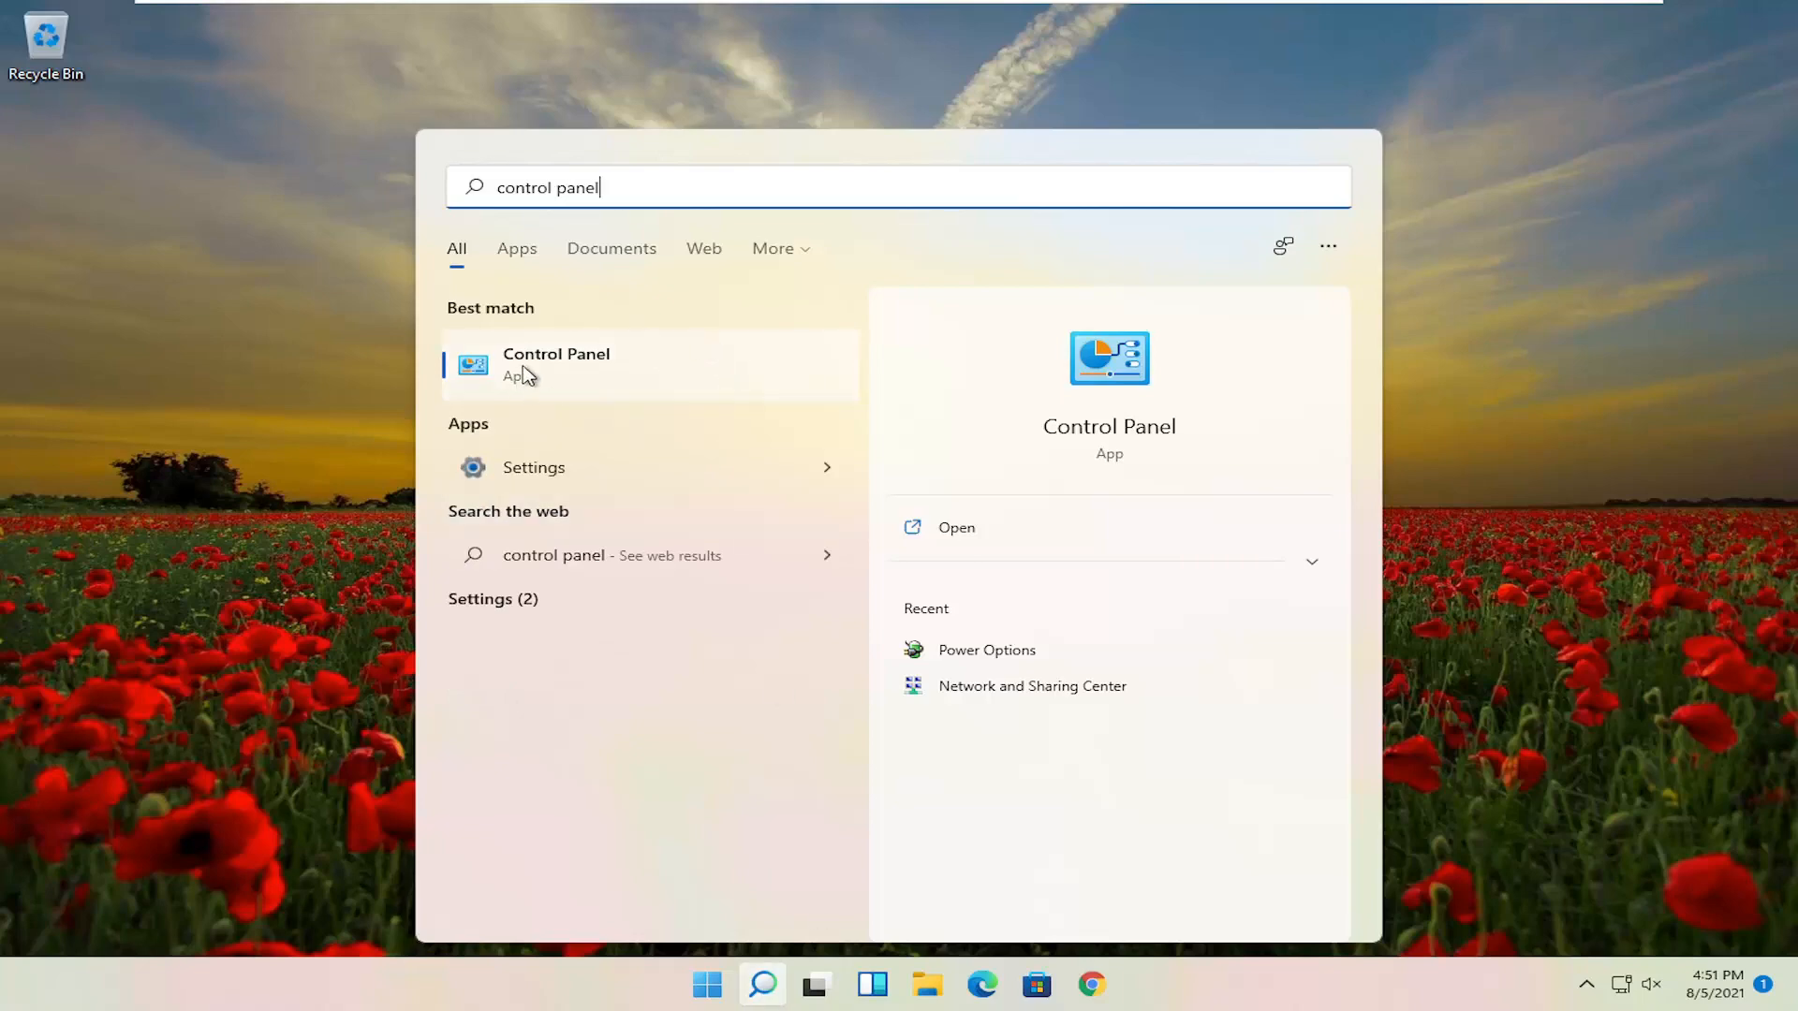
Open Control Panel from the search results, showing All Control Panel Items as large icons.
left_click(556, 363)
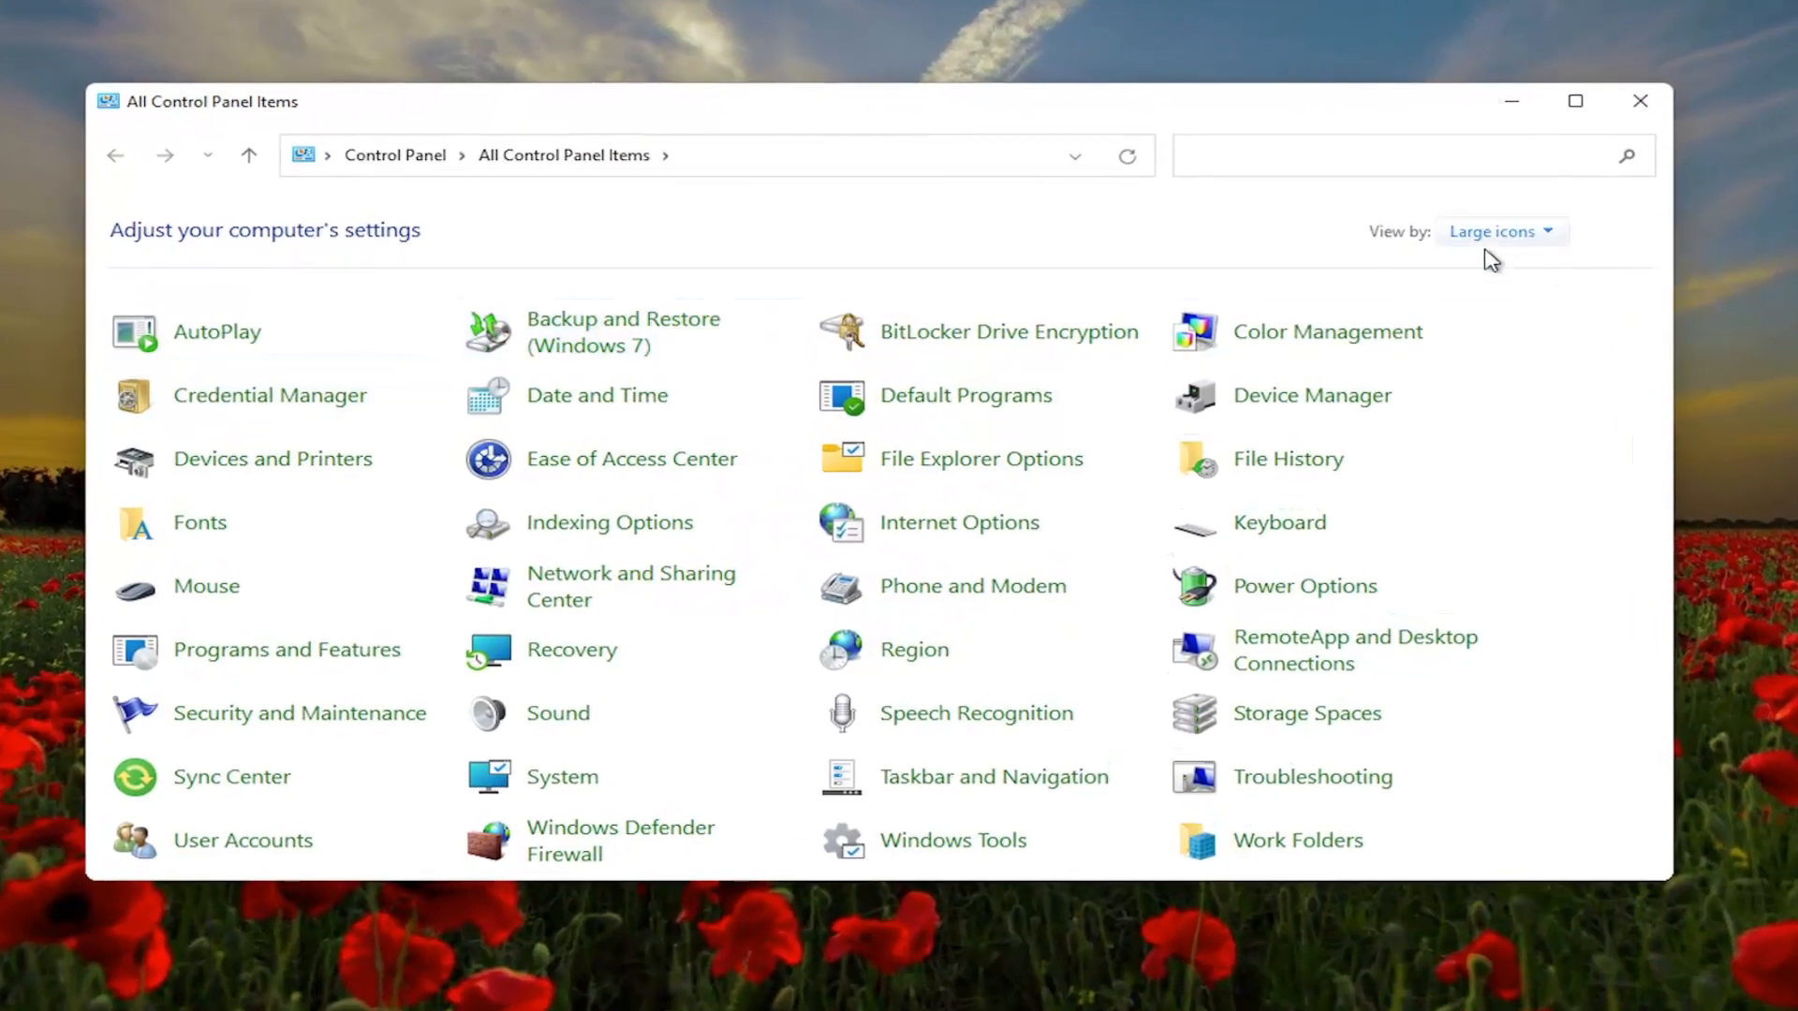
mouse_move(1527, 316)
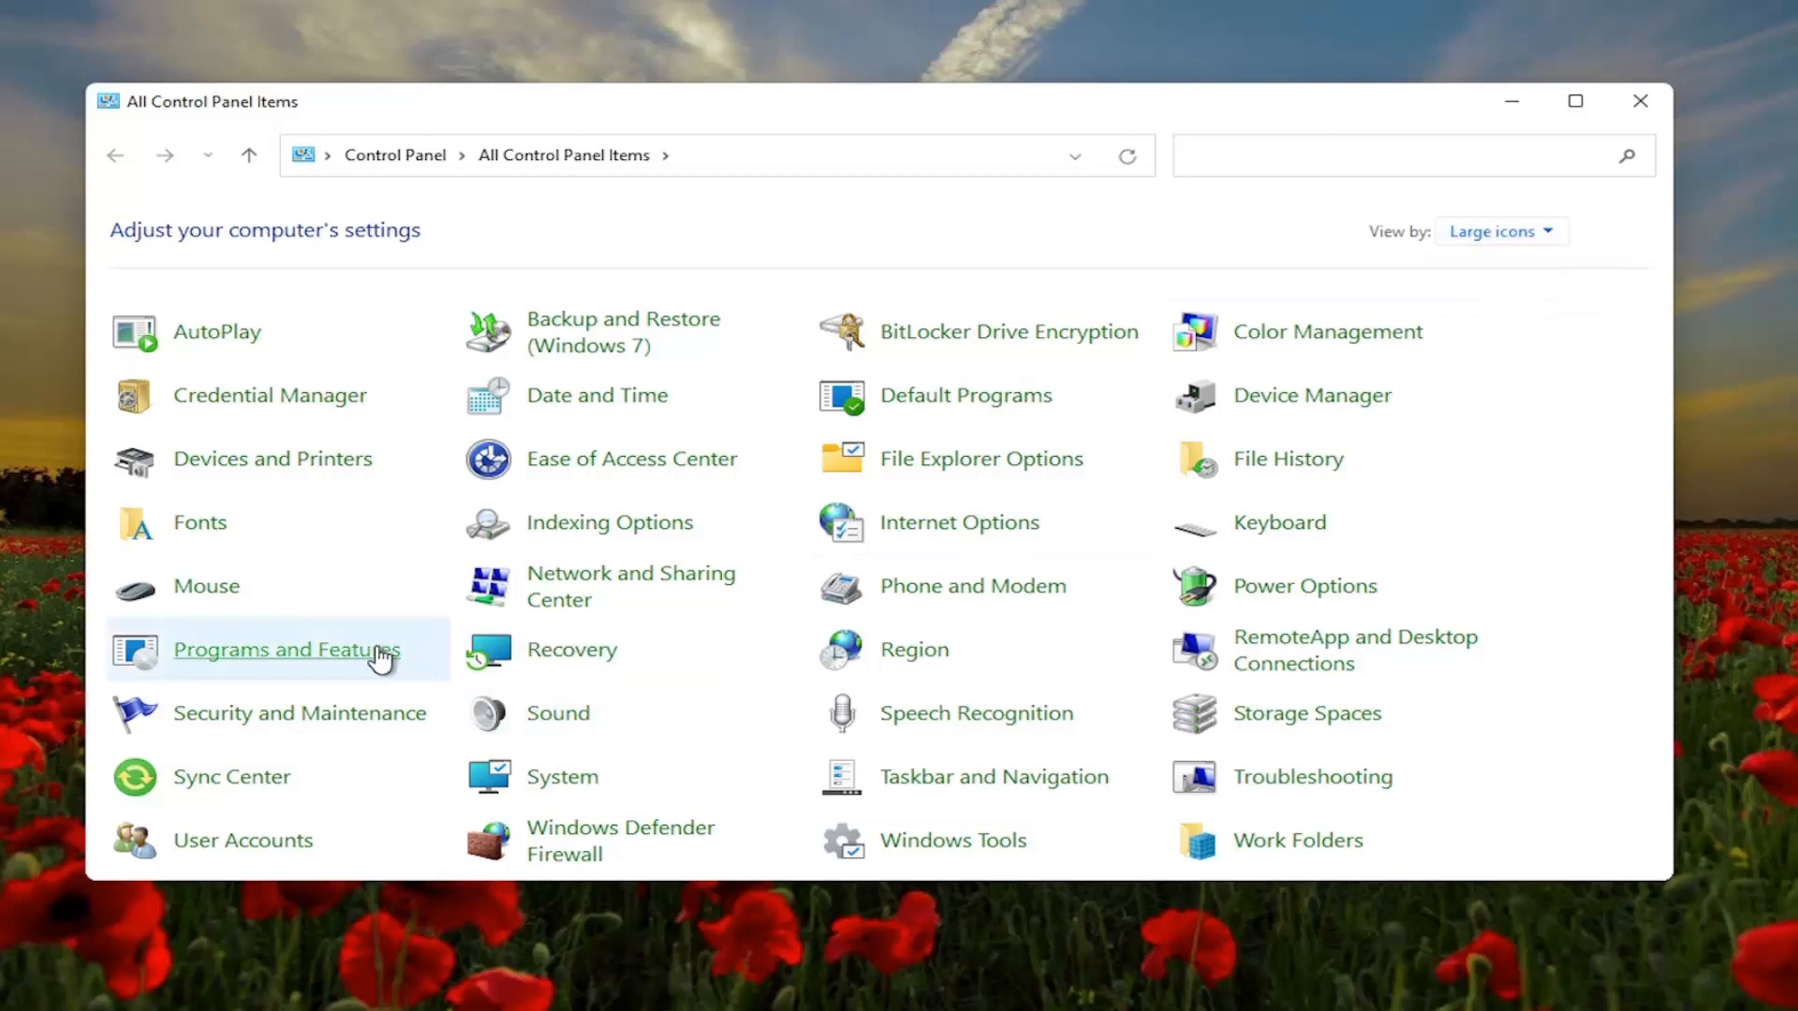
mouse_move(1318, 600)
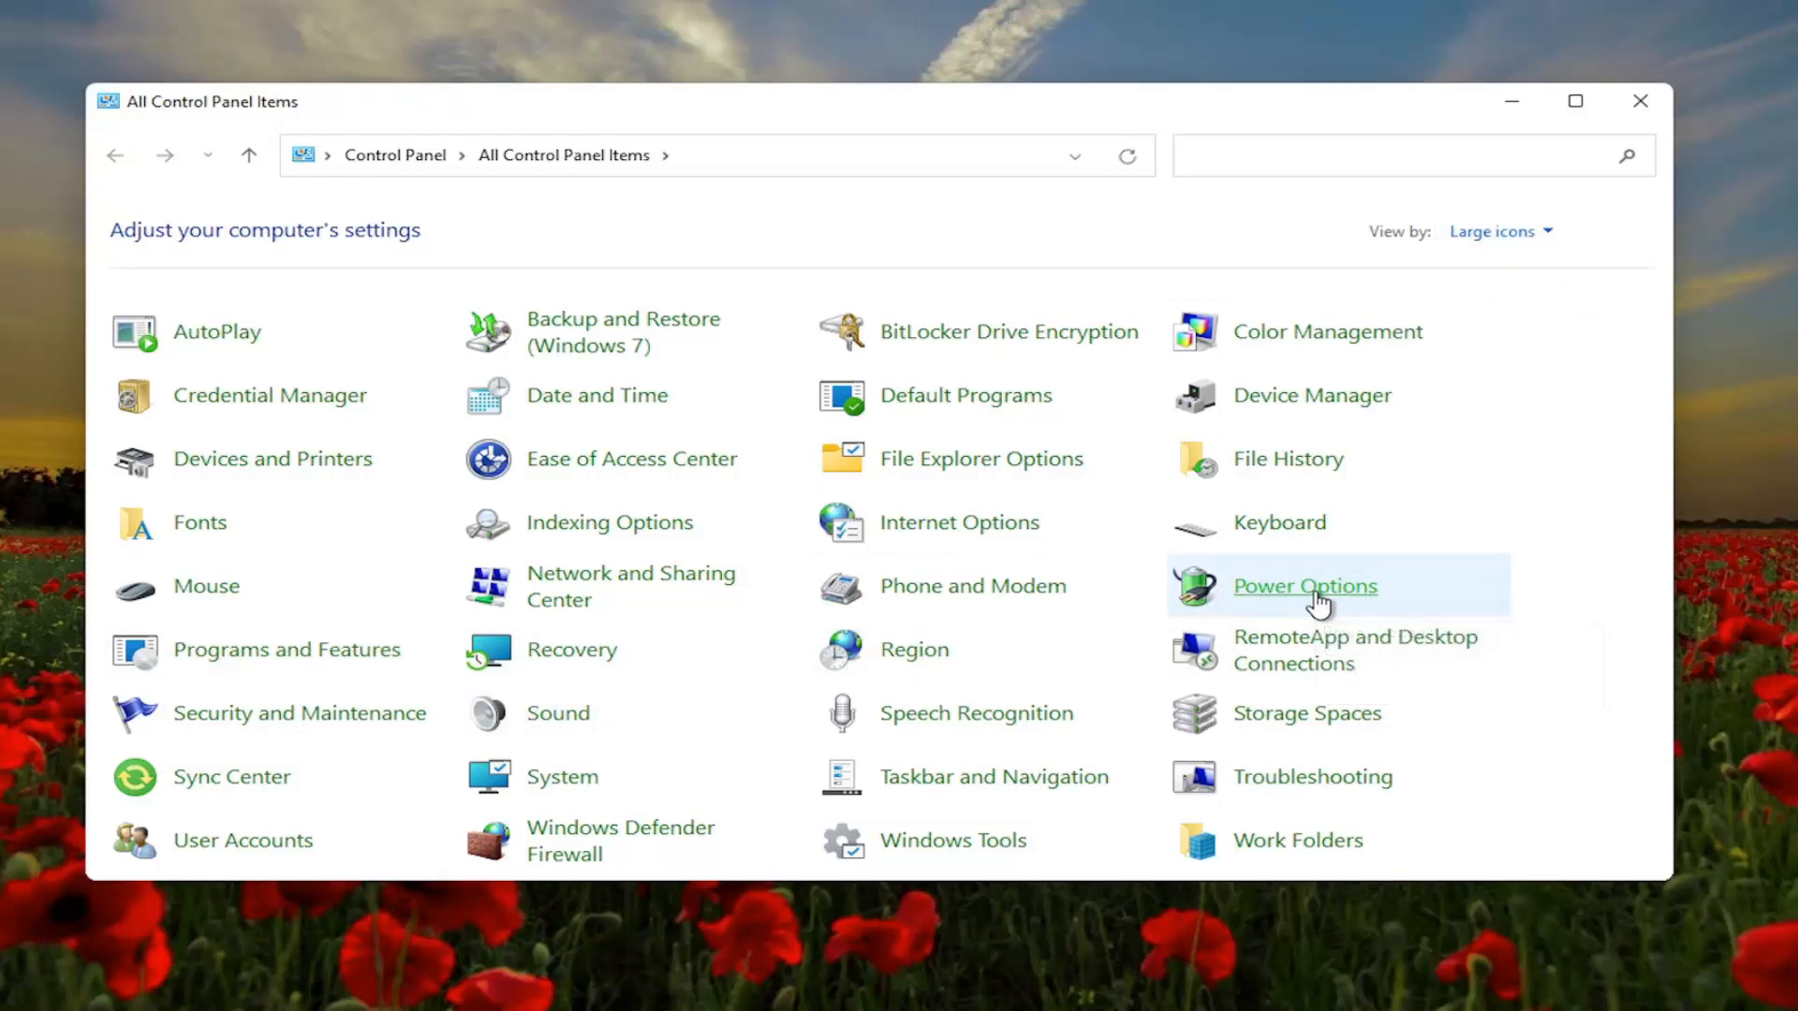
Switch Power Options to the High performance plan and close the window.
left_click(1303, 586)
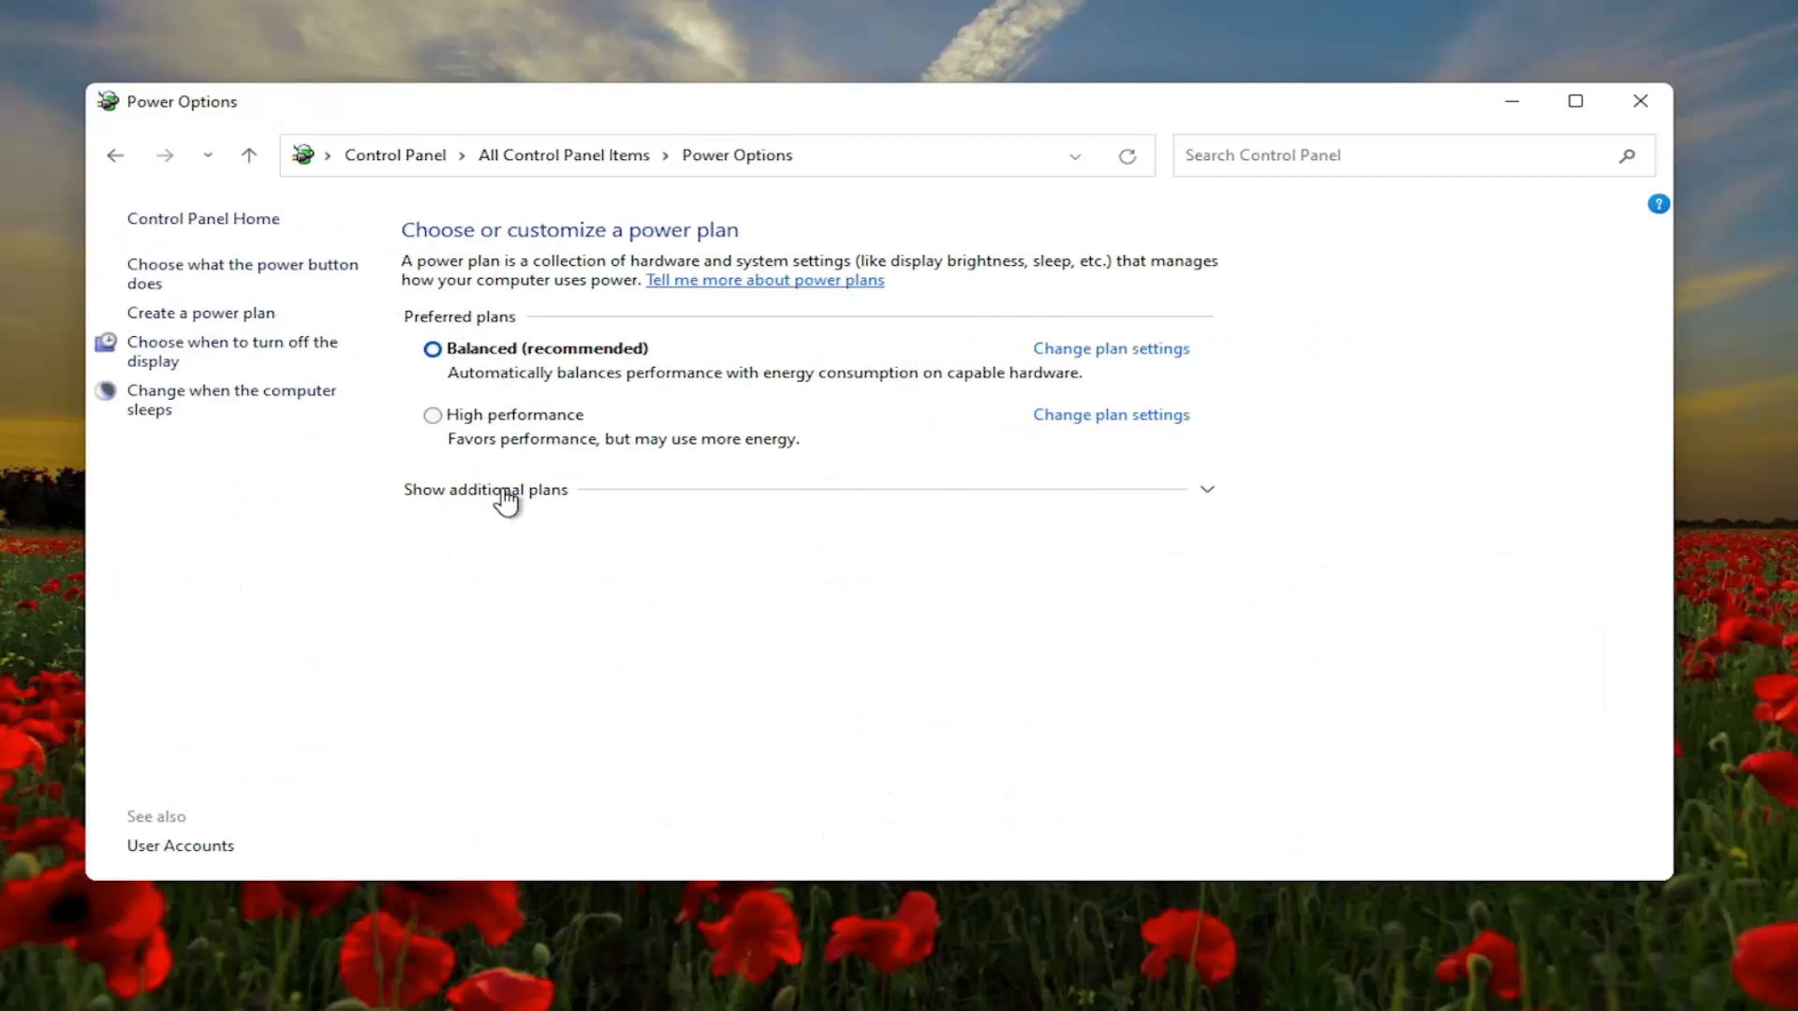
mouse_move(512, 424)
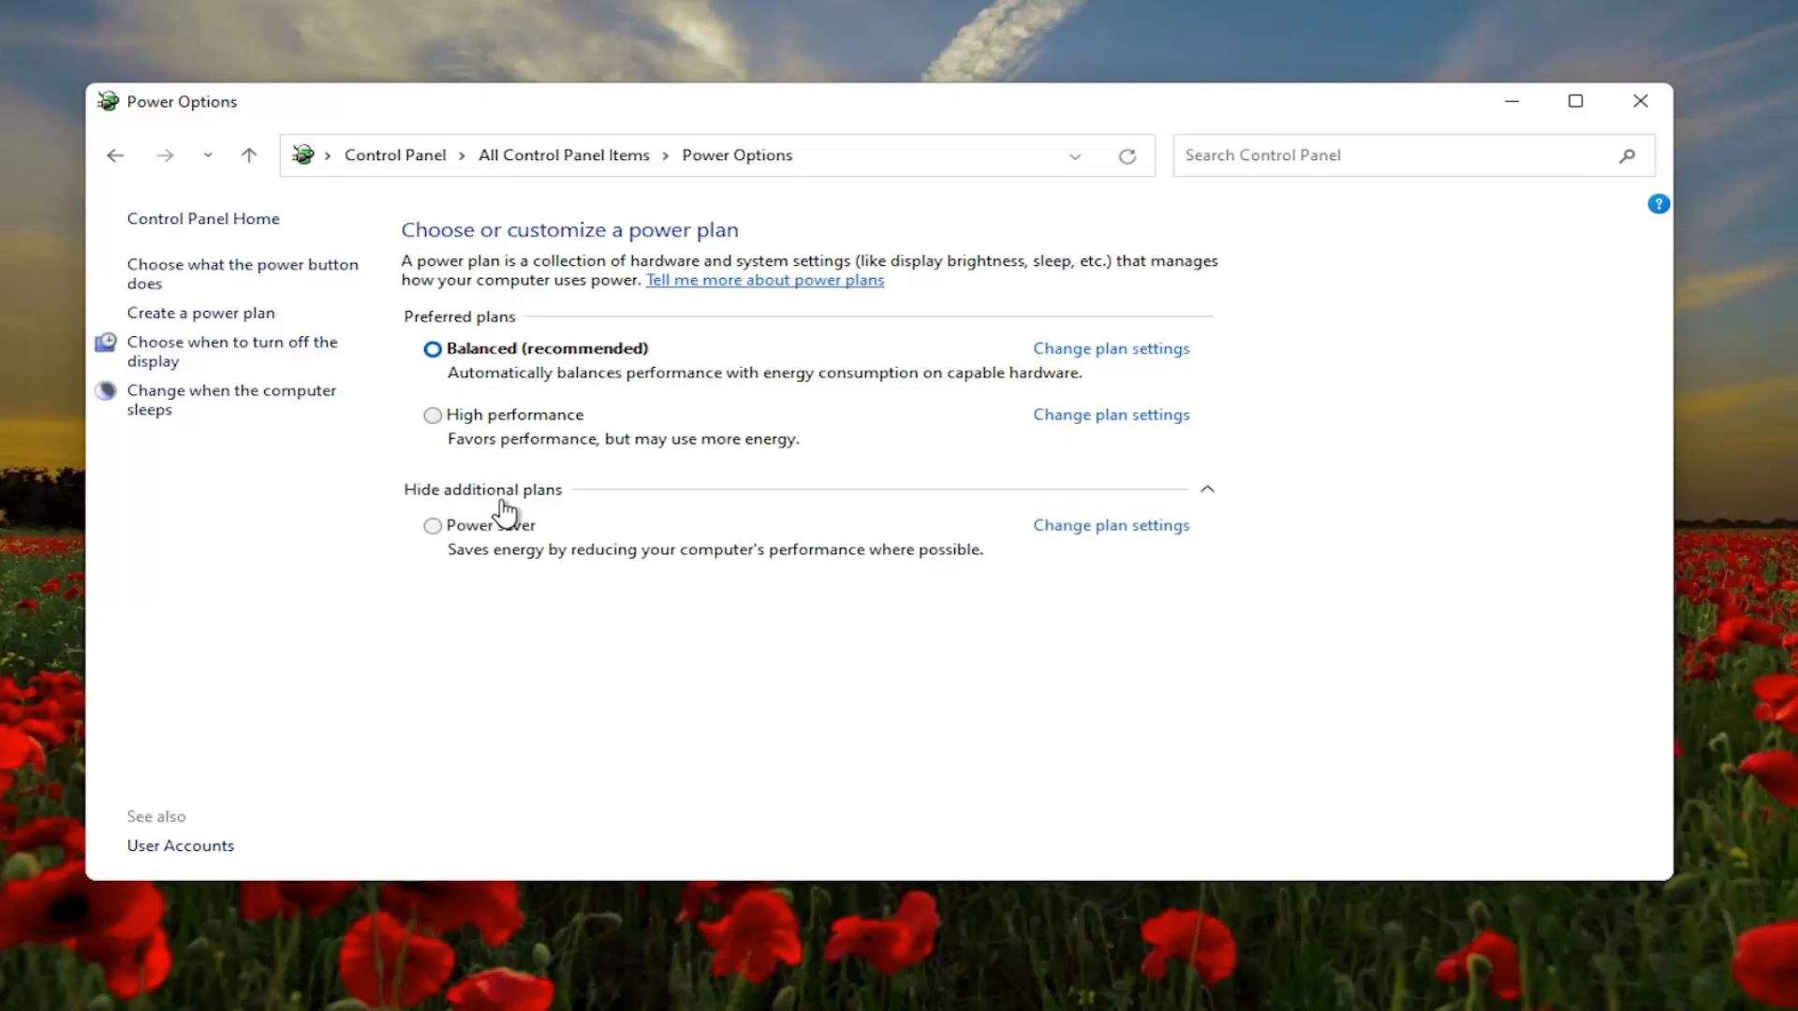
left_click(433, 415)
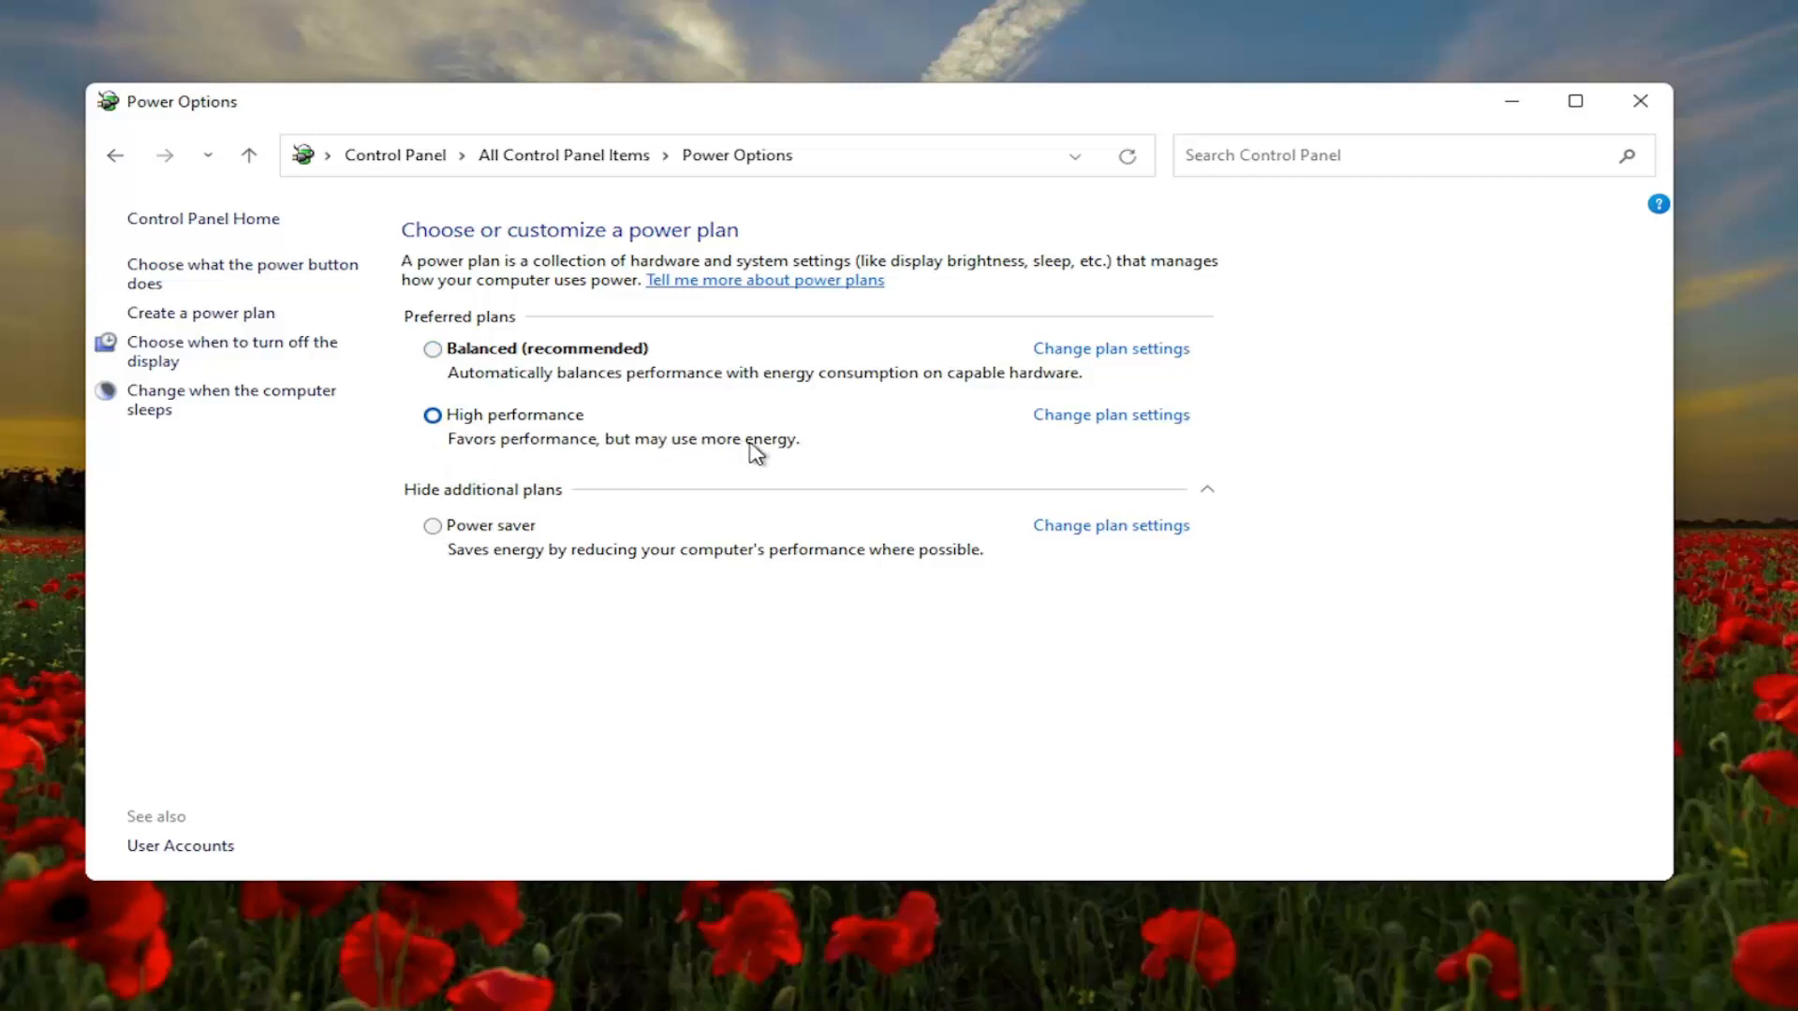
mouse_move(772, 504)
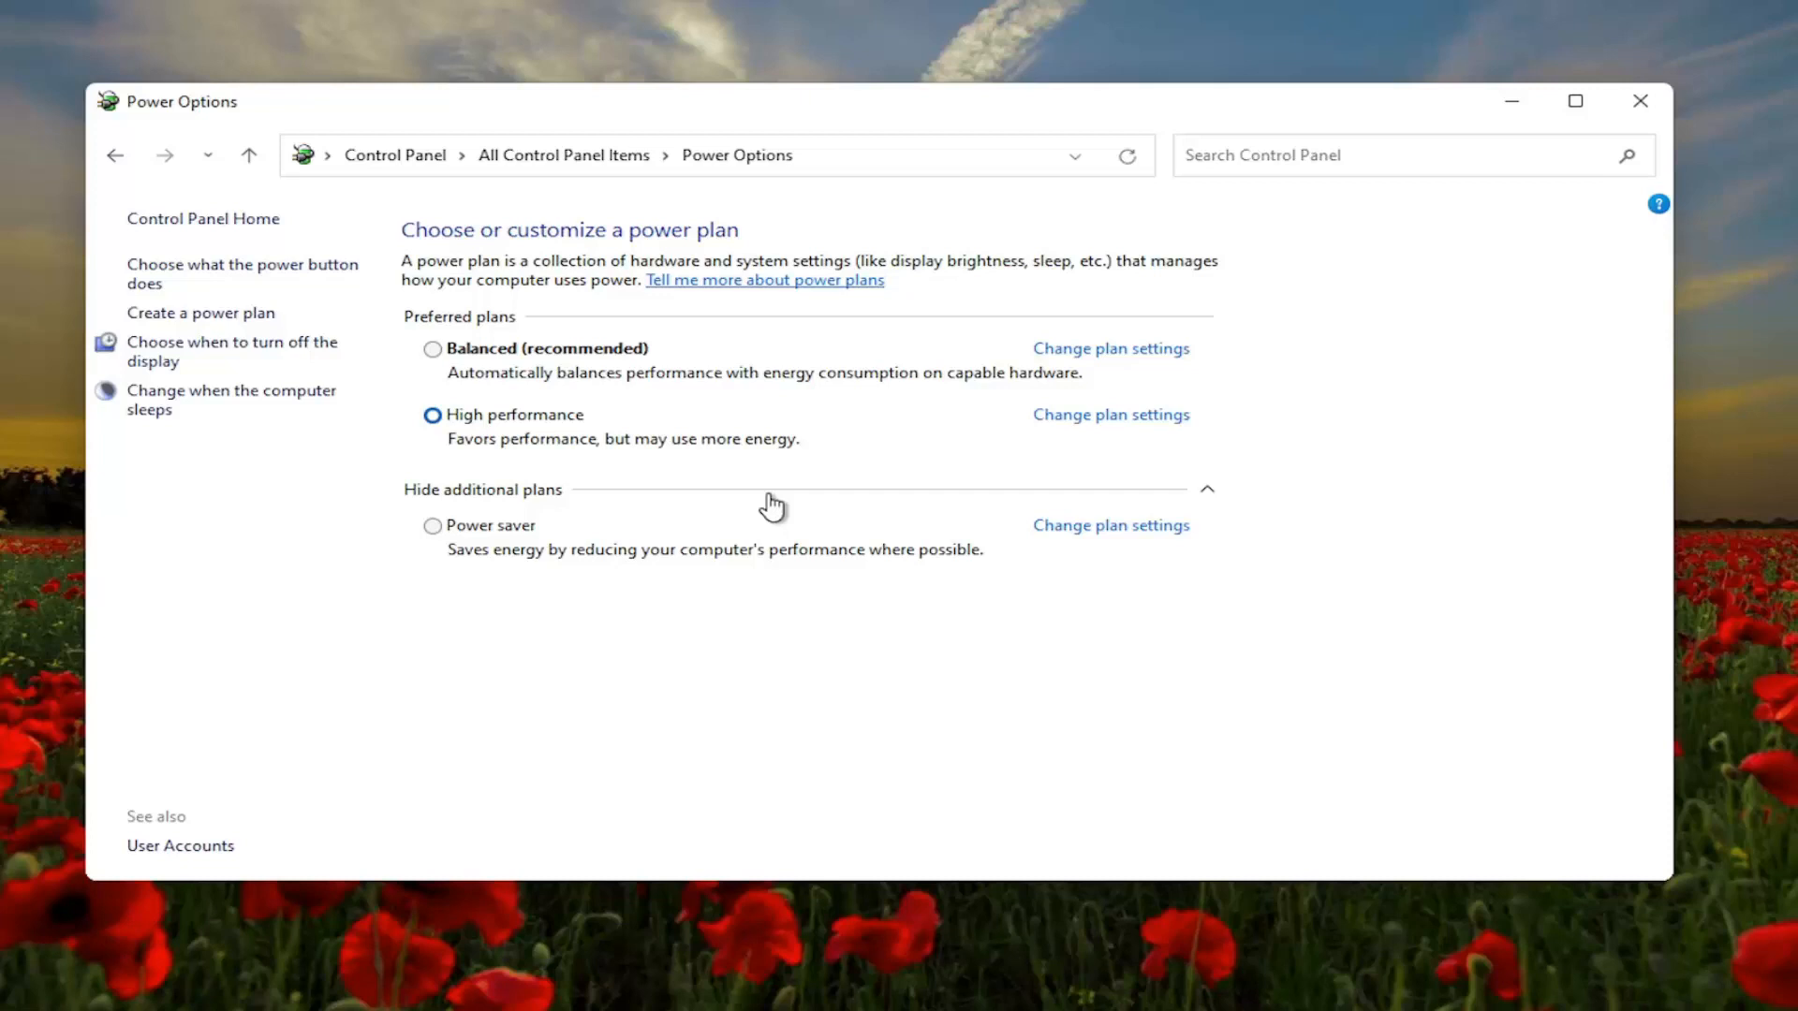
mouse_move(554, 450)
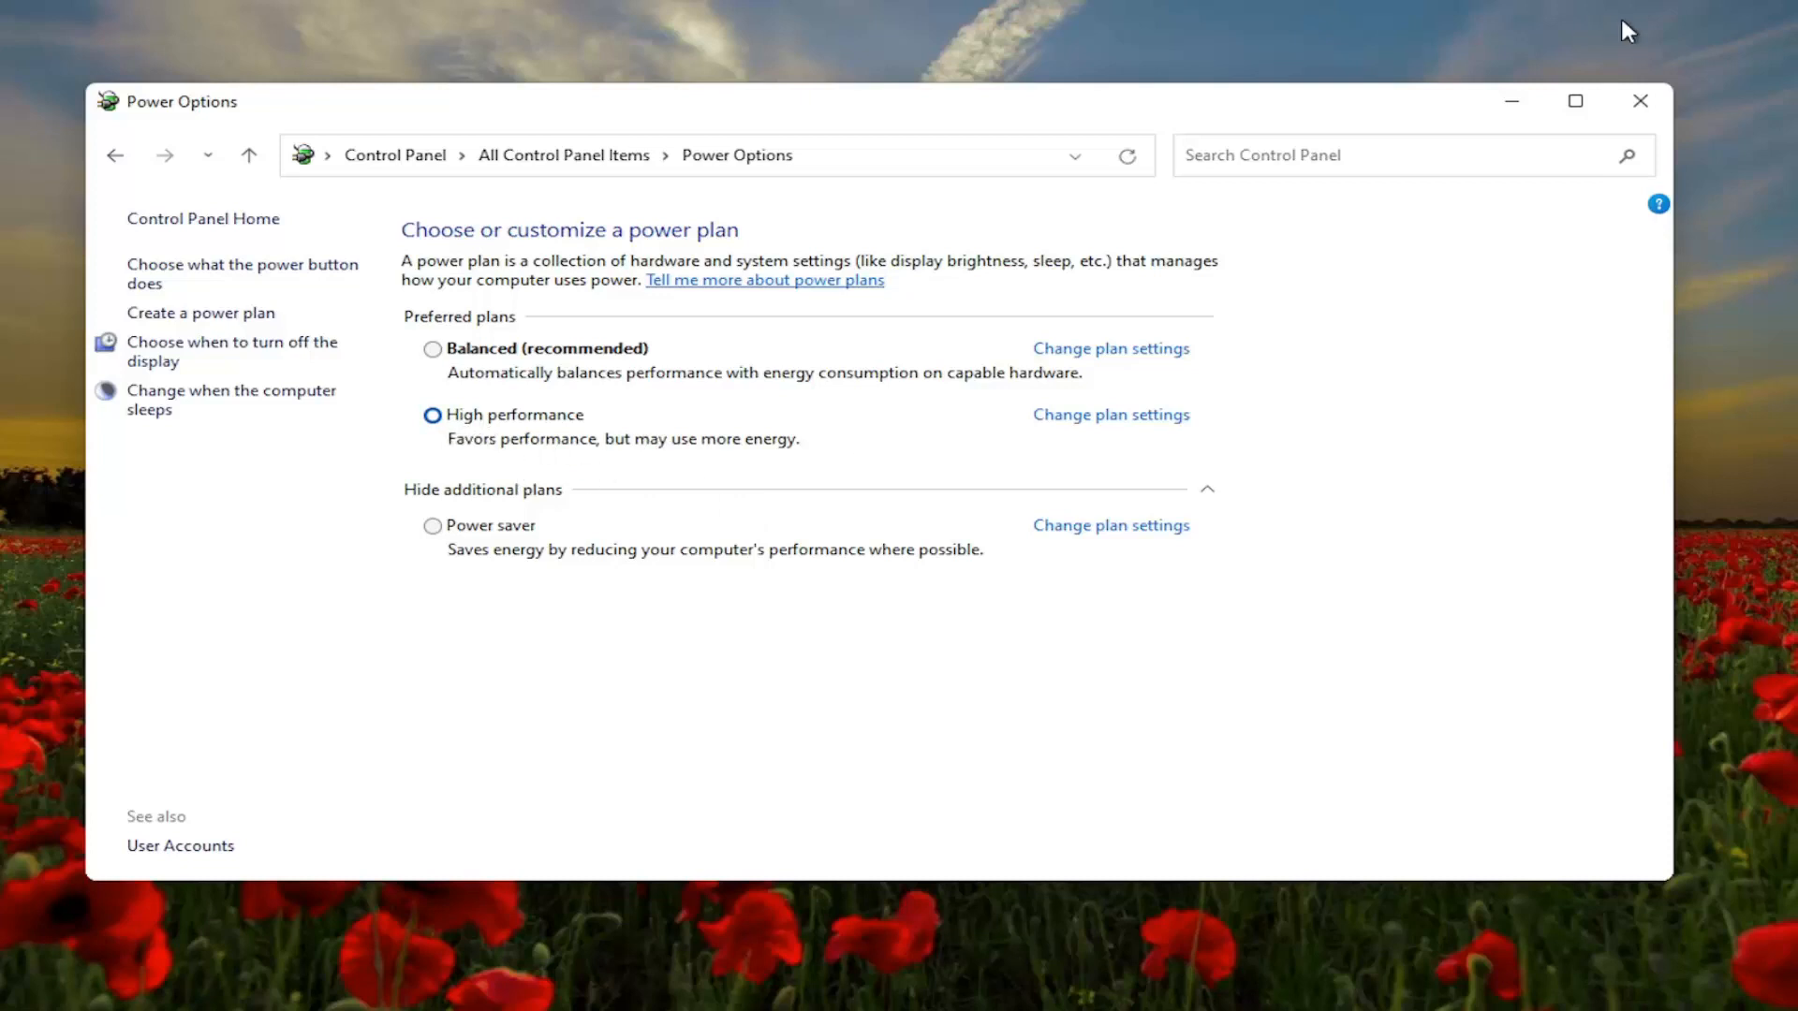
left_click(1638, 101)
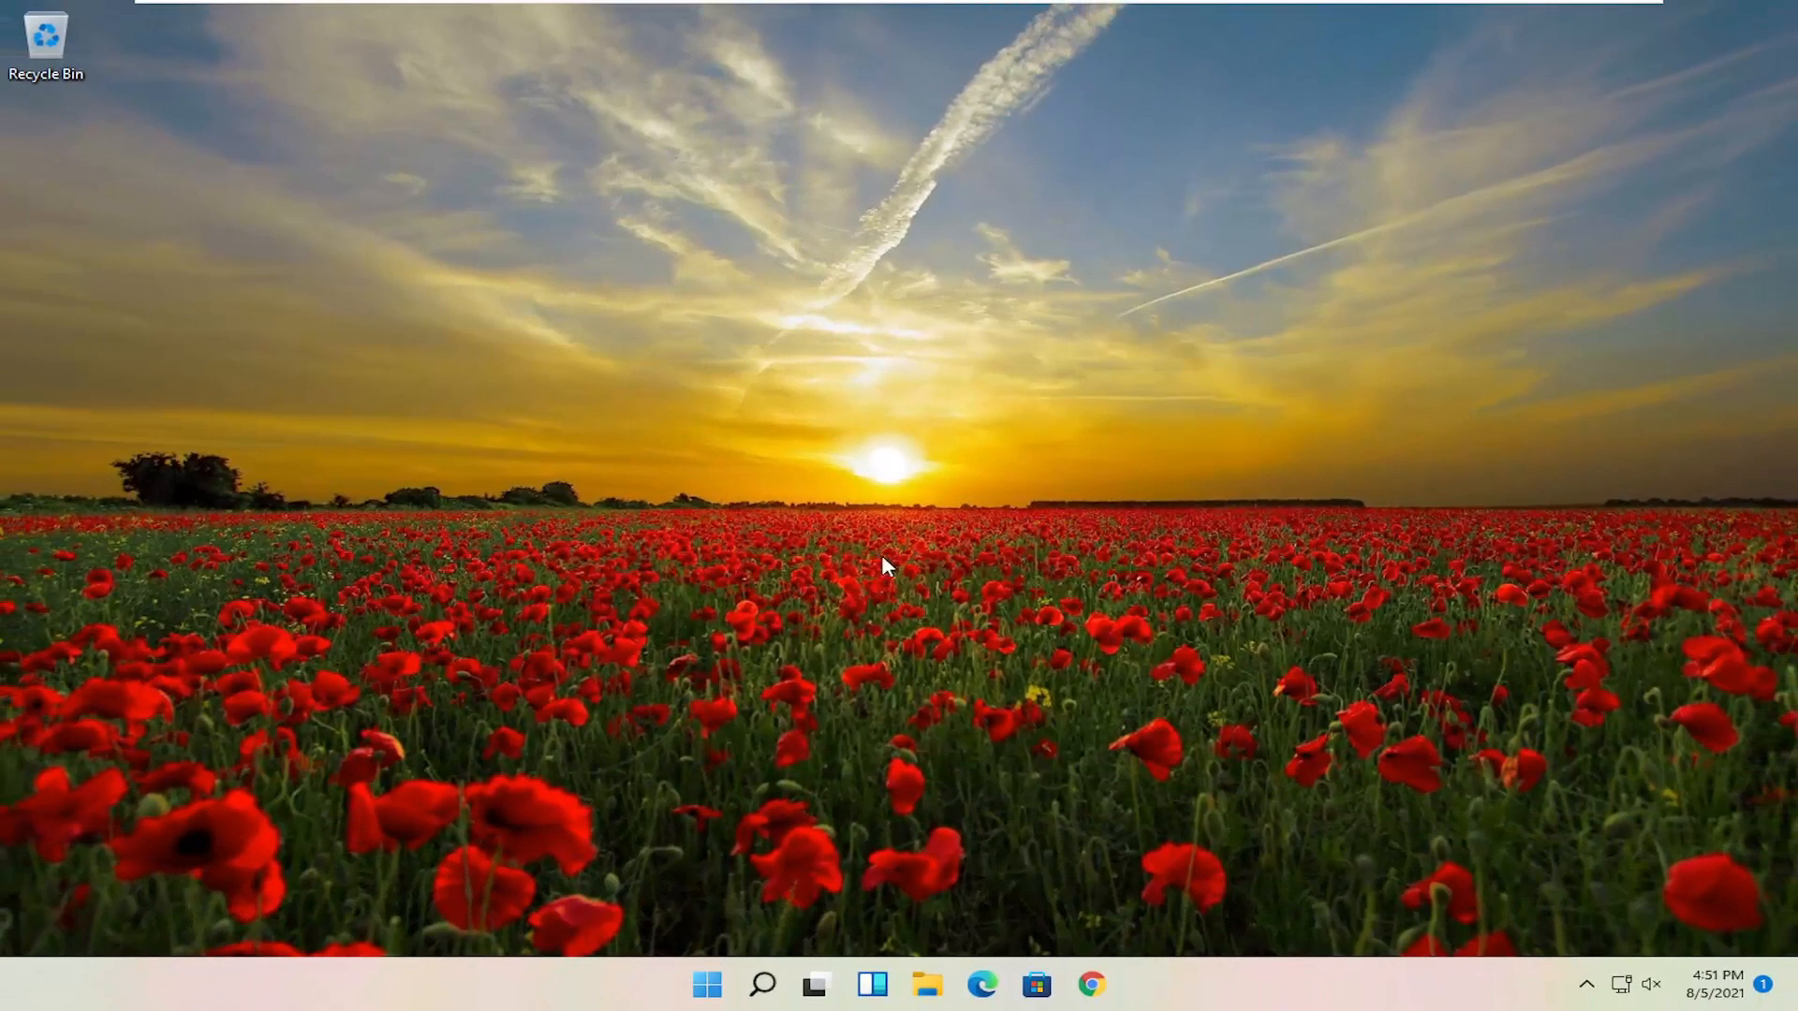
mouse_move(749, 985)
type("adjust")
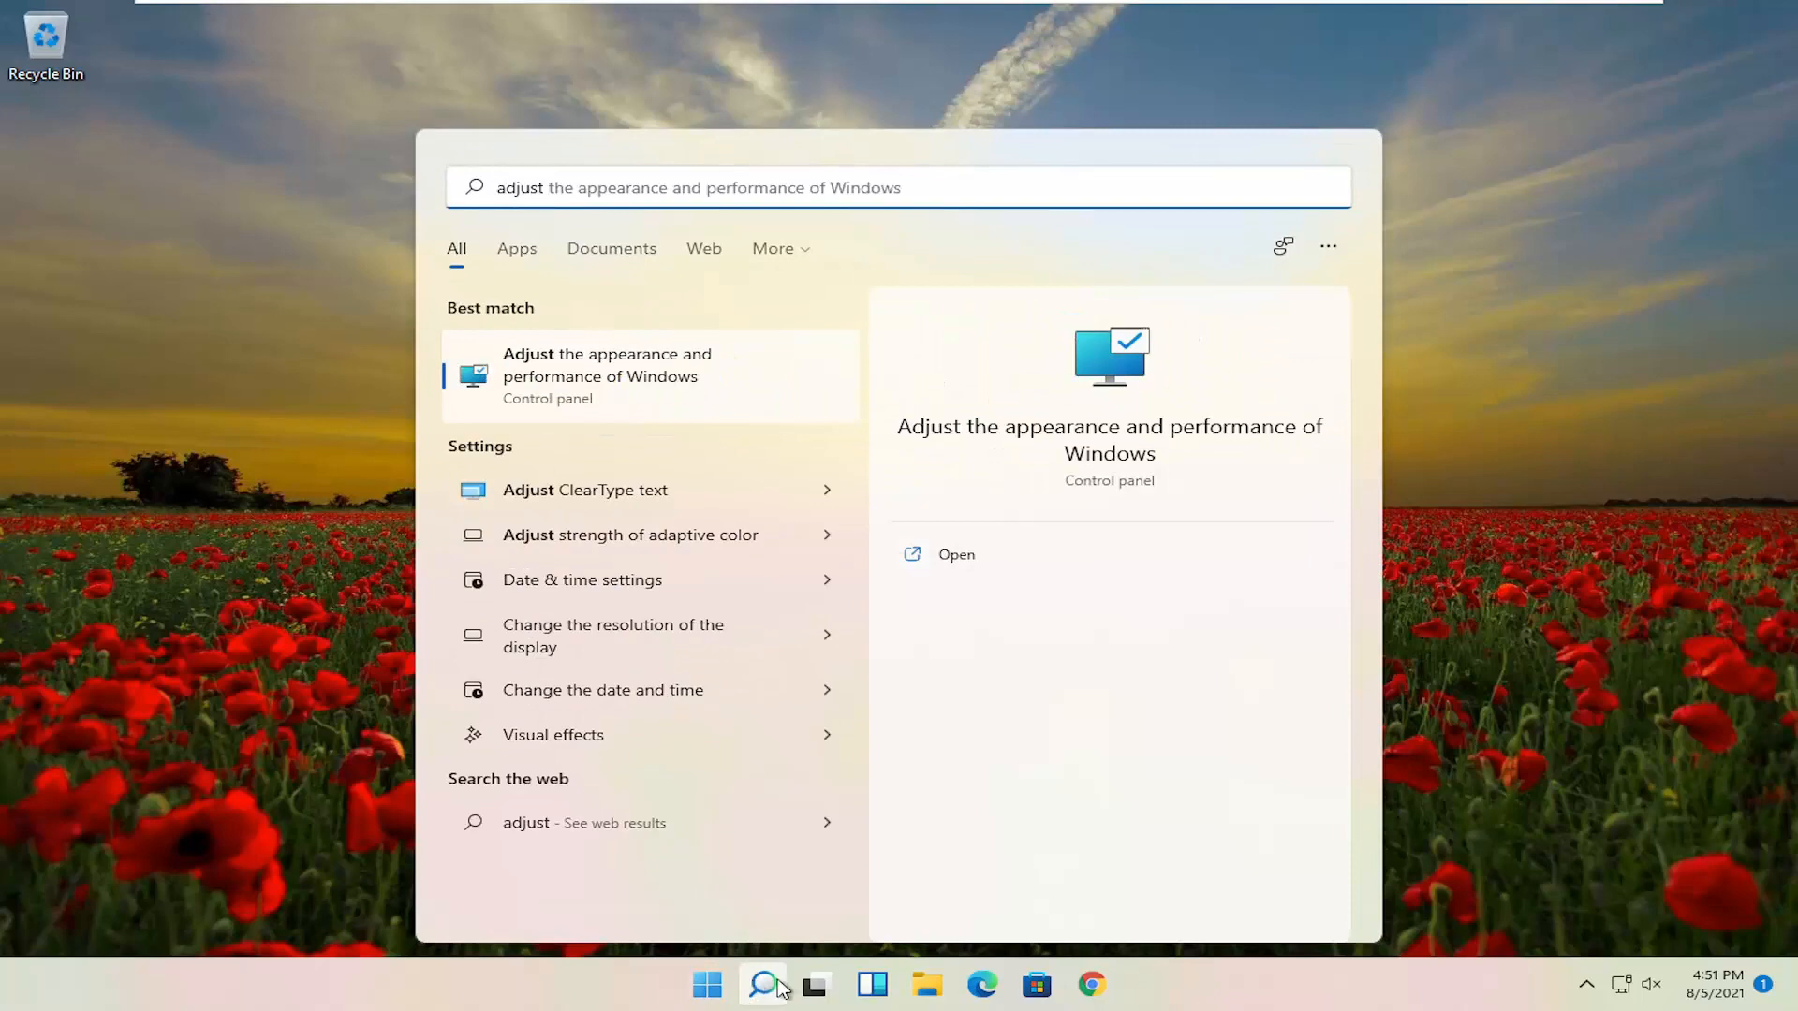
mouse_move(612, 403)
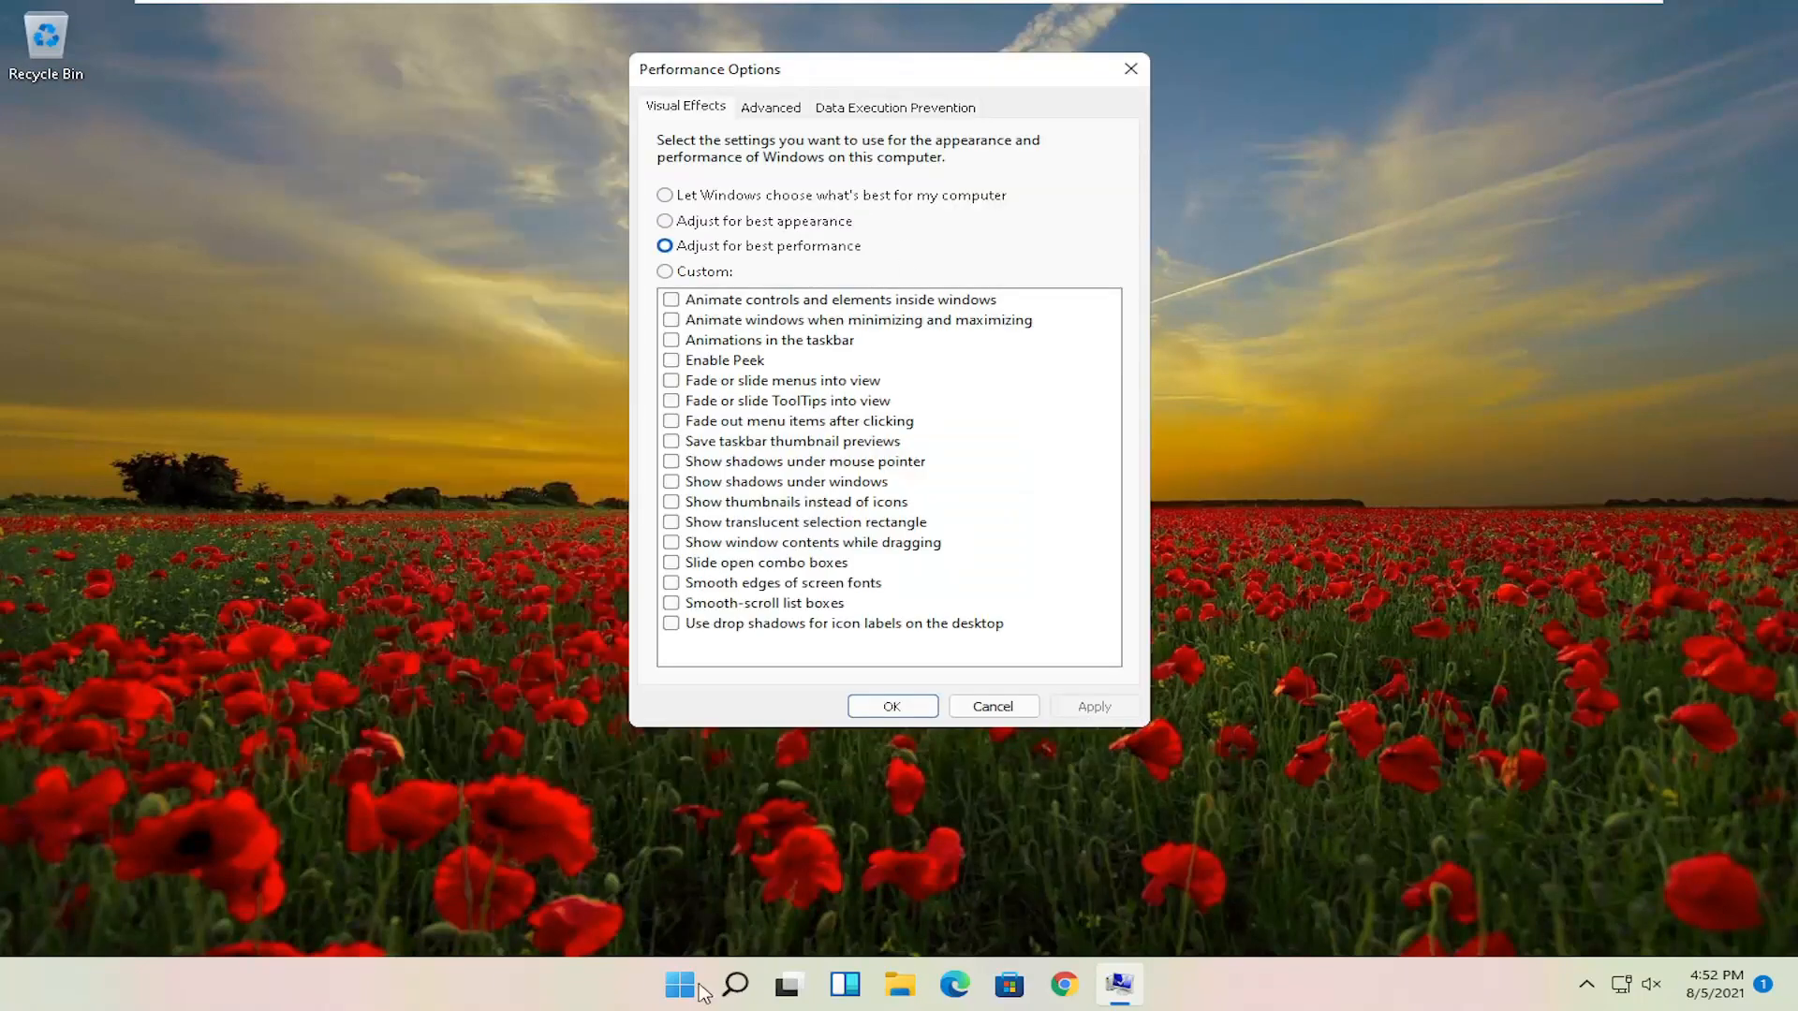
mouse_move(766, 690)
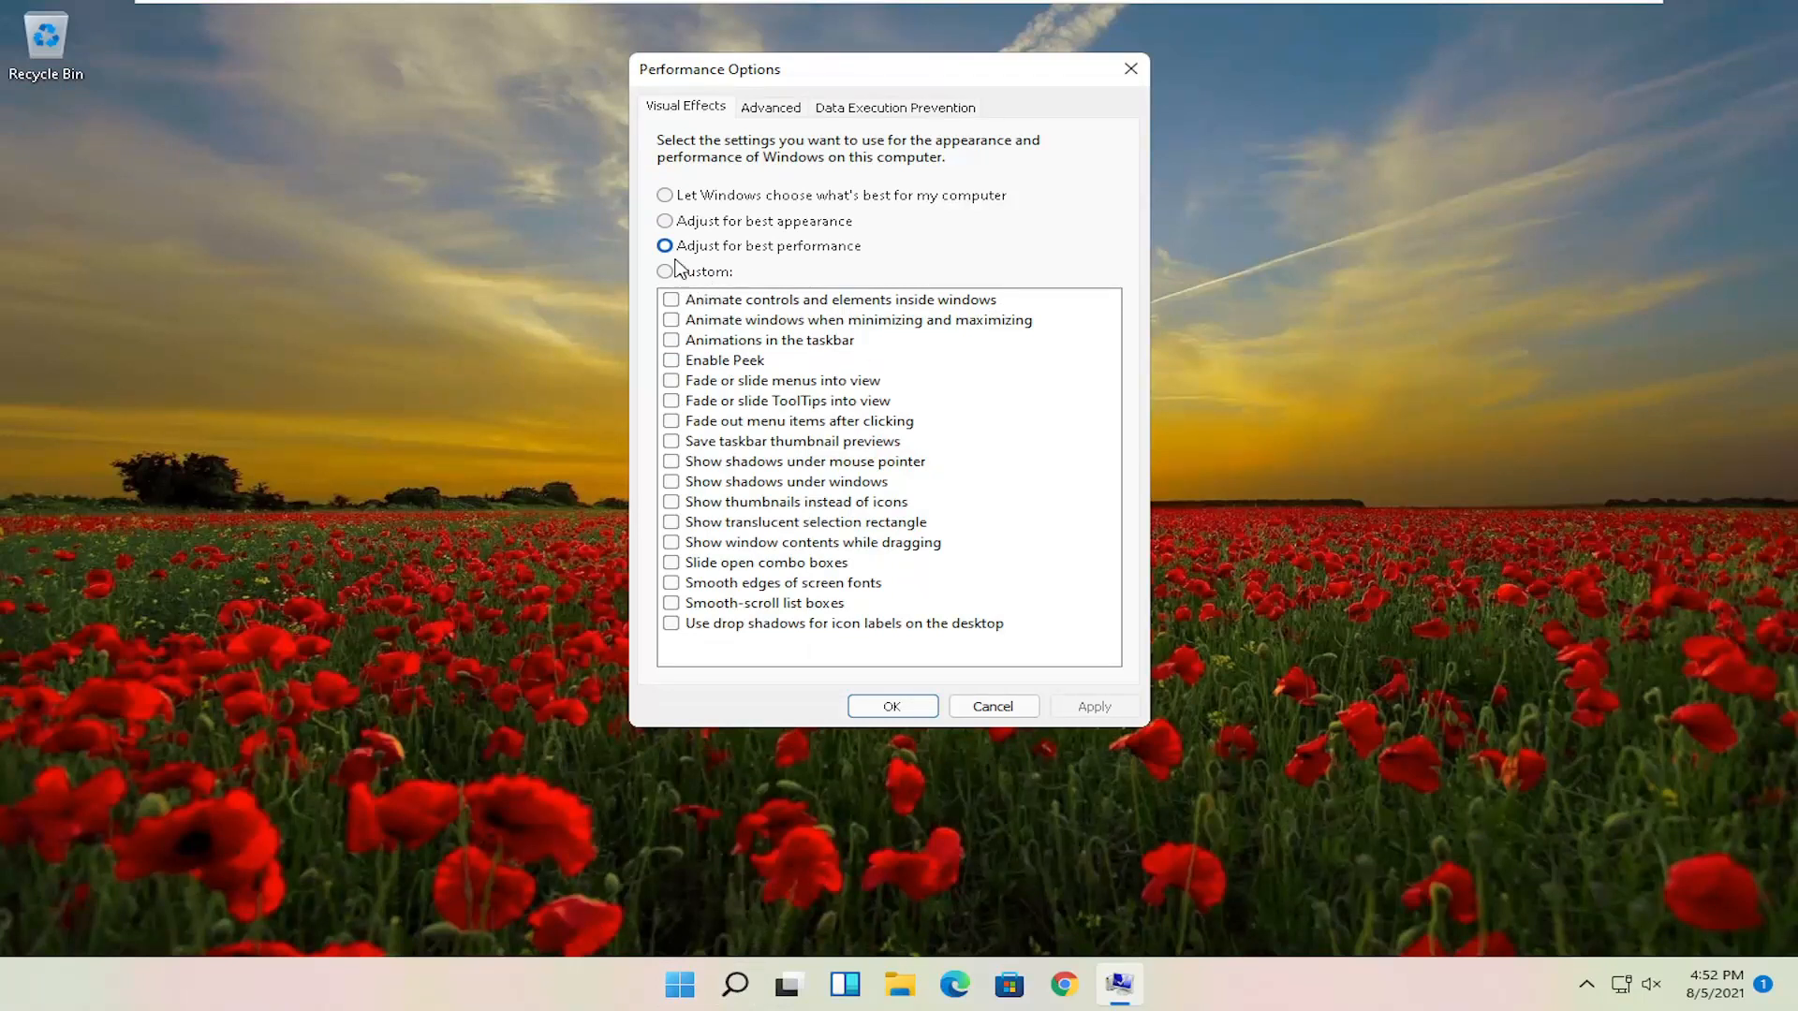
mouse_move(812, 261)
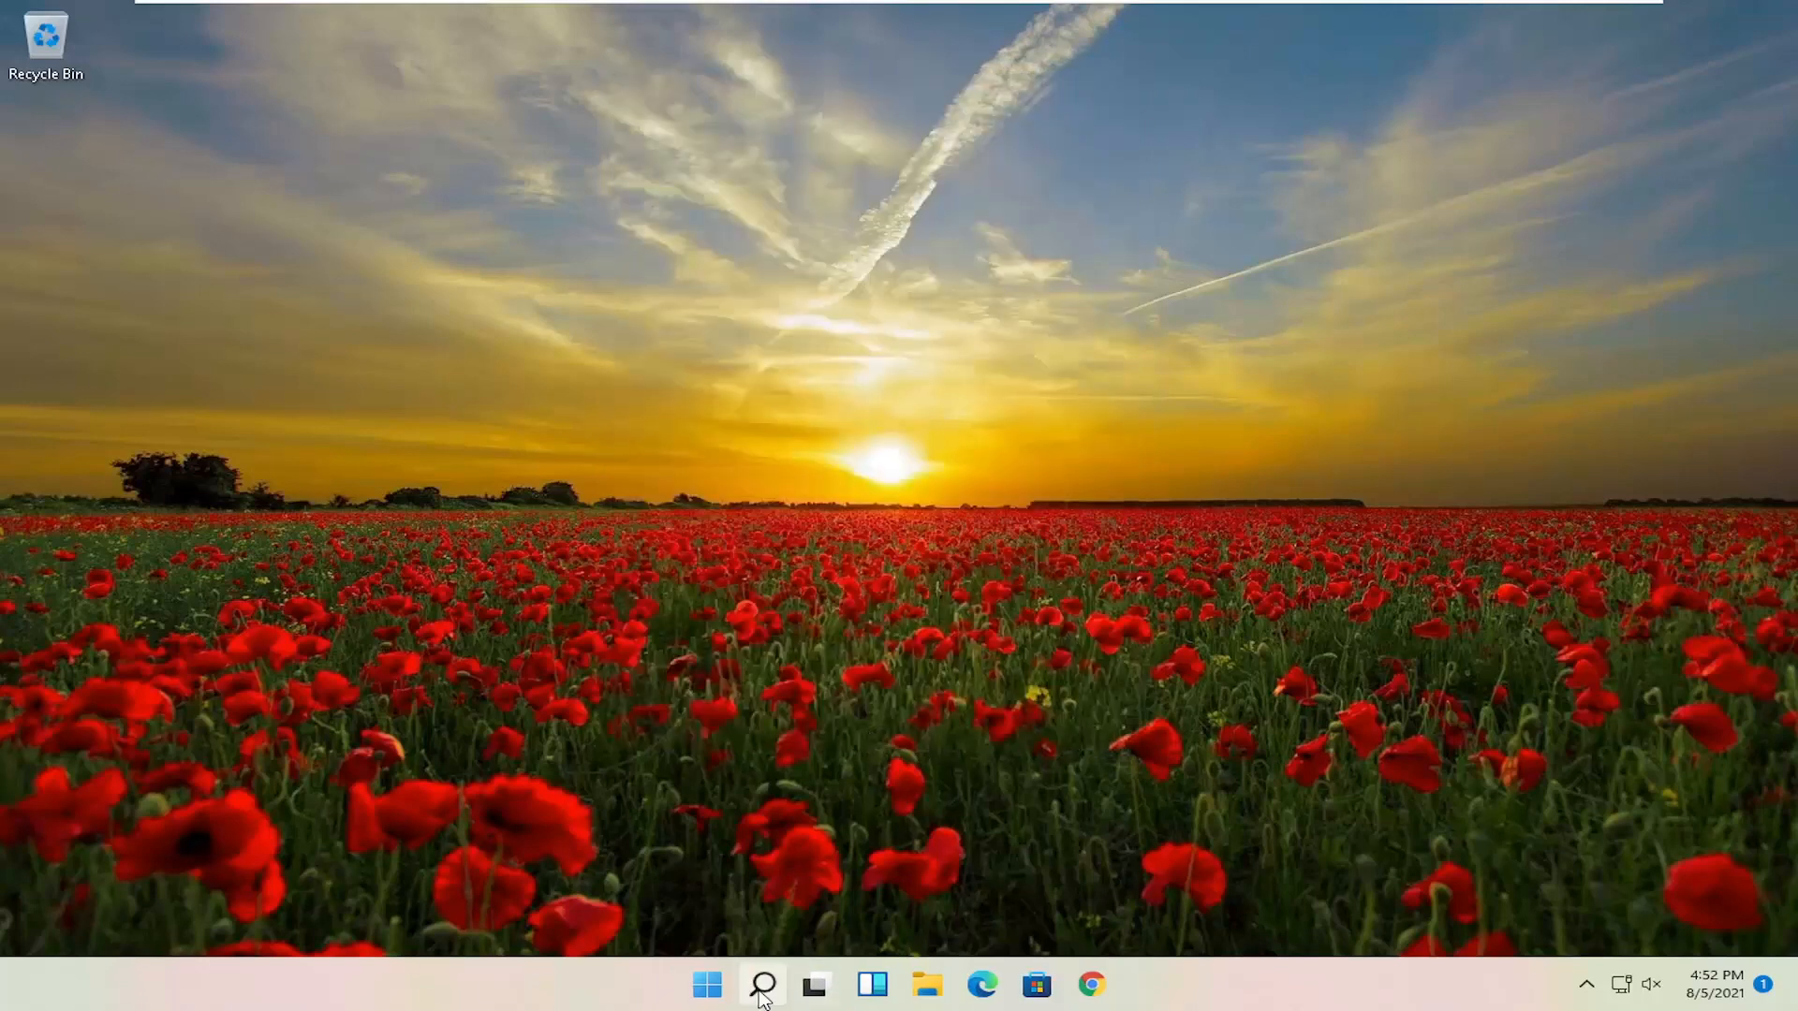
Launch Disk Cleanup, include system files for drive C:, and confirm with OK.
left_click(761, 984)
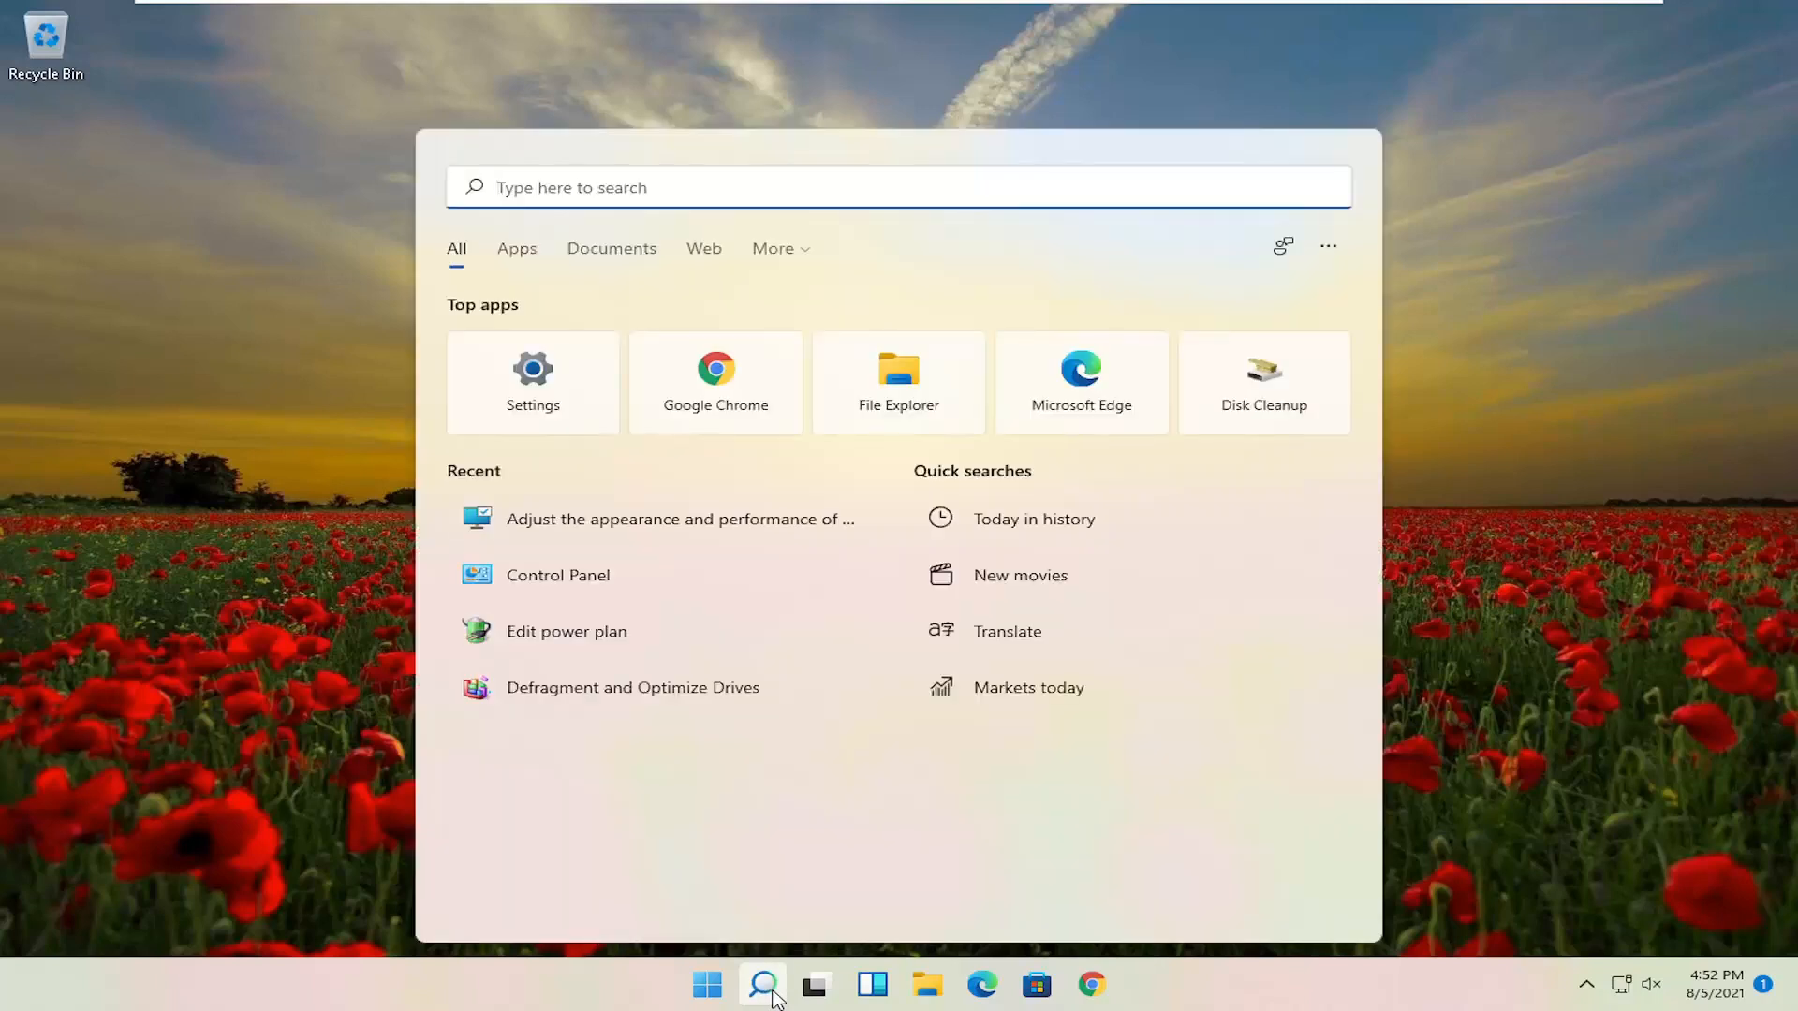
type("disk cleanup")
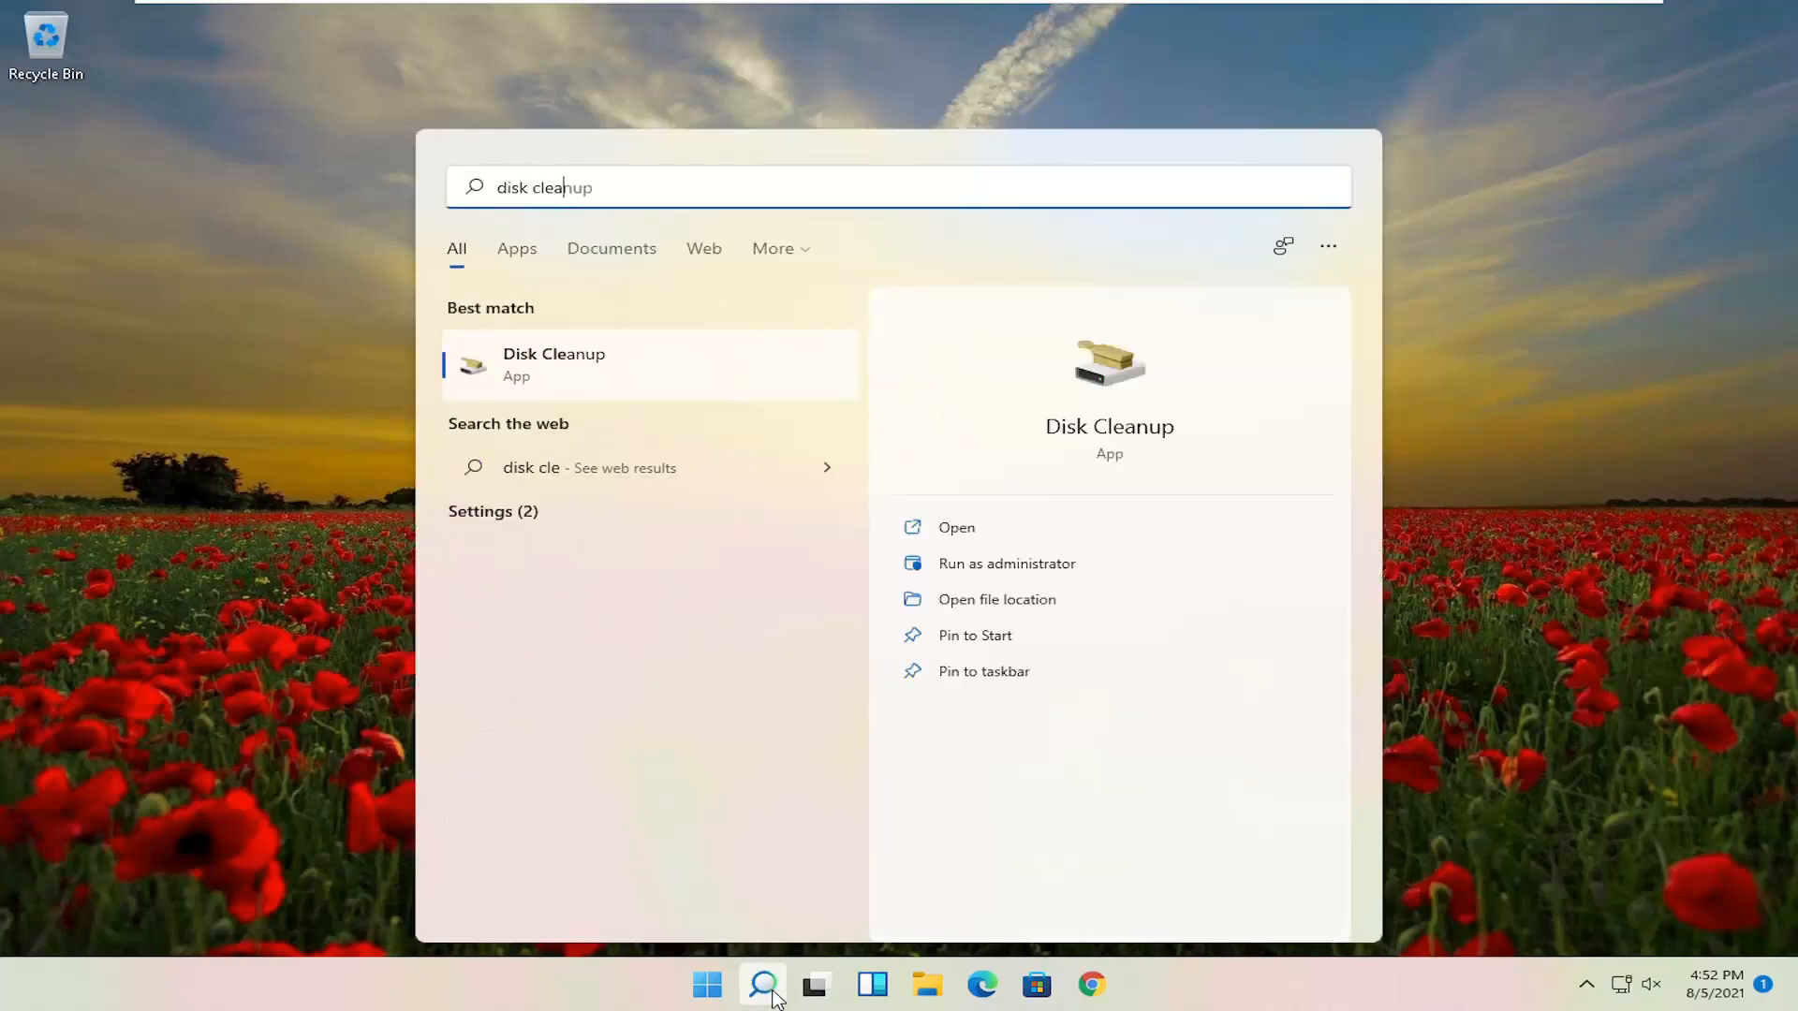
type("nup")
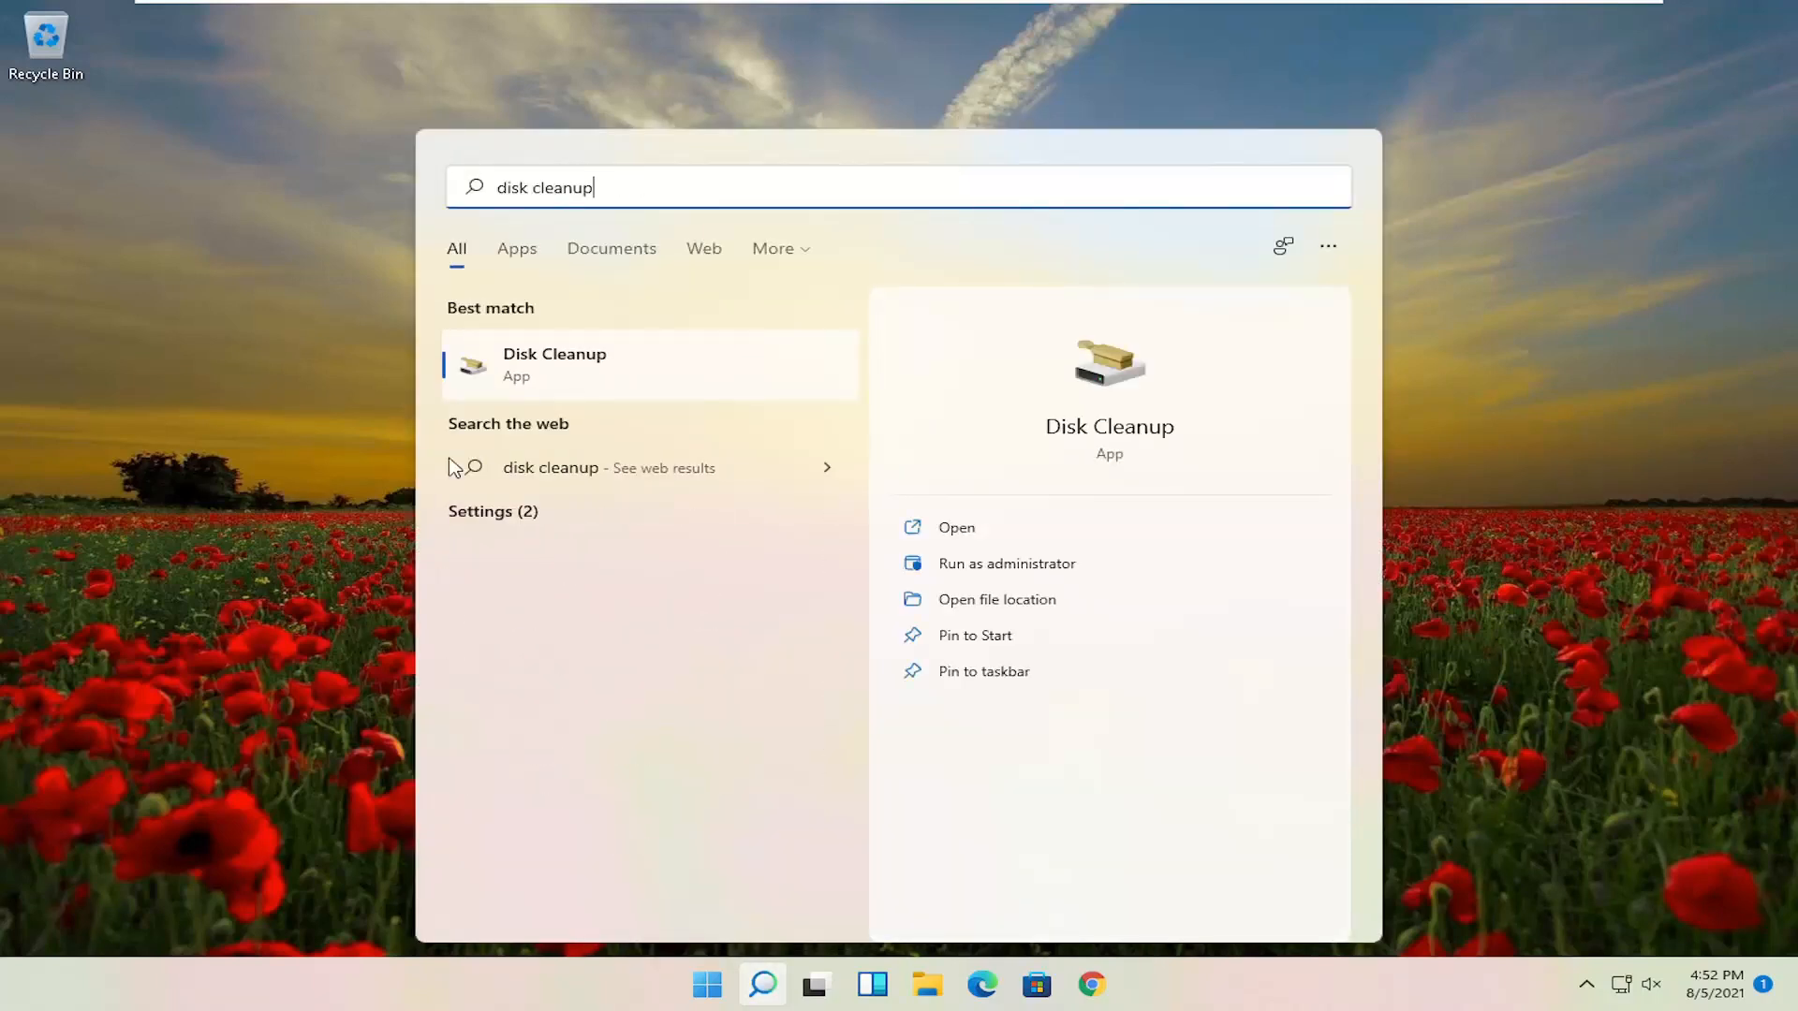
left_click(955, 526)
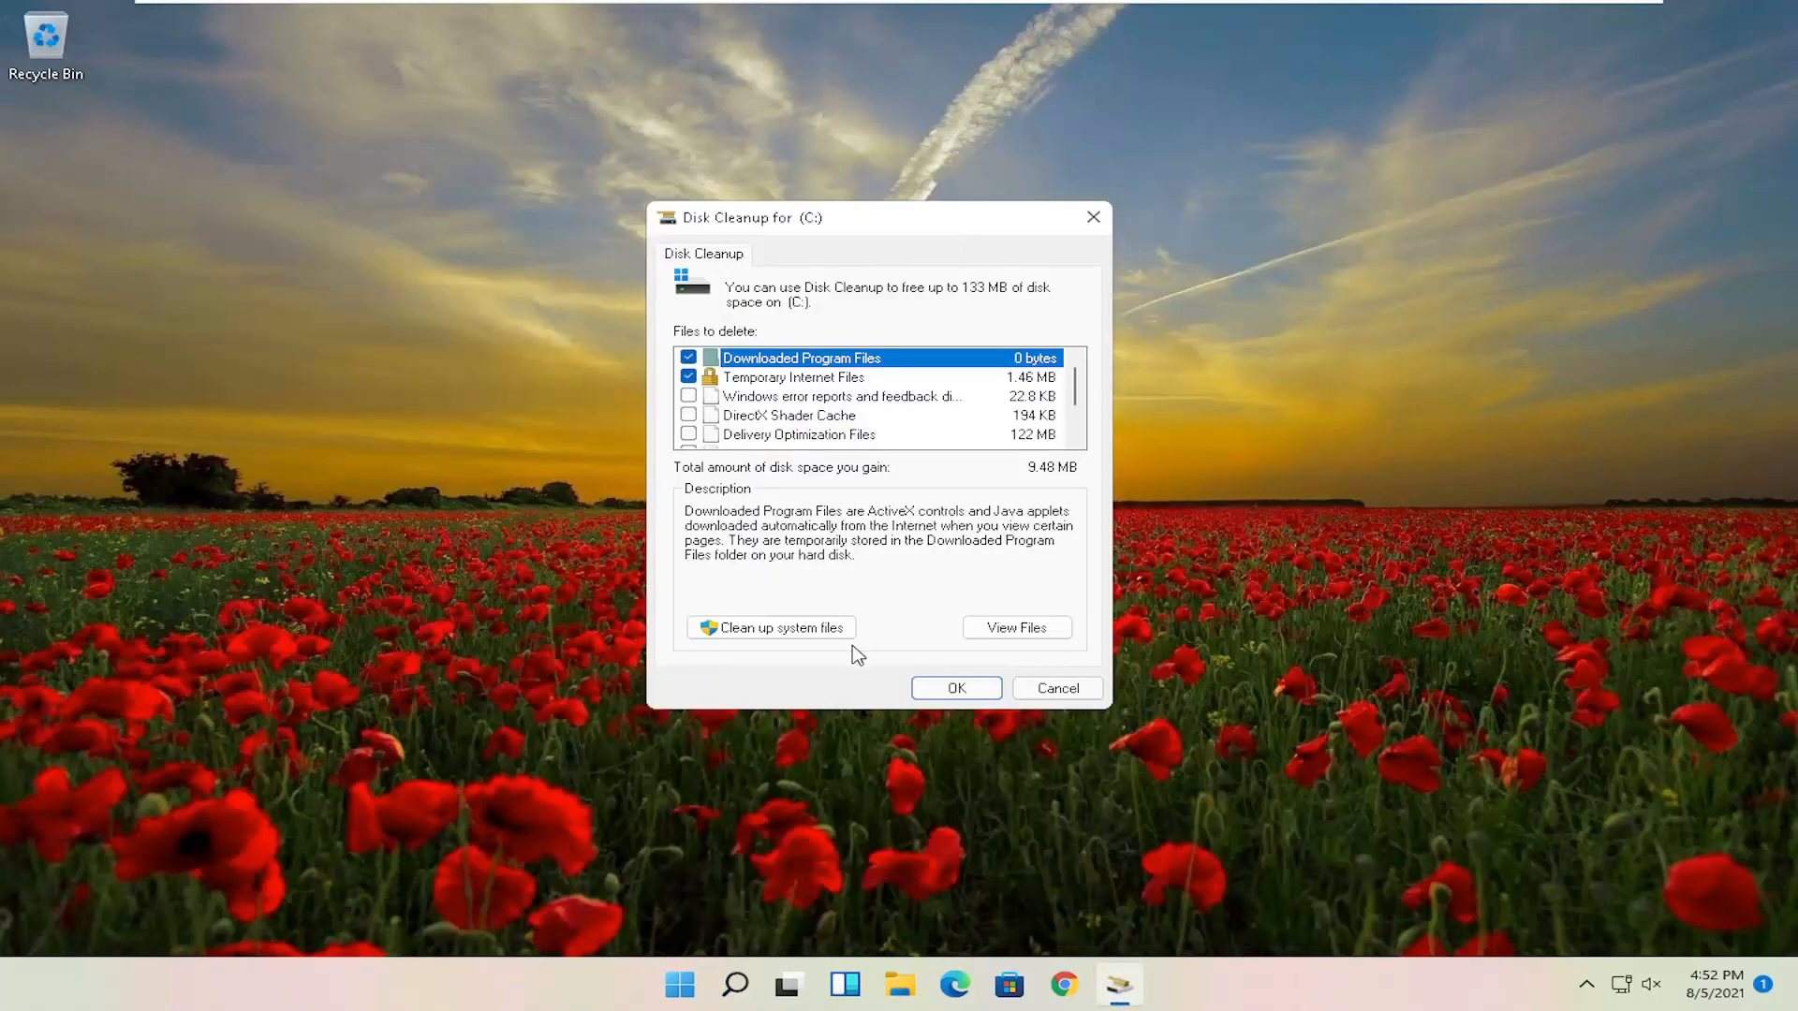
left_click(770, 628)
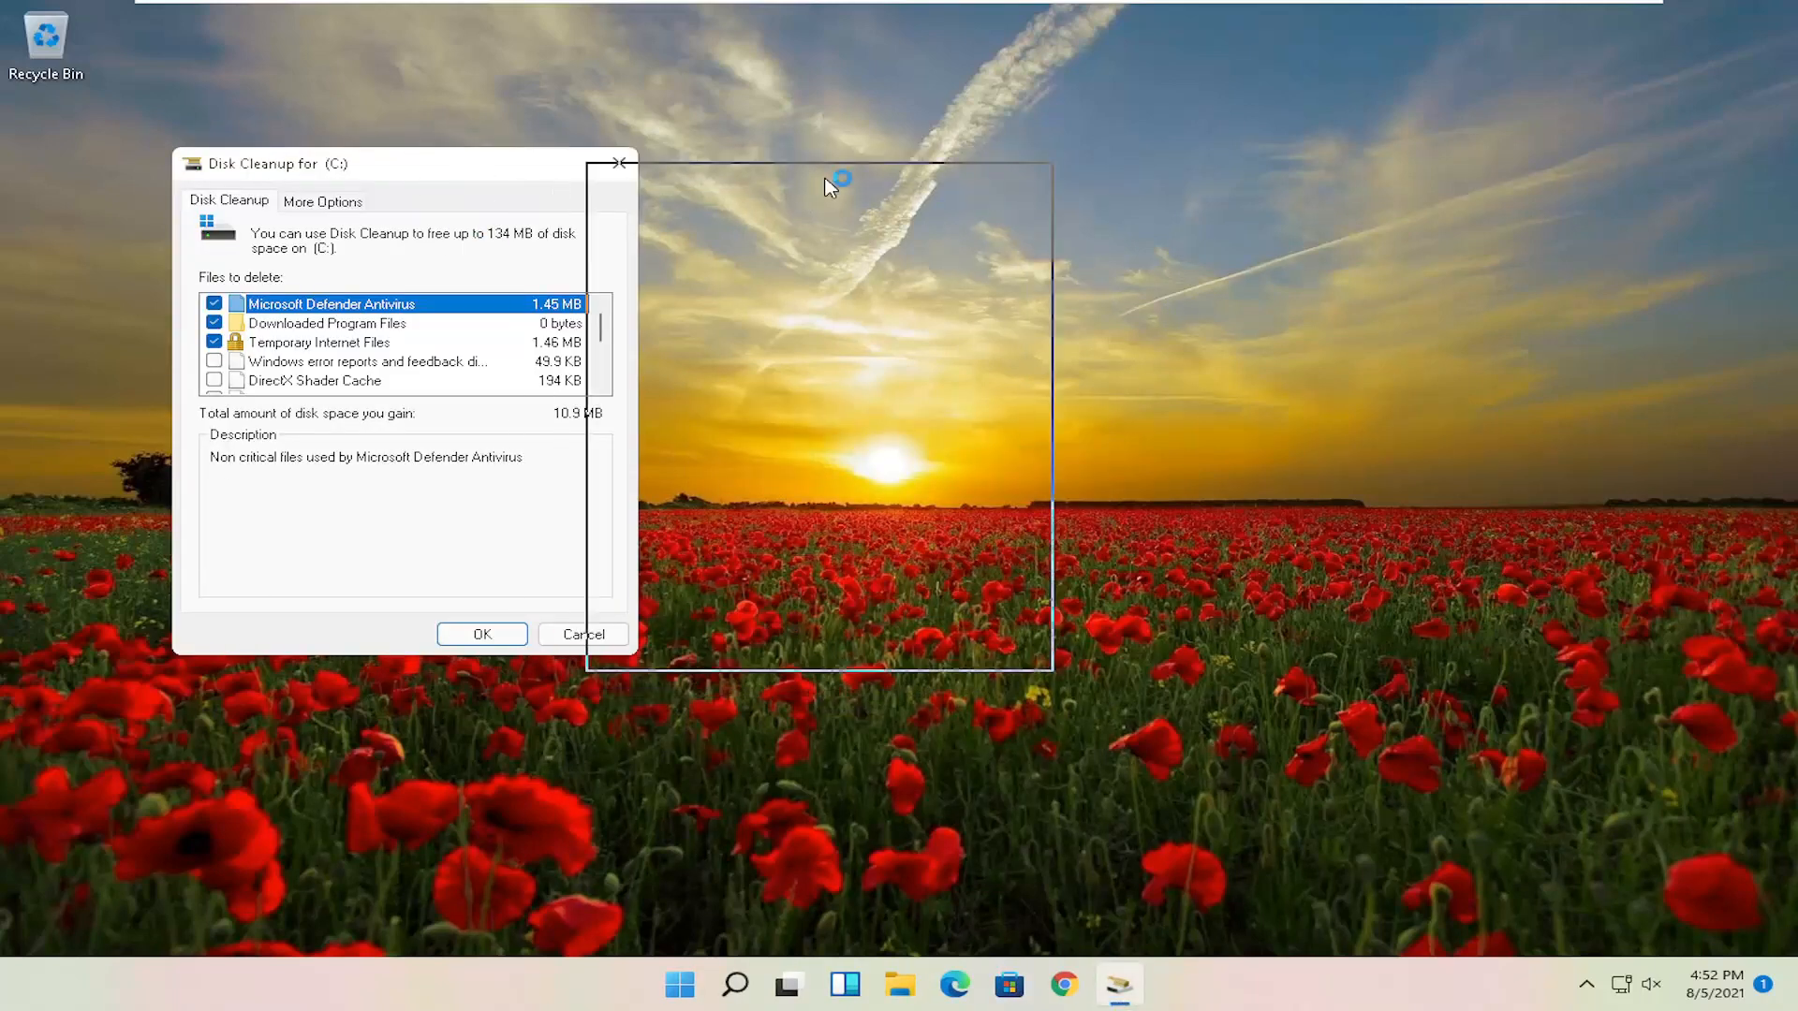
left_click(481, 634)
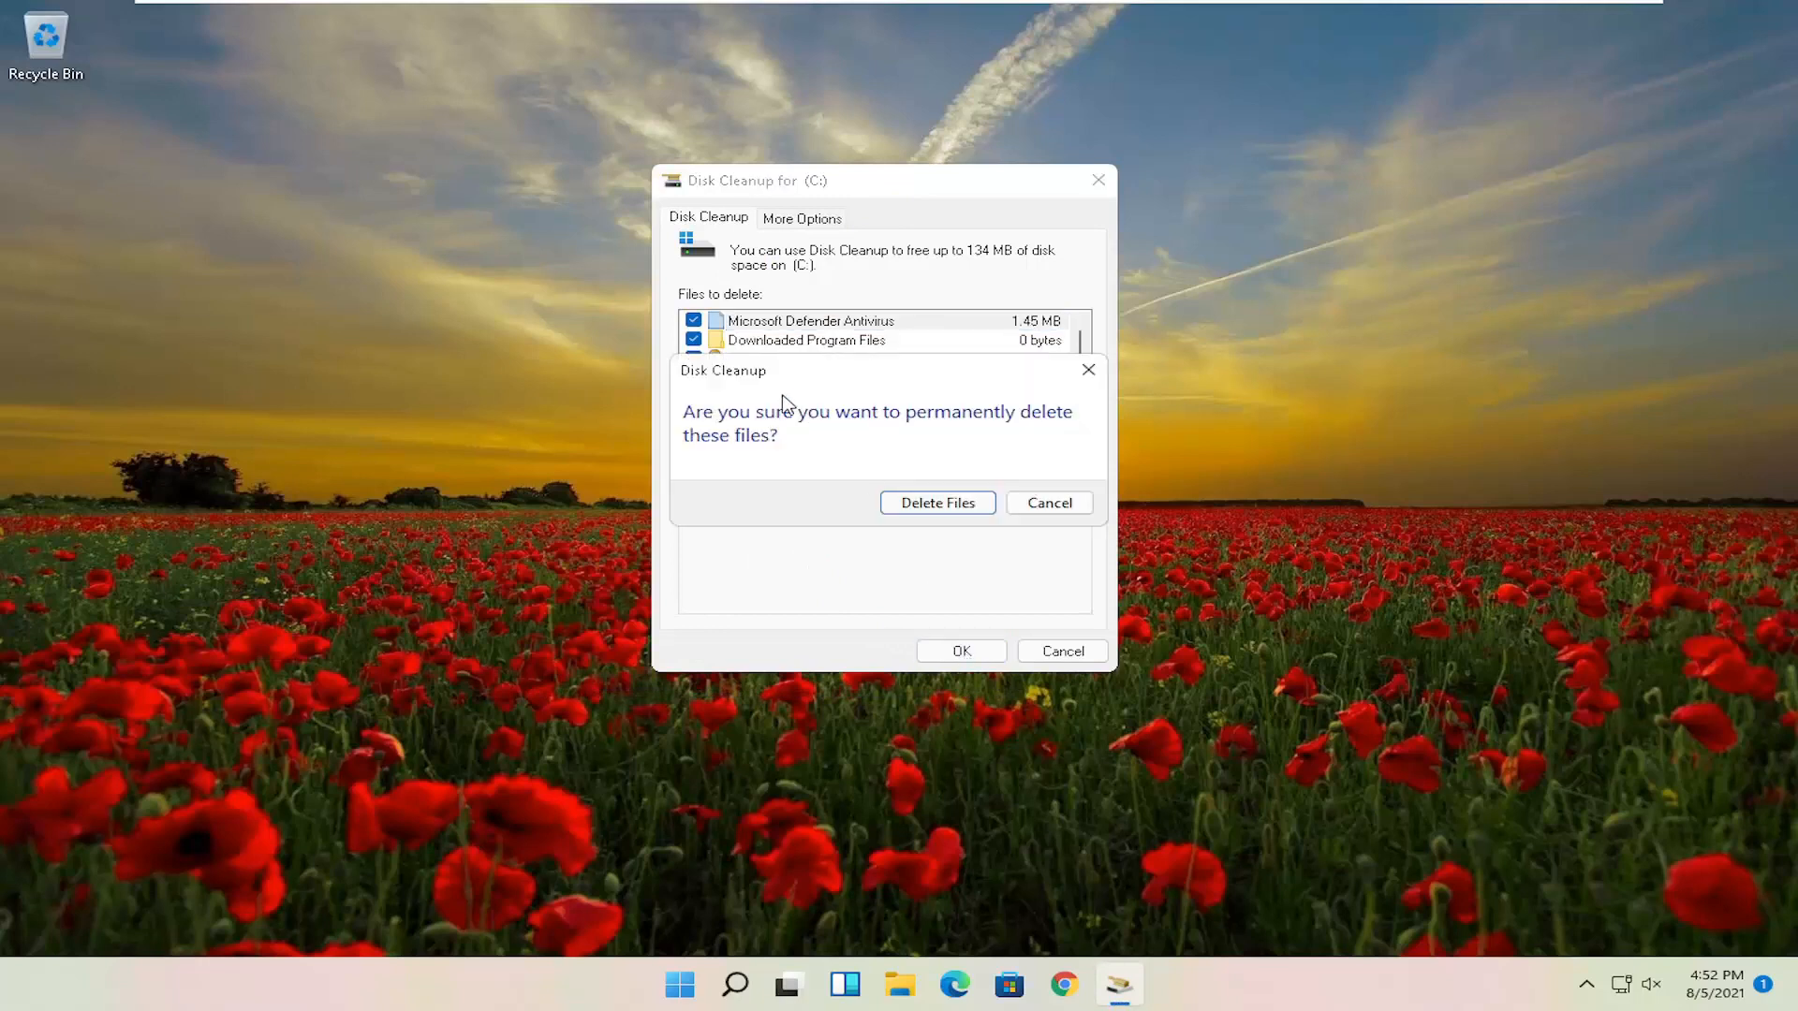
mouse_move(937, 502)
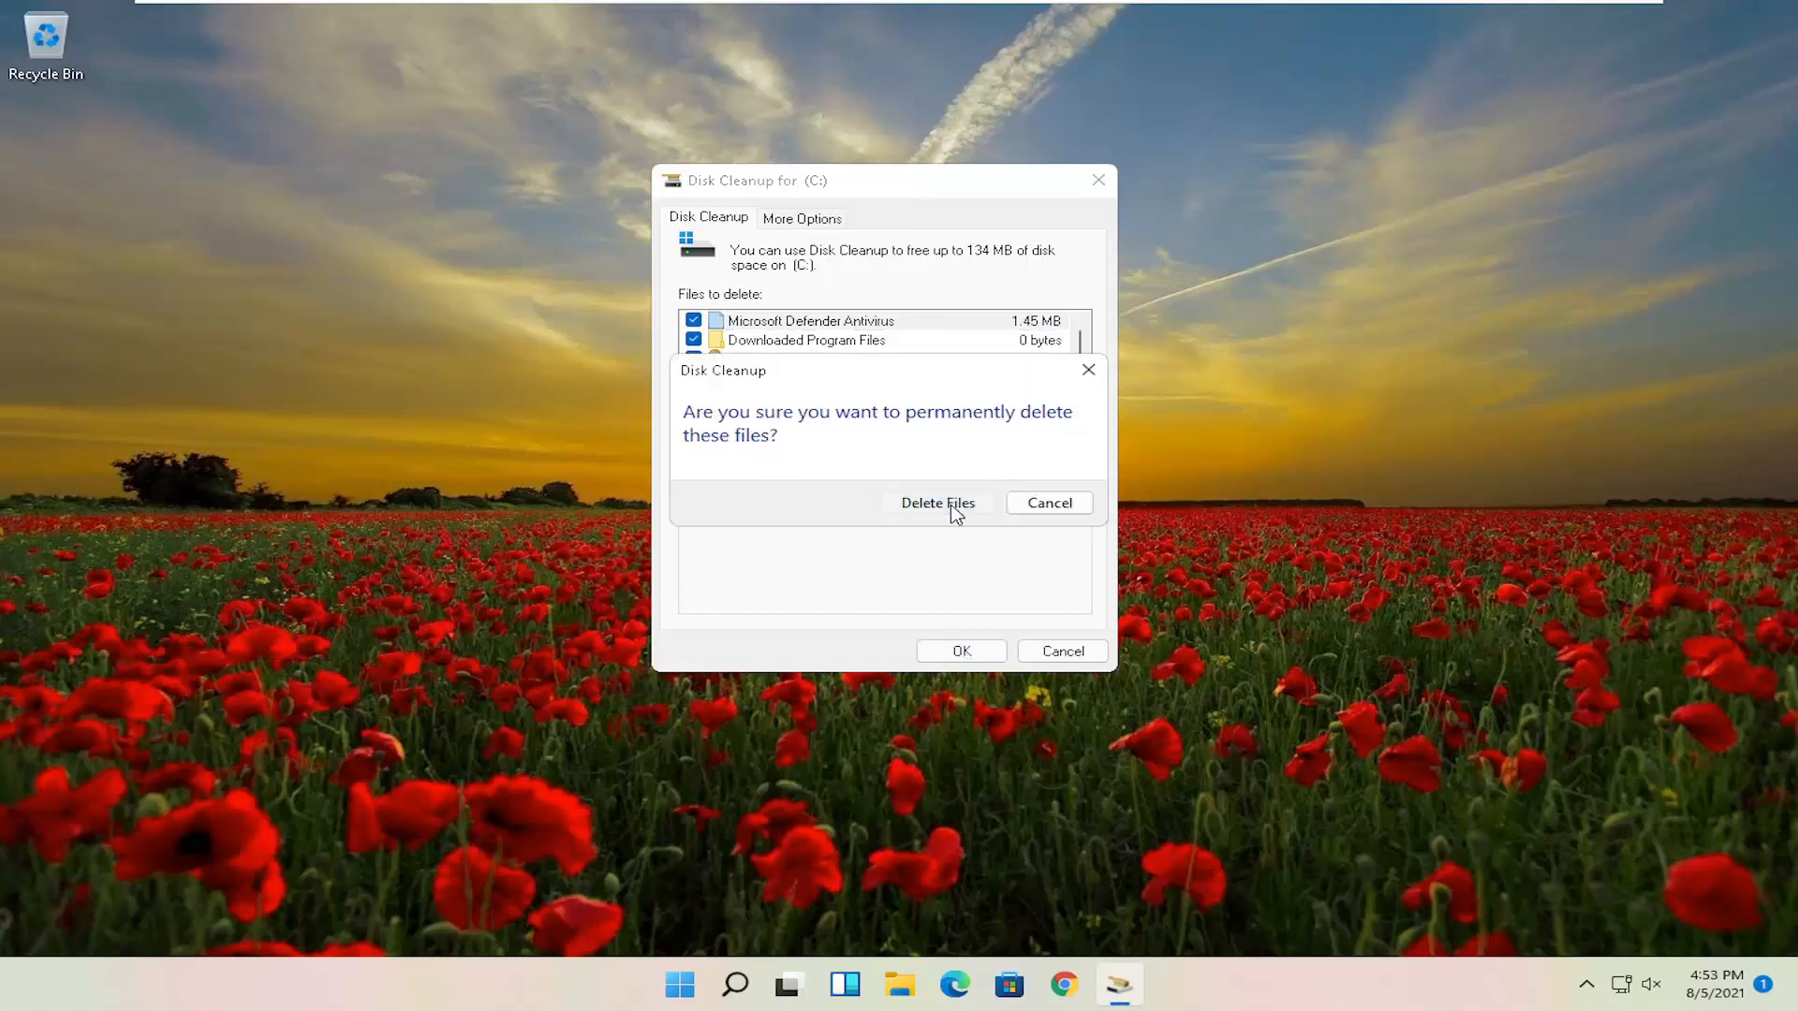
Confirm Delete Files and let Disk Cleanup clear the selected files from C:.
left_click(936, 502)
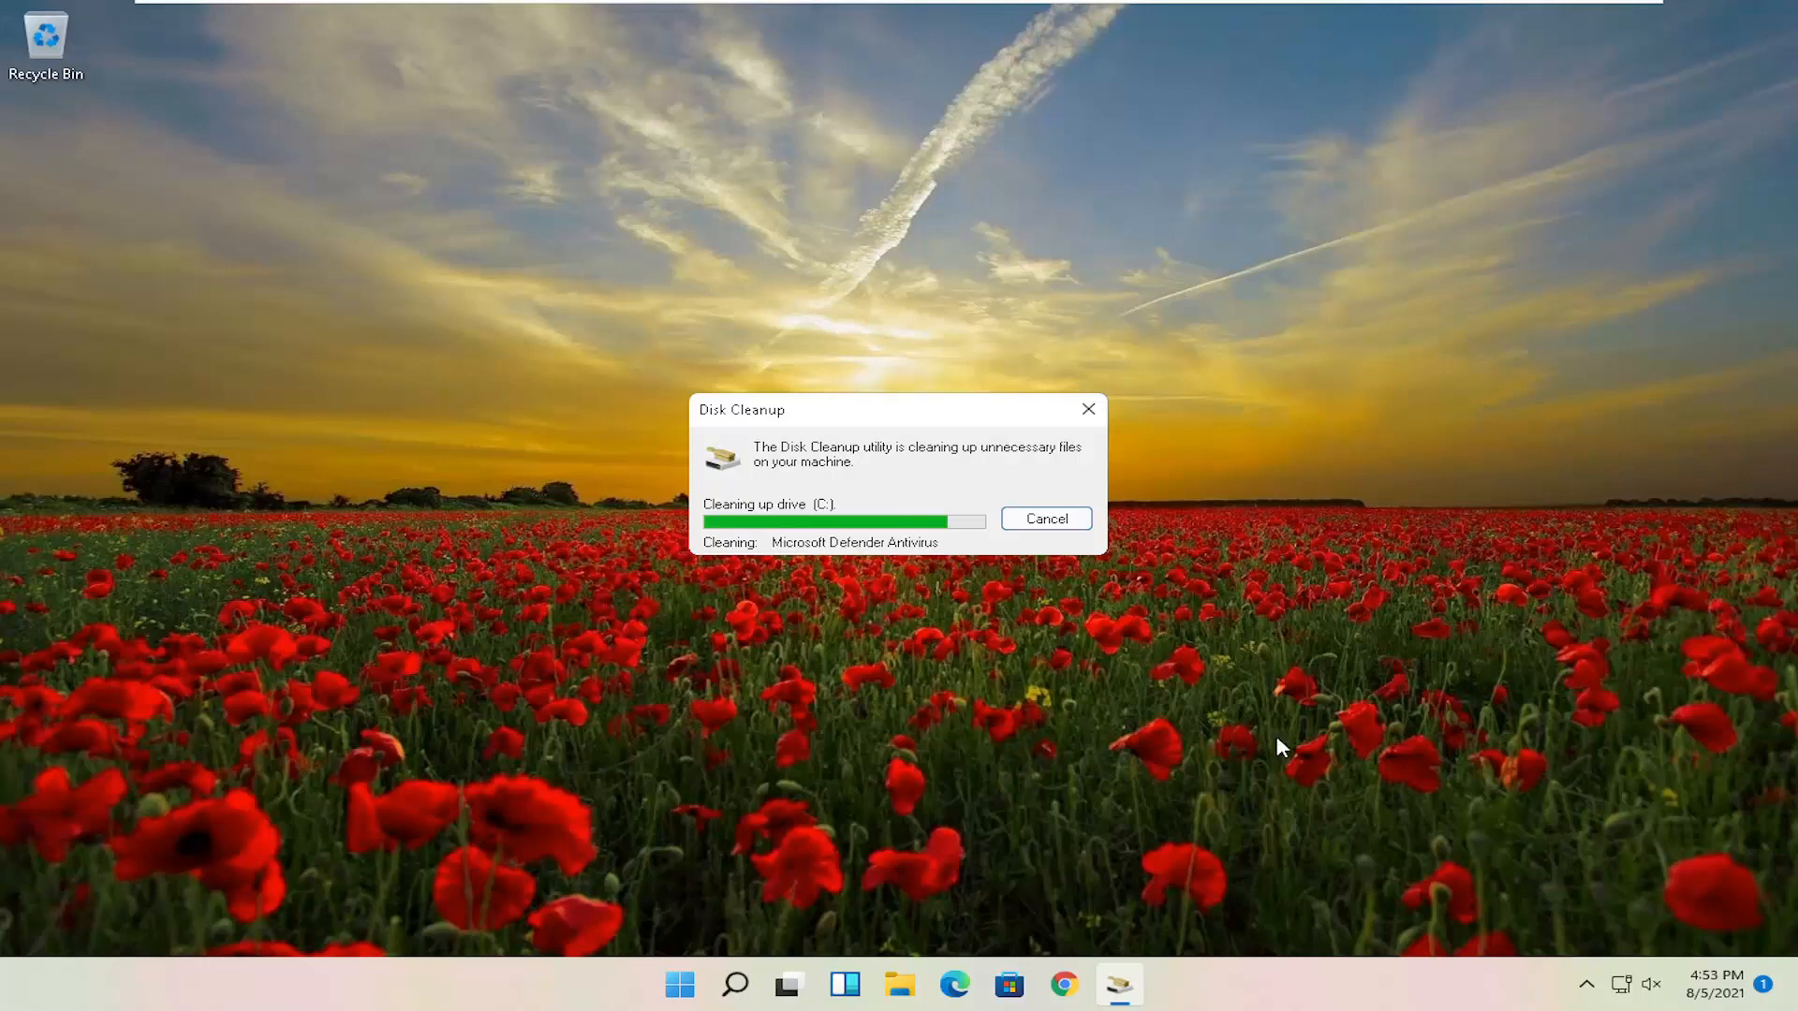
mouse_move(1708, 638)
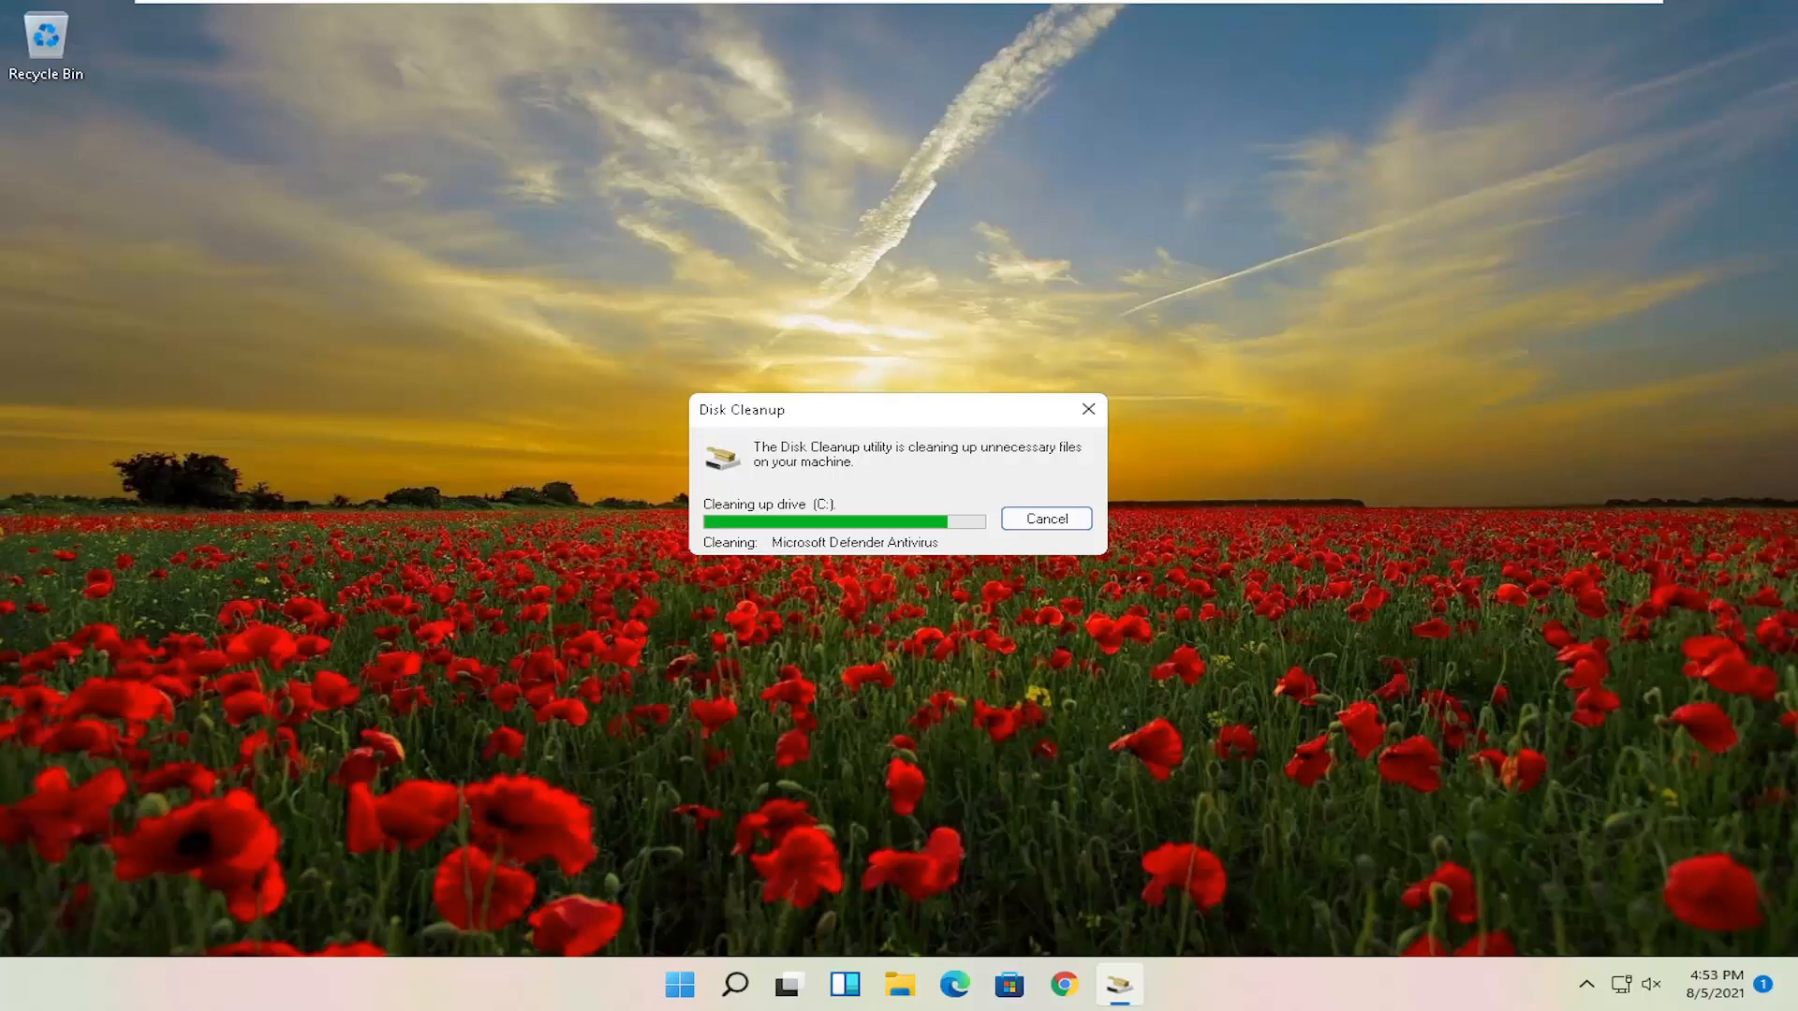
mouse_move(1349, 724)
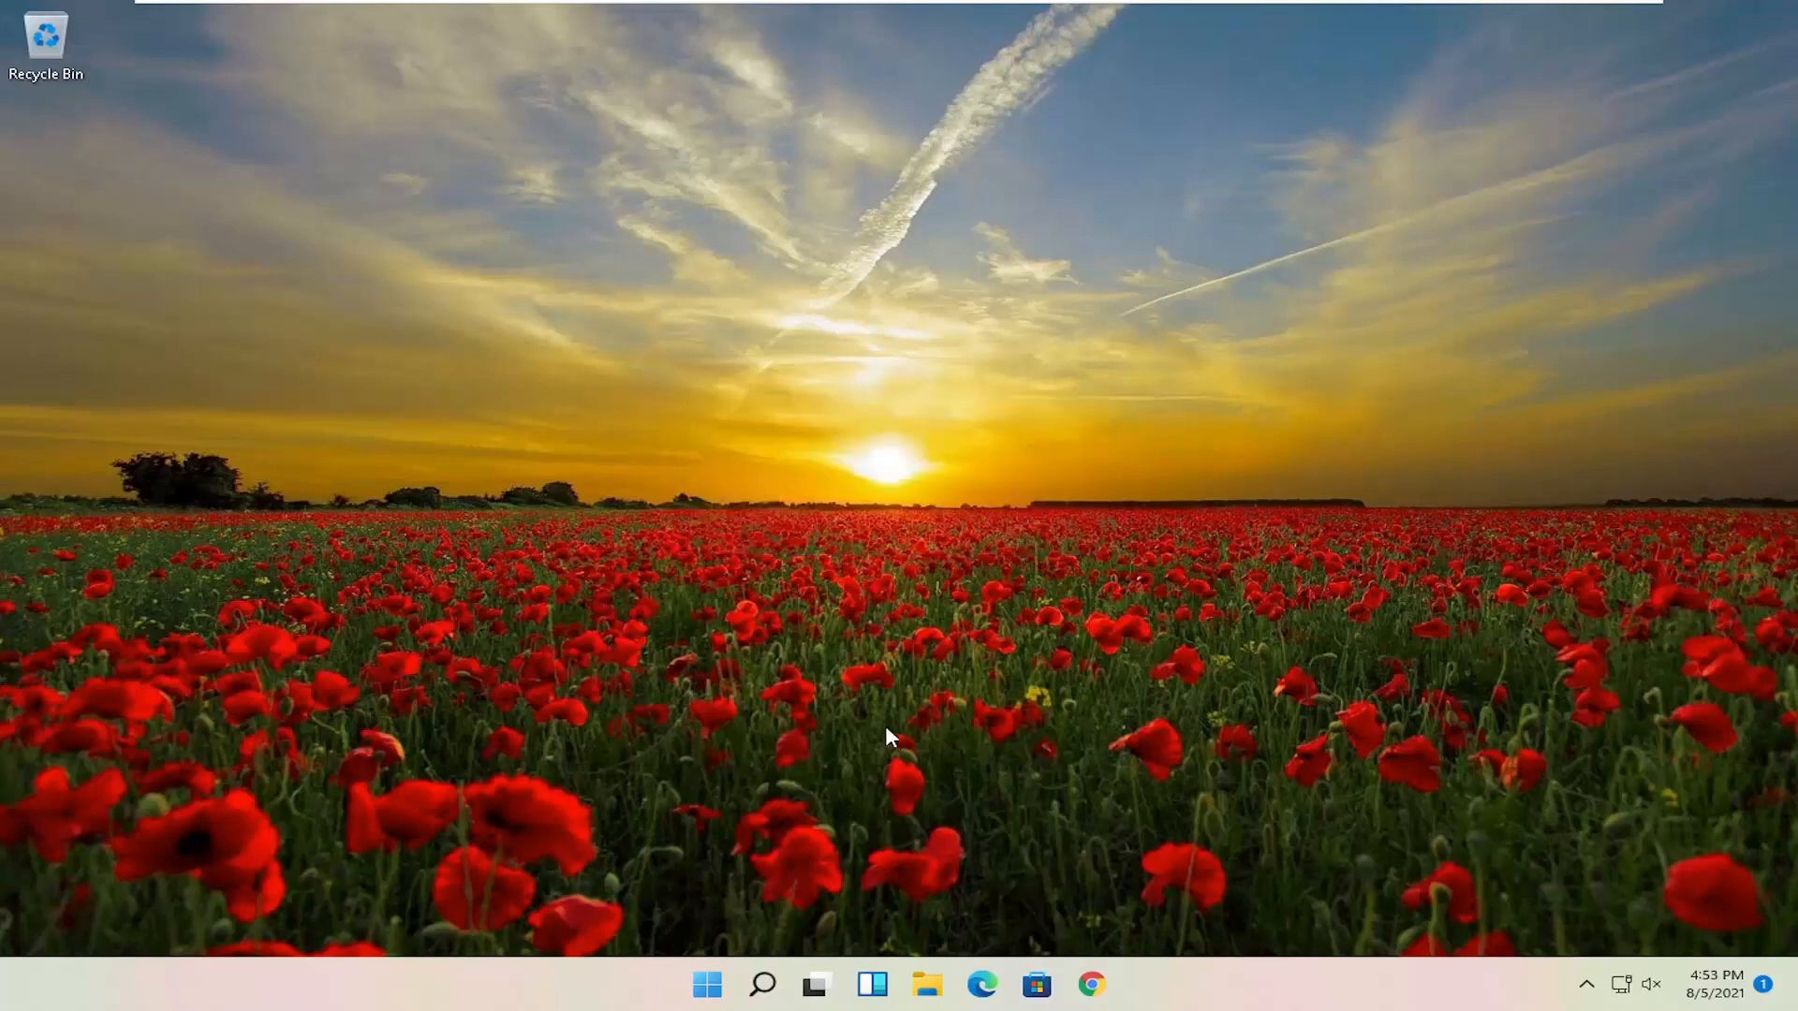
Open Optimize Drives via a 'defrag' search and optimize drive C:.
left_click(761, 984)
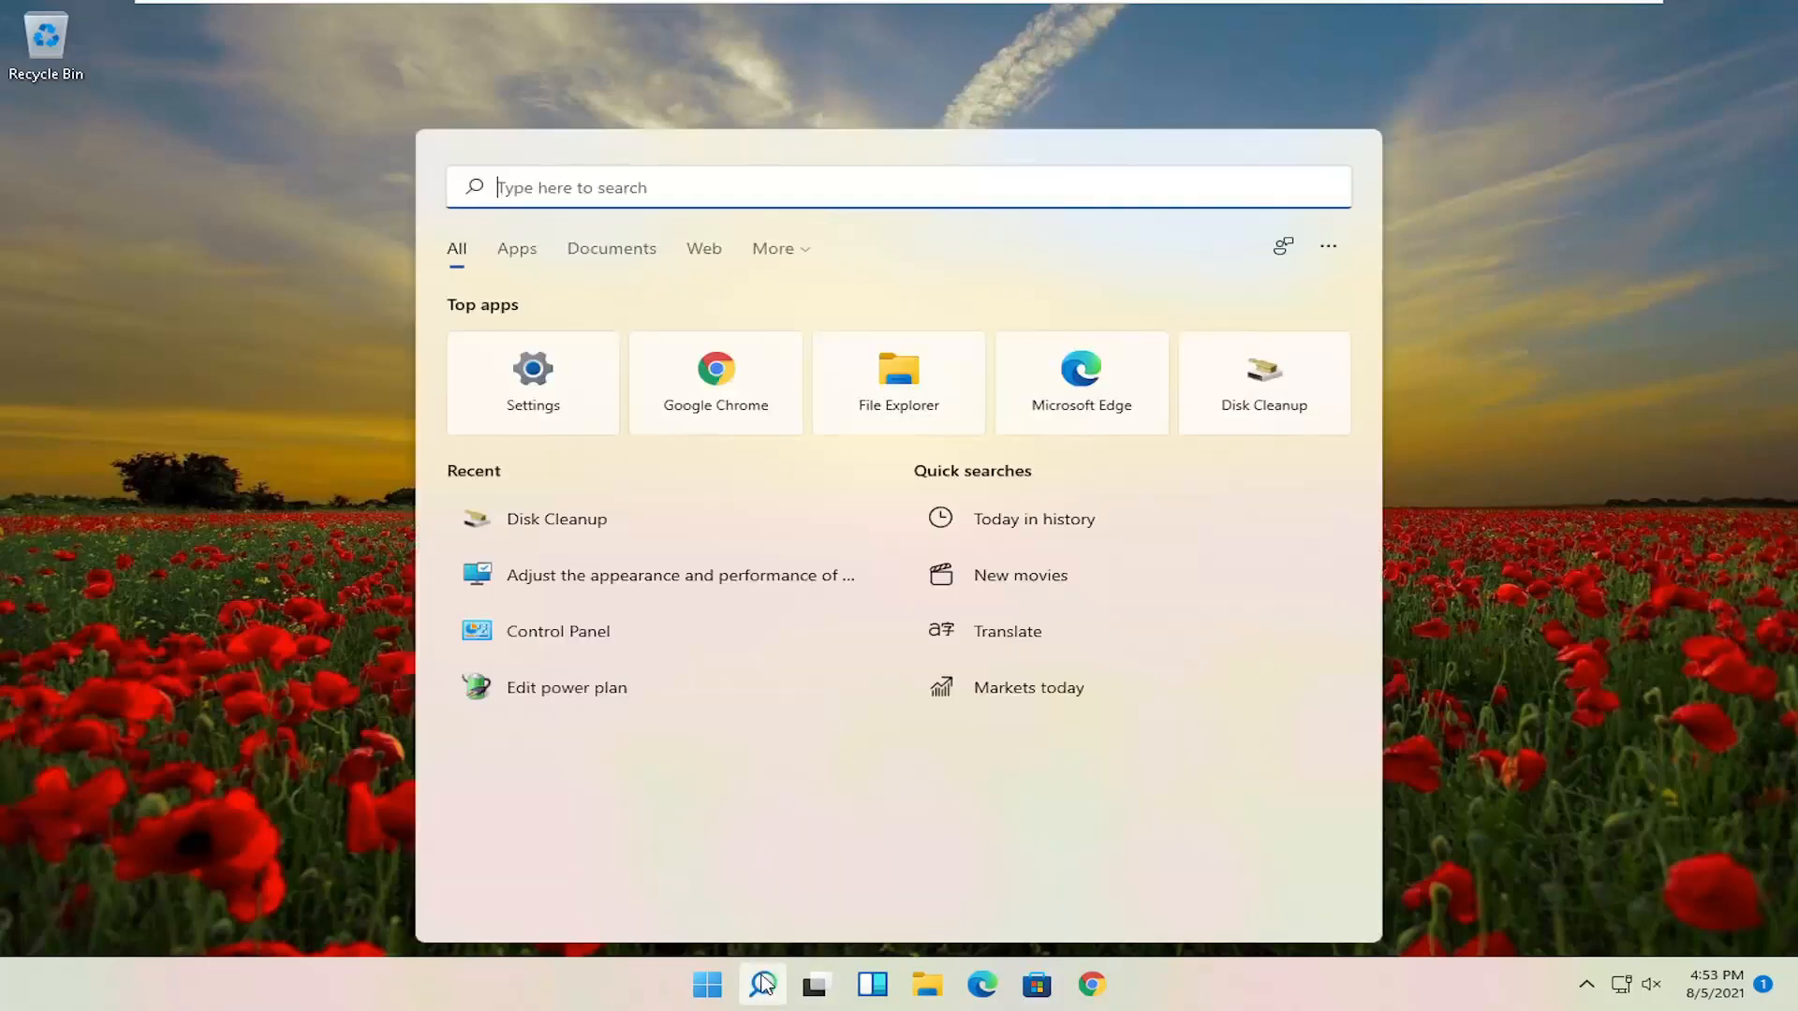
type("defrag")
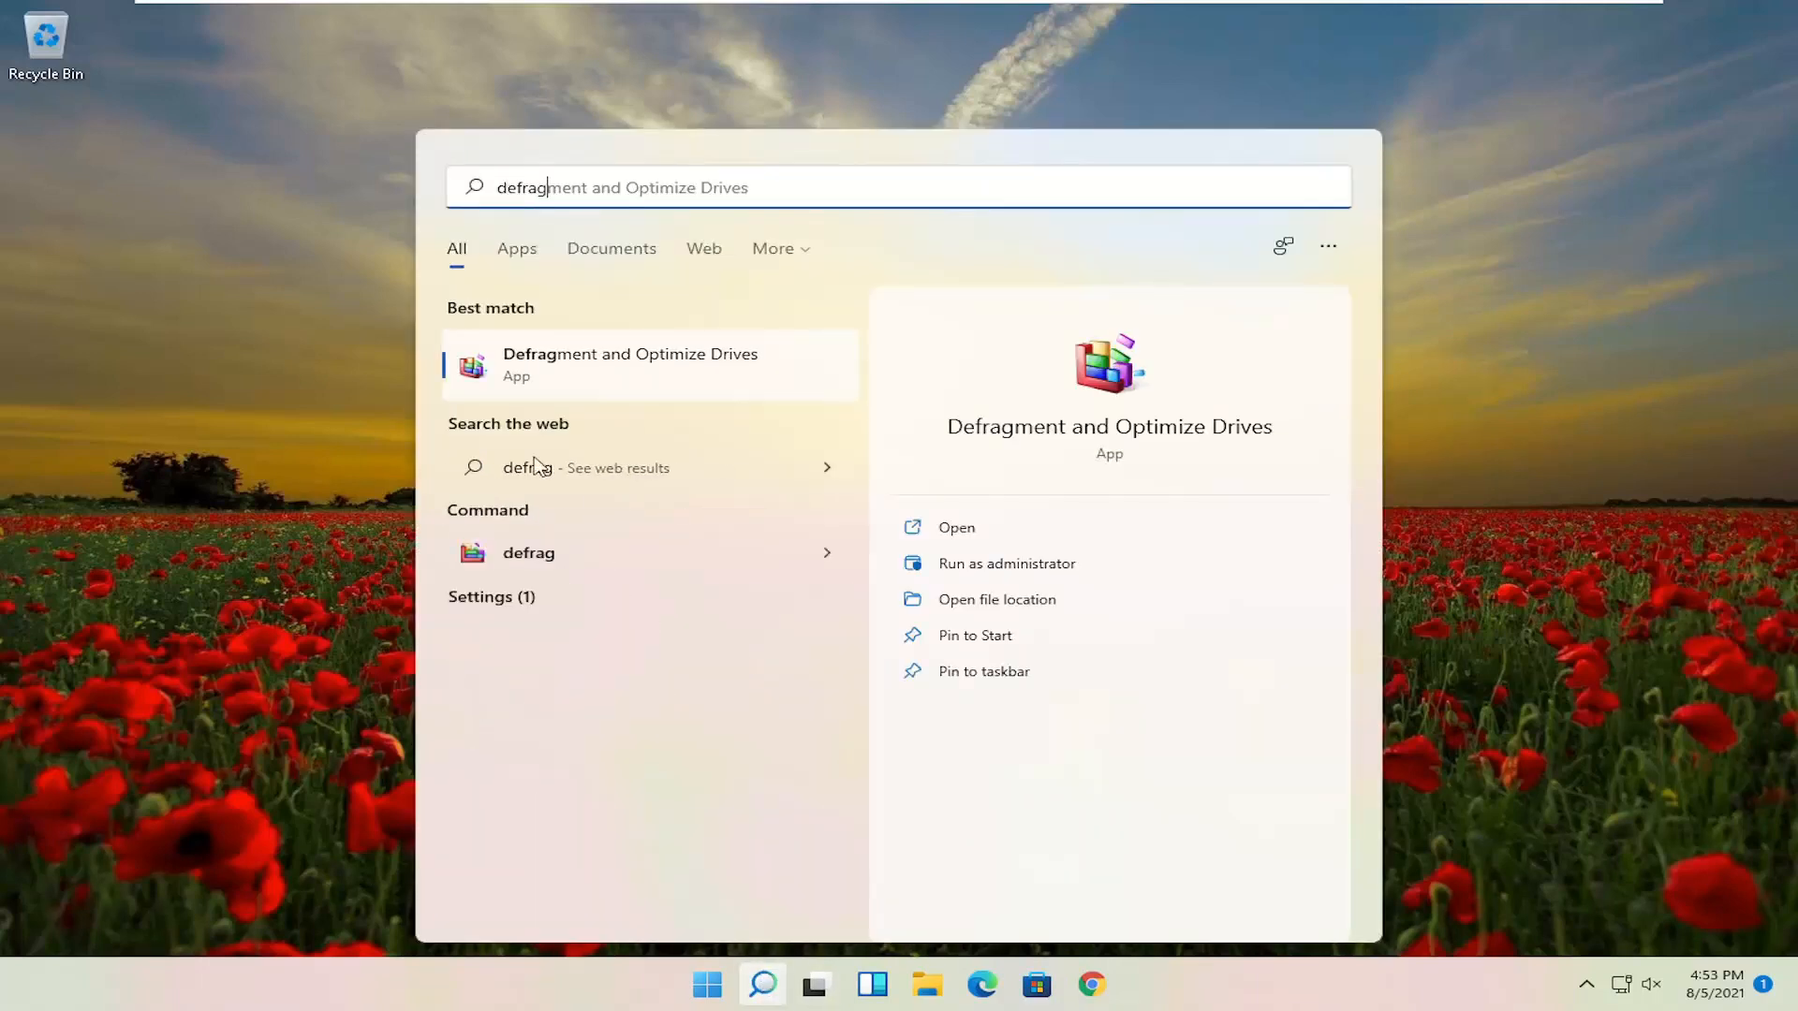
mouse_move(691, 367)
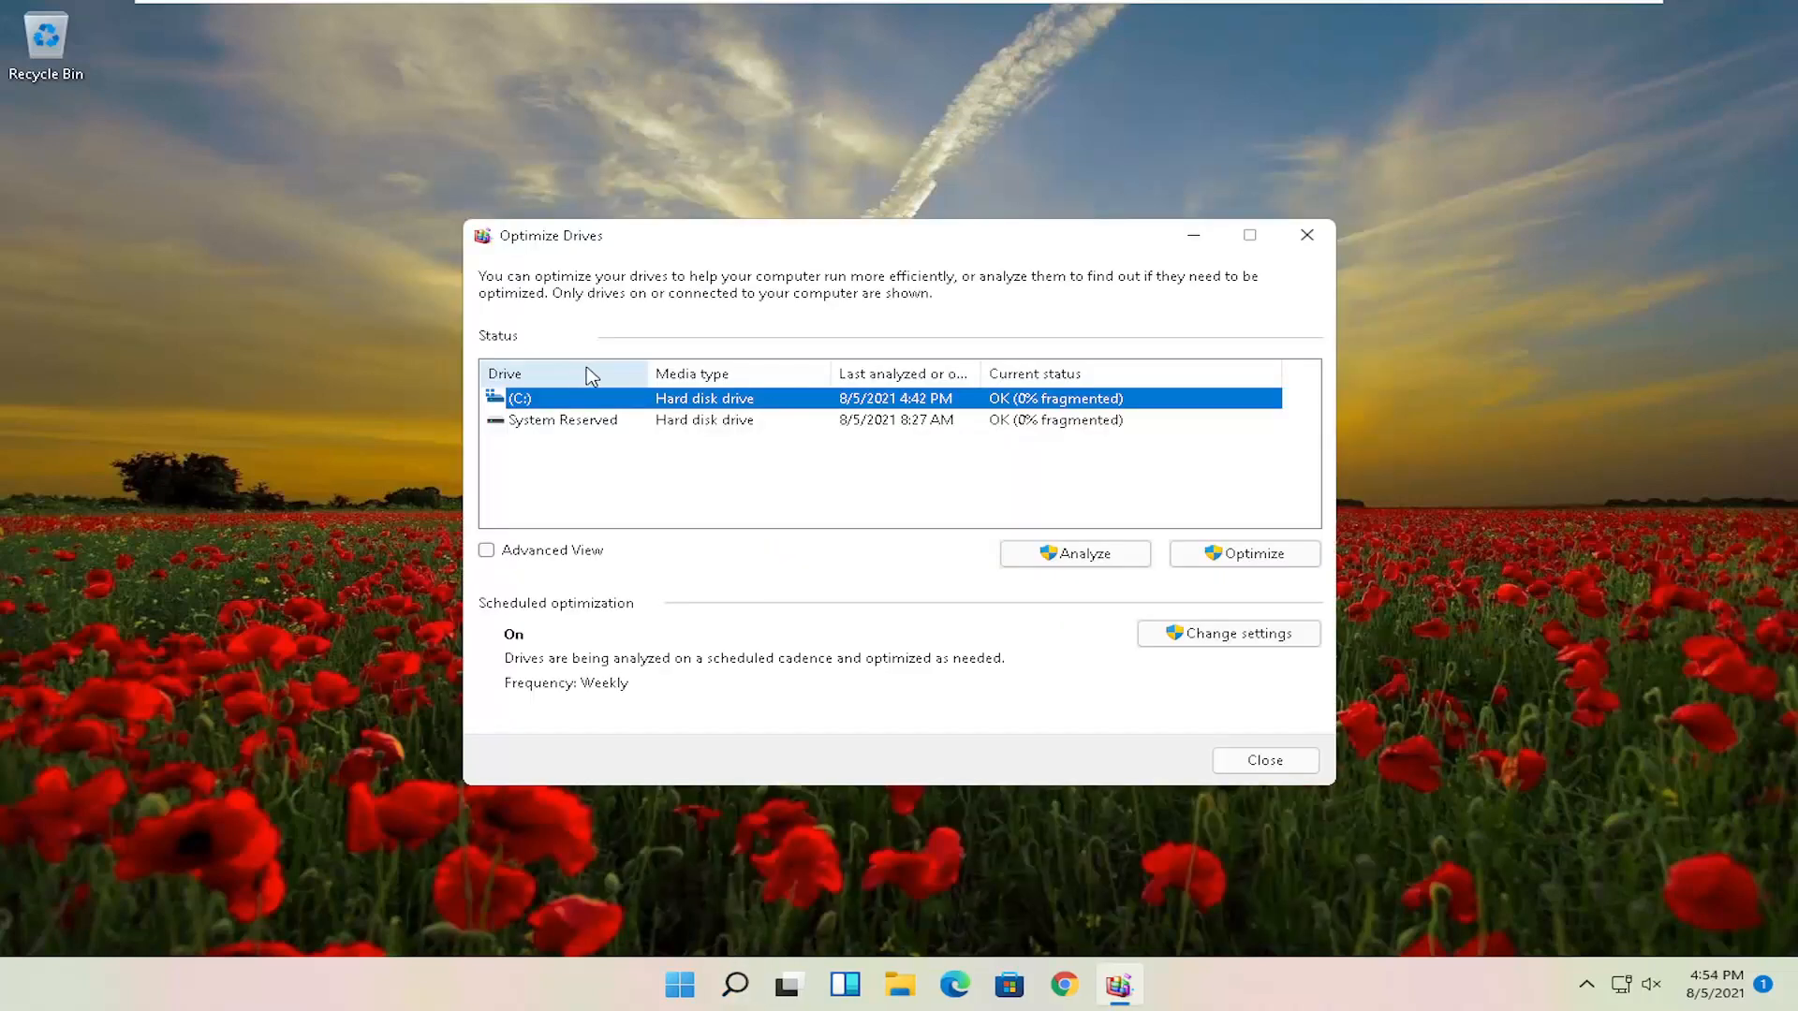
mouse_move(1244, 553)
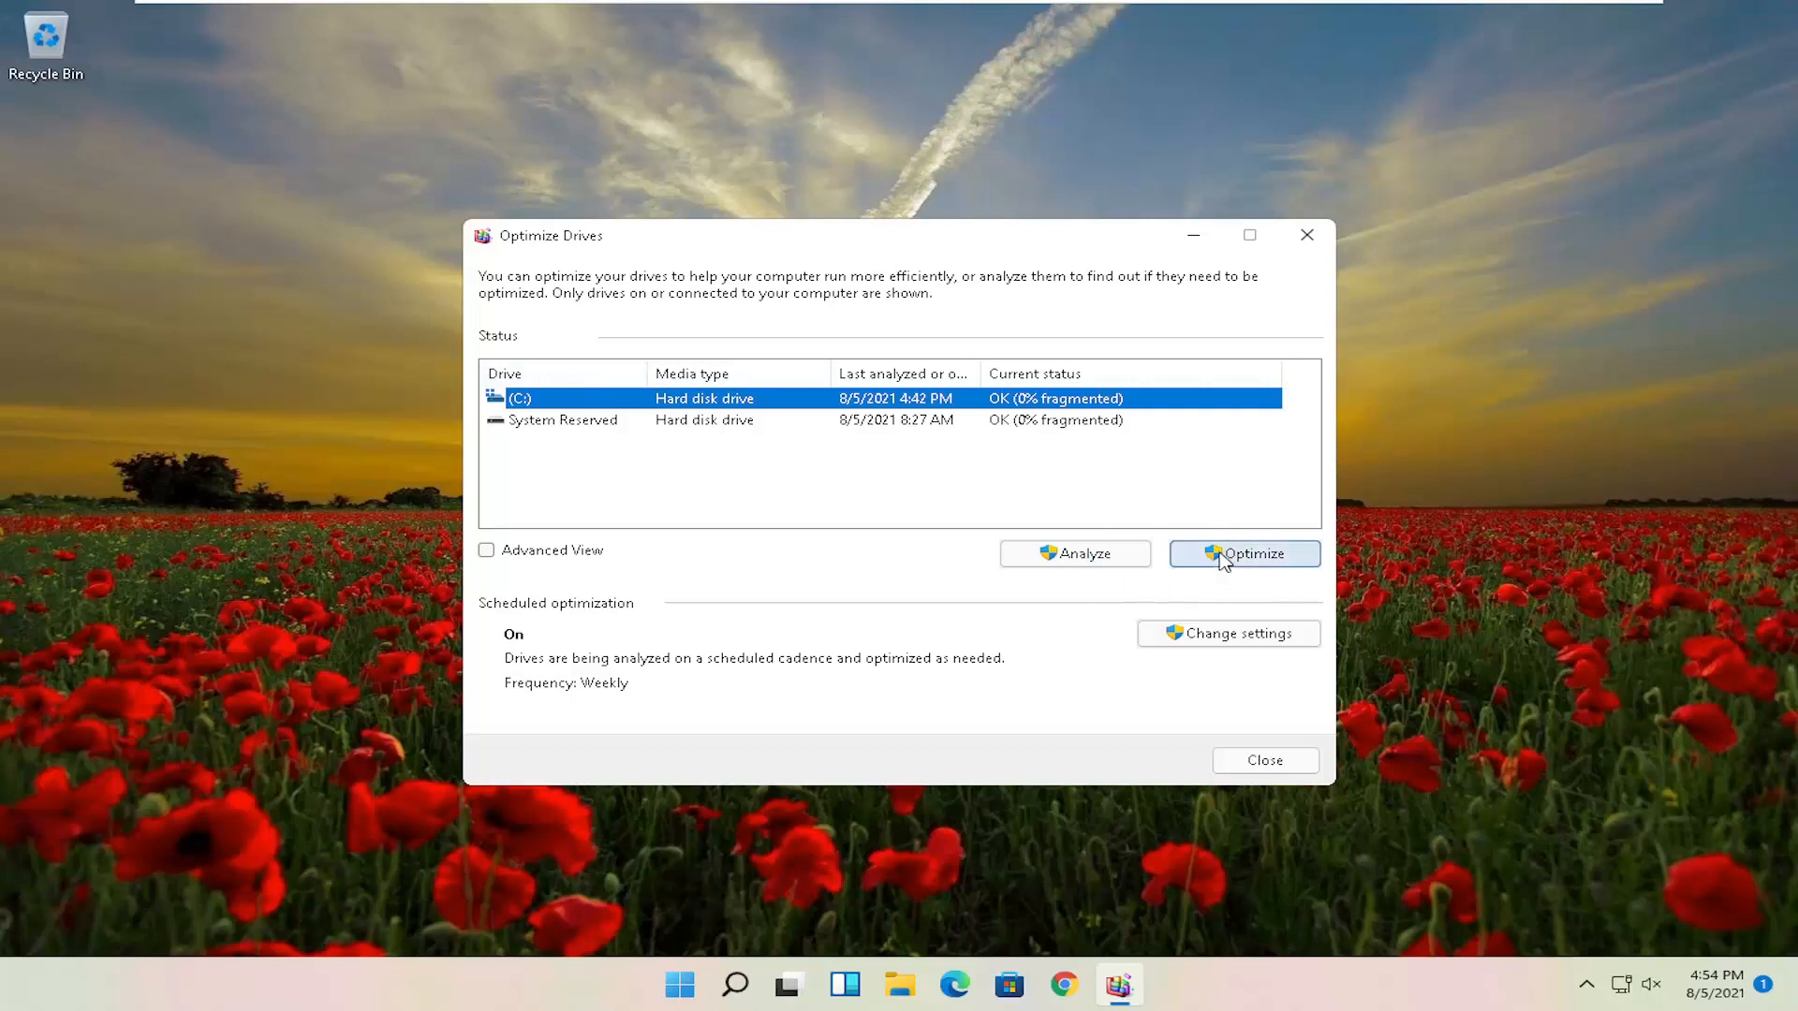
mouse_move(668, 387)
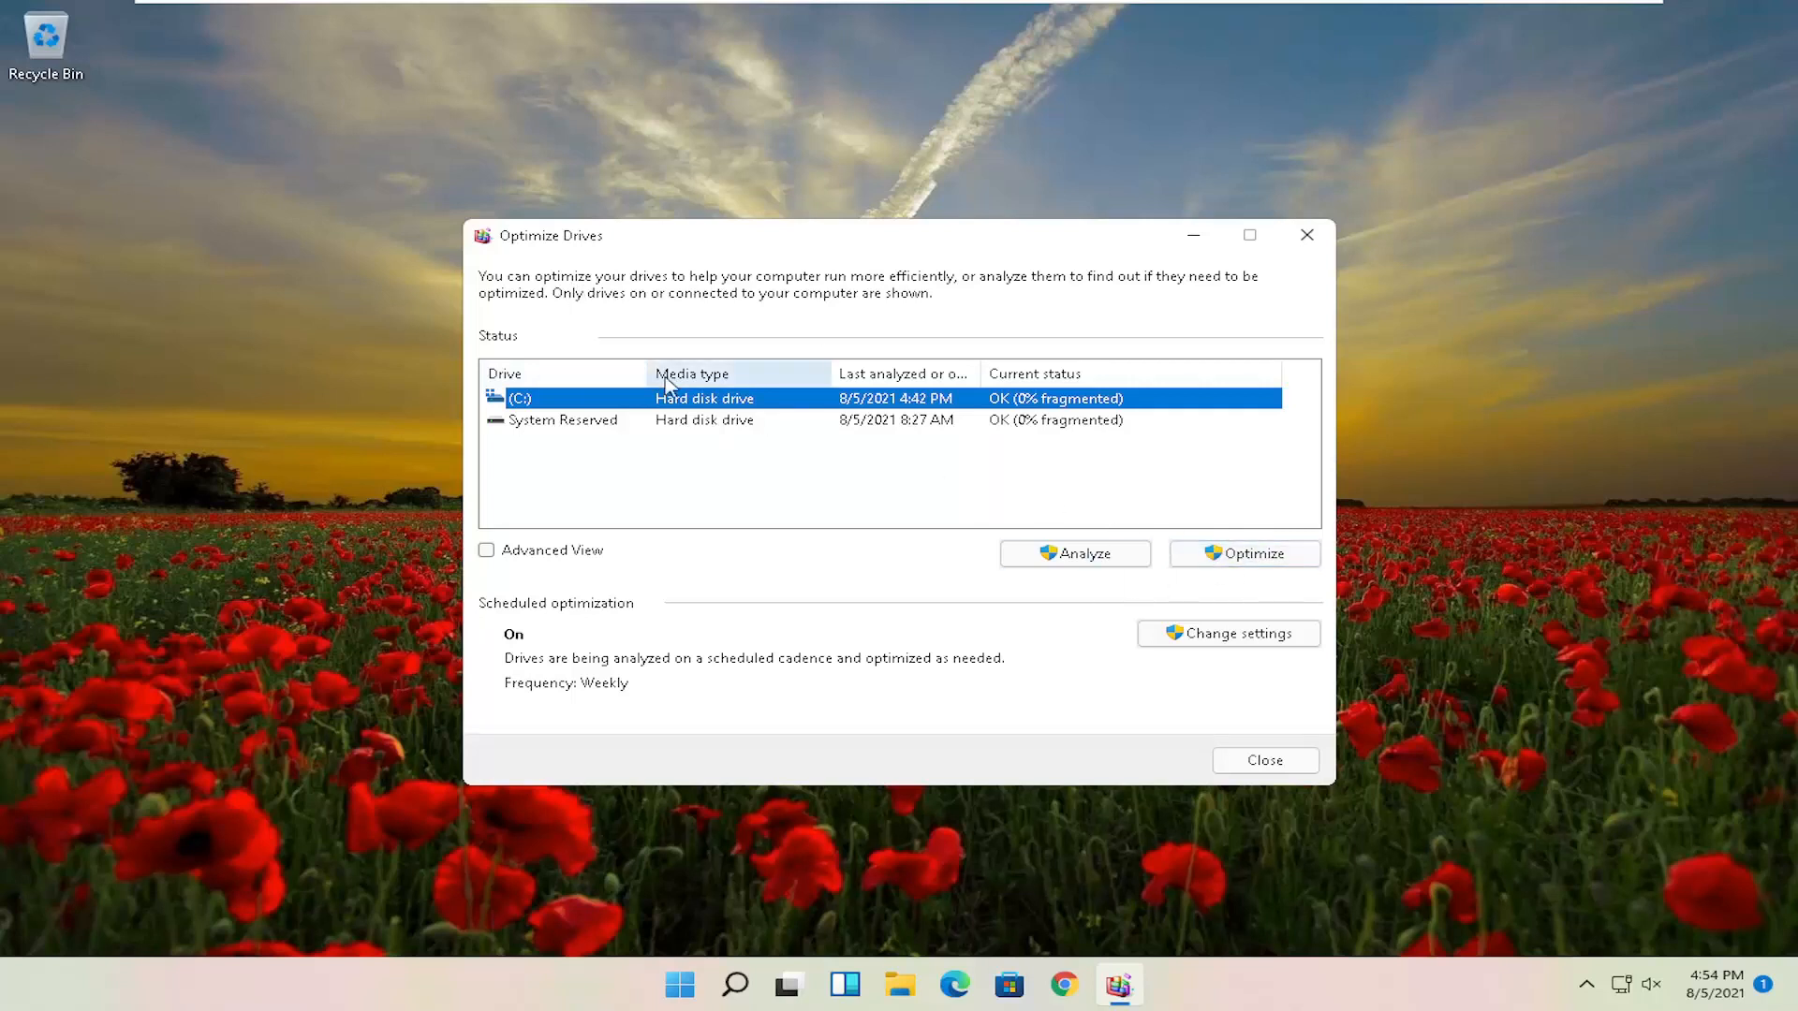
mouse_move(795, 414)
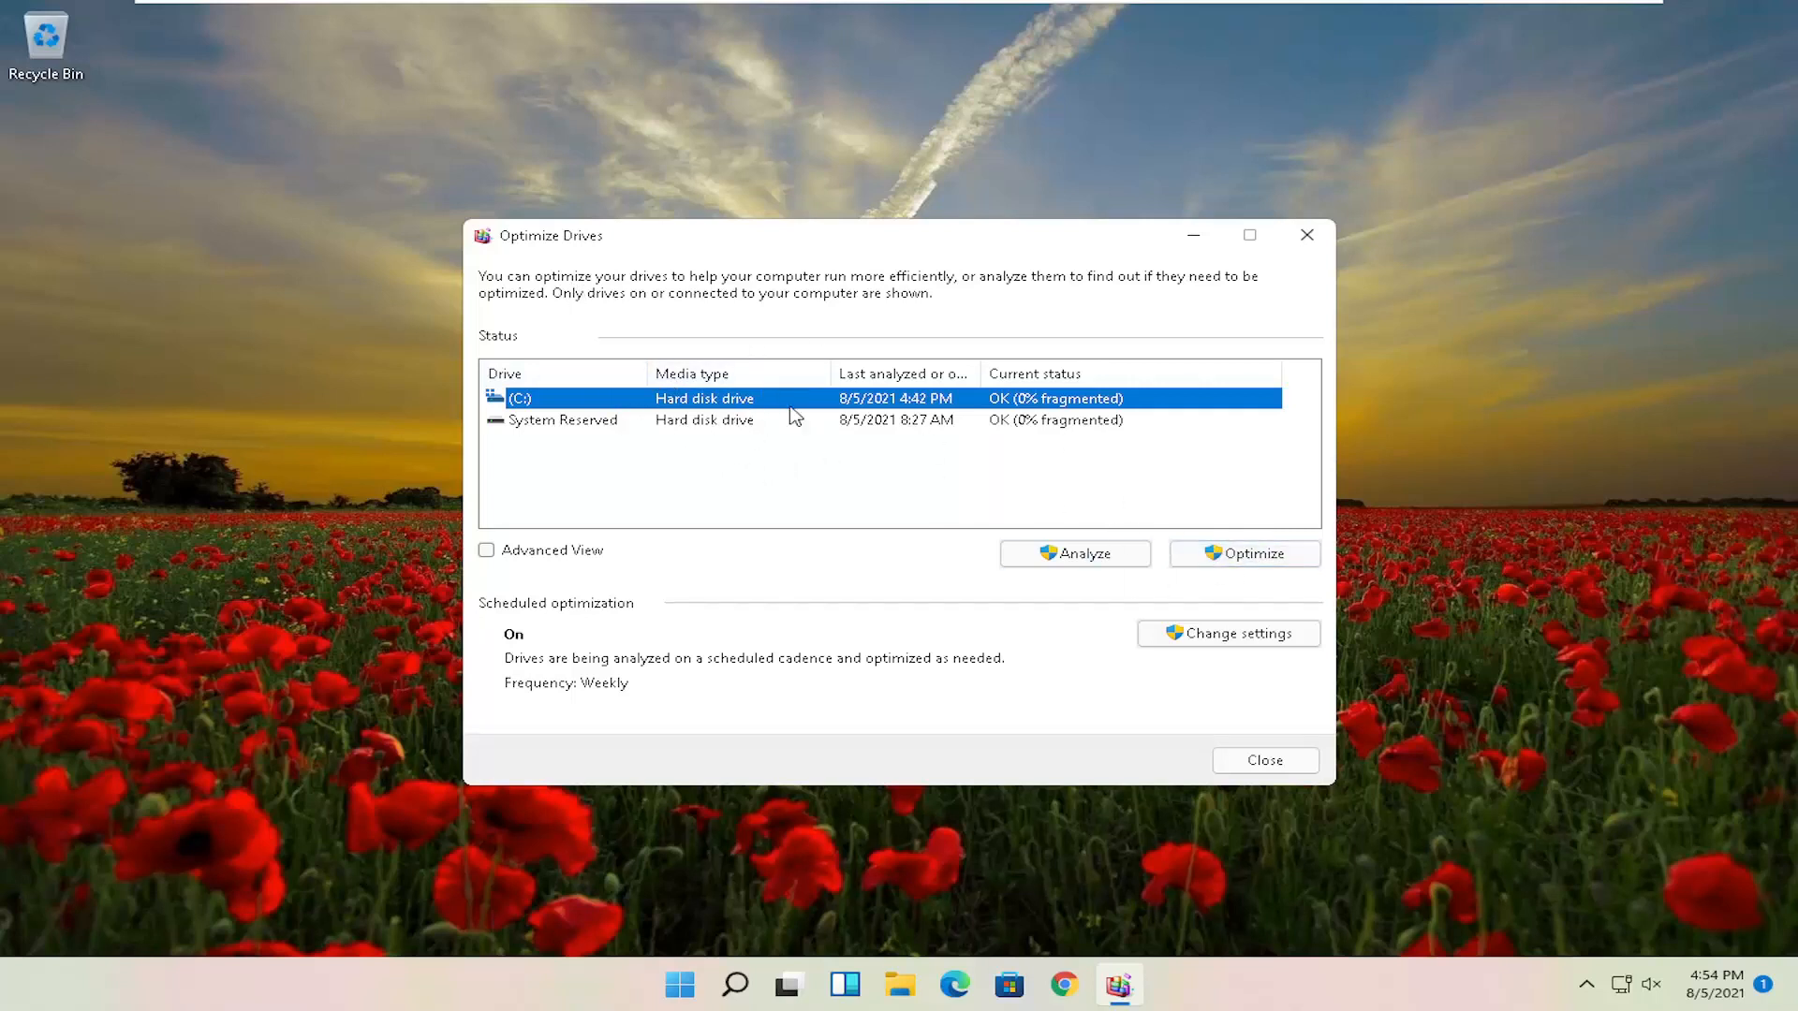
mouse_move(821, 480)
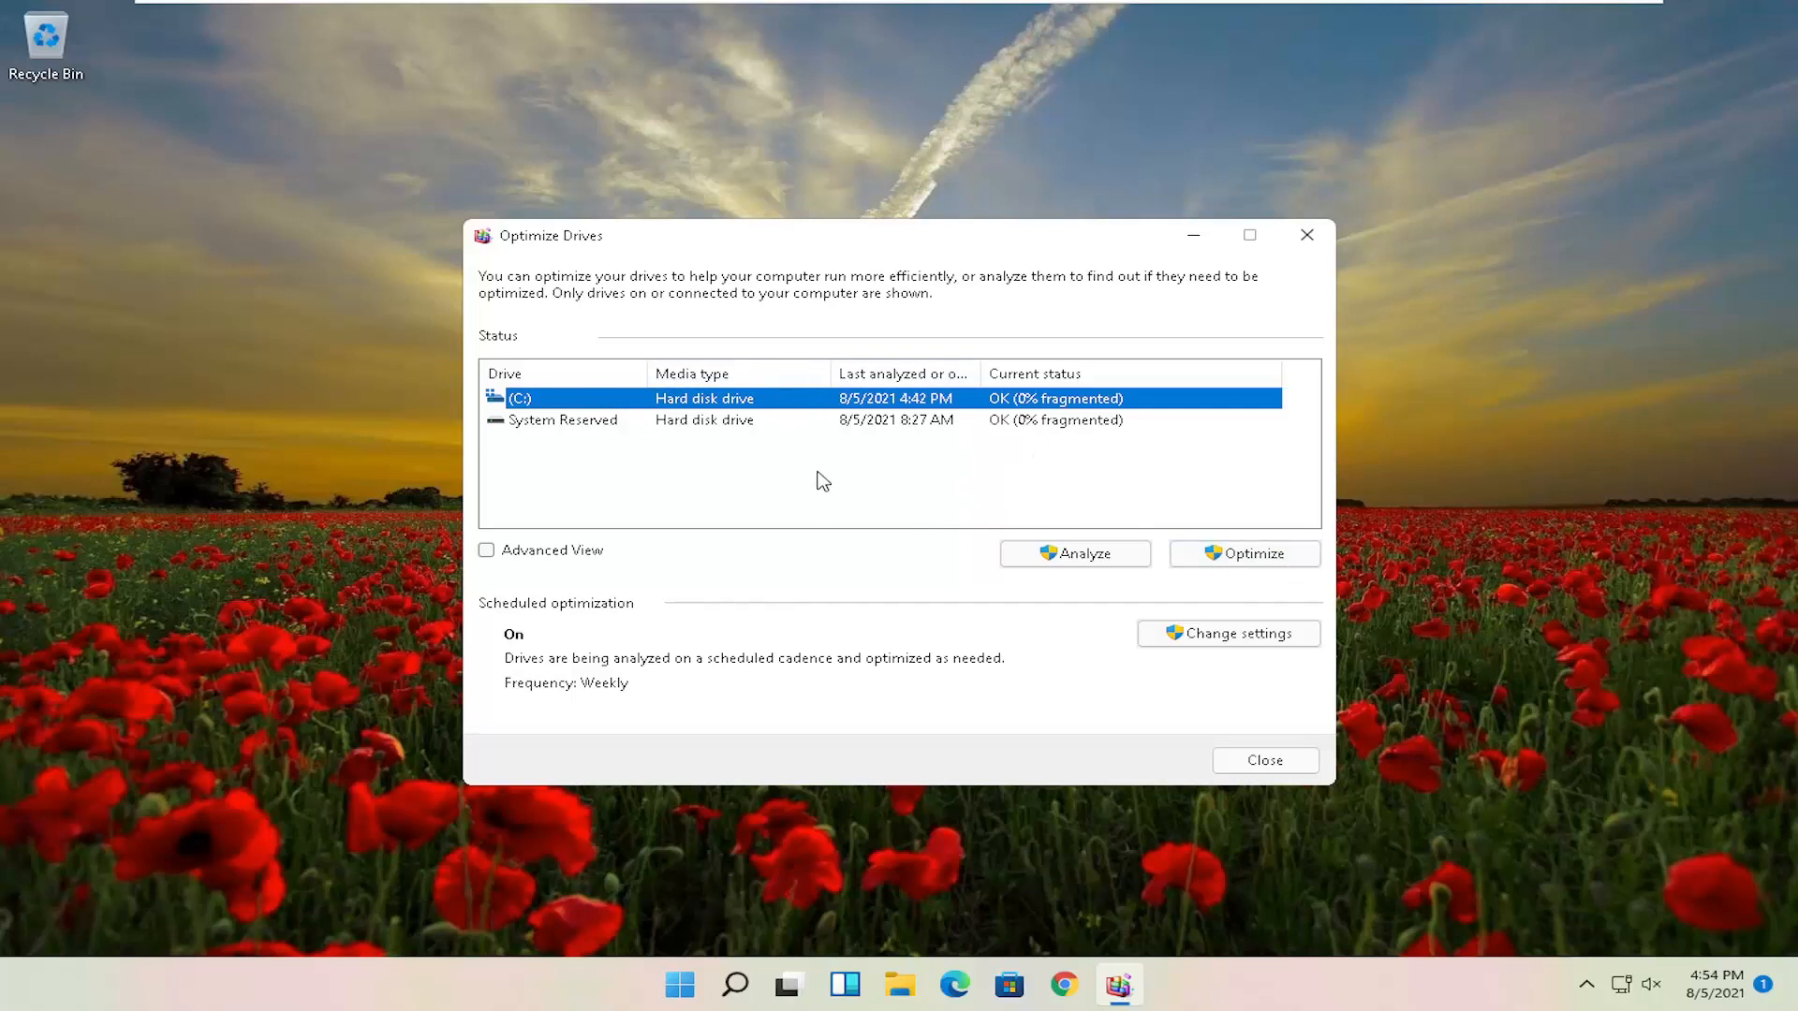
left_click(1074, 552)
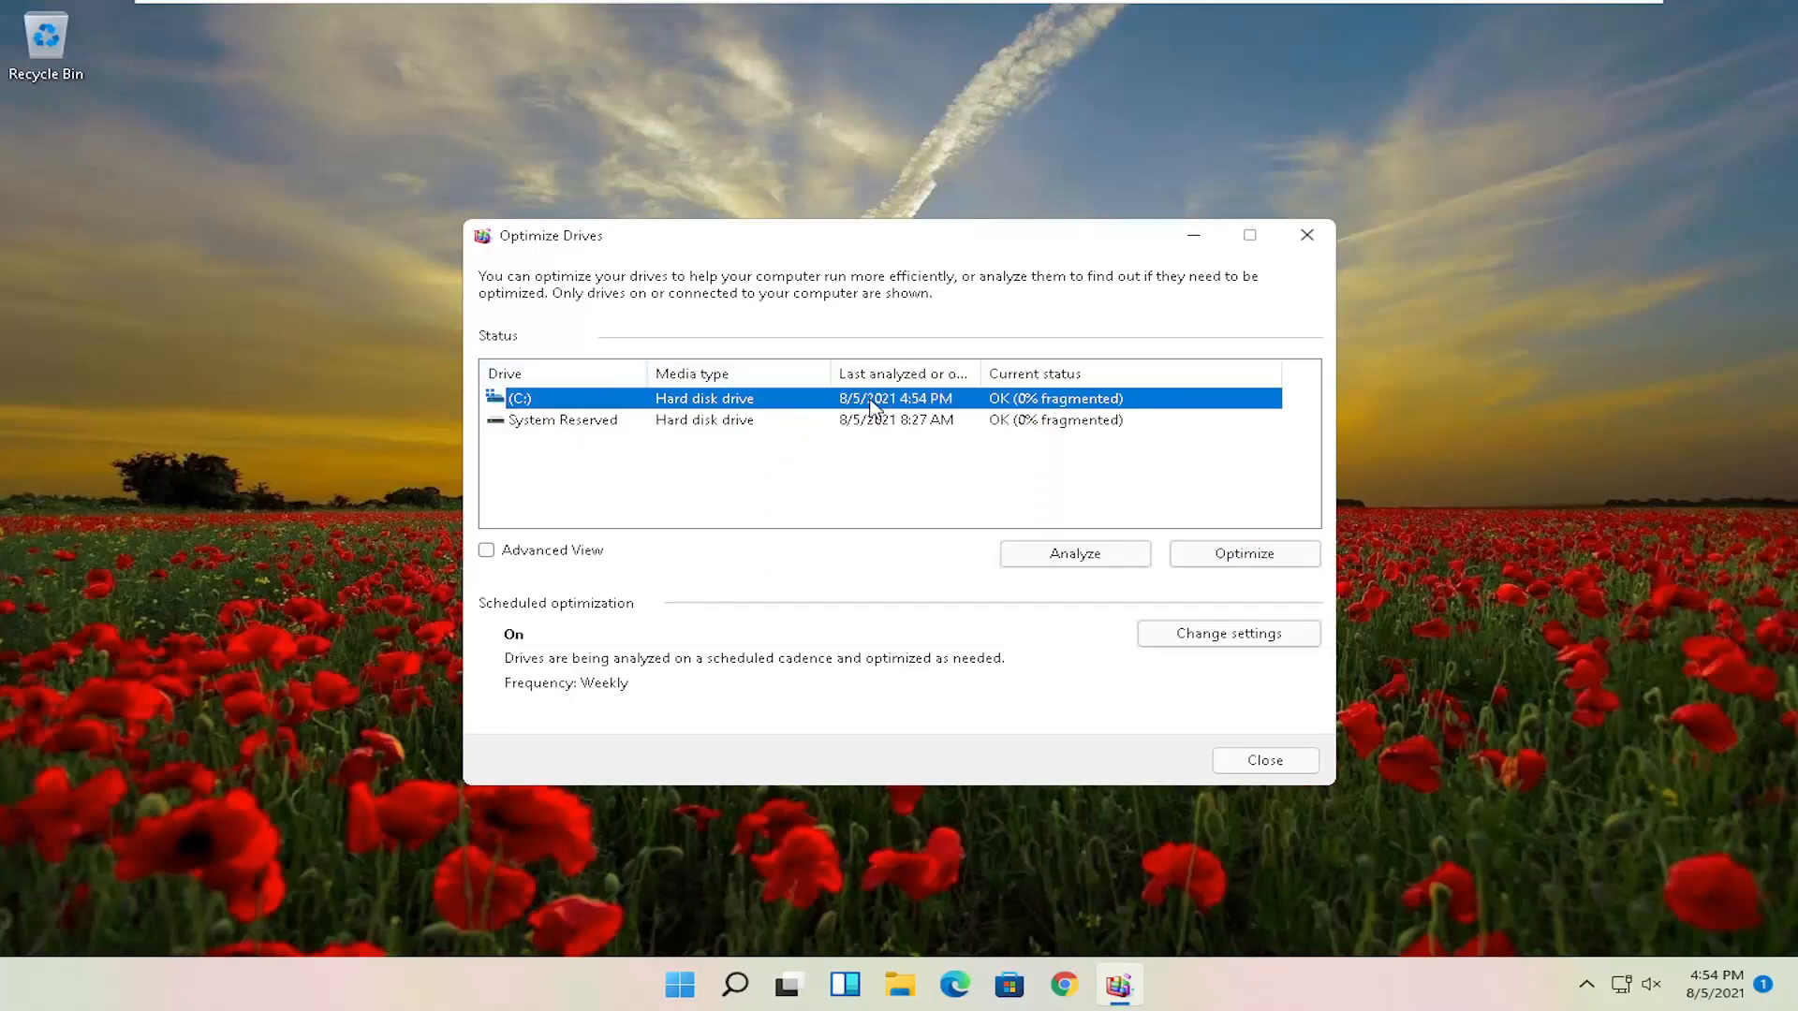
mouse_move(1219, 260)
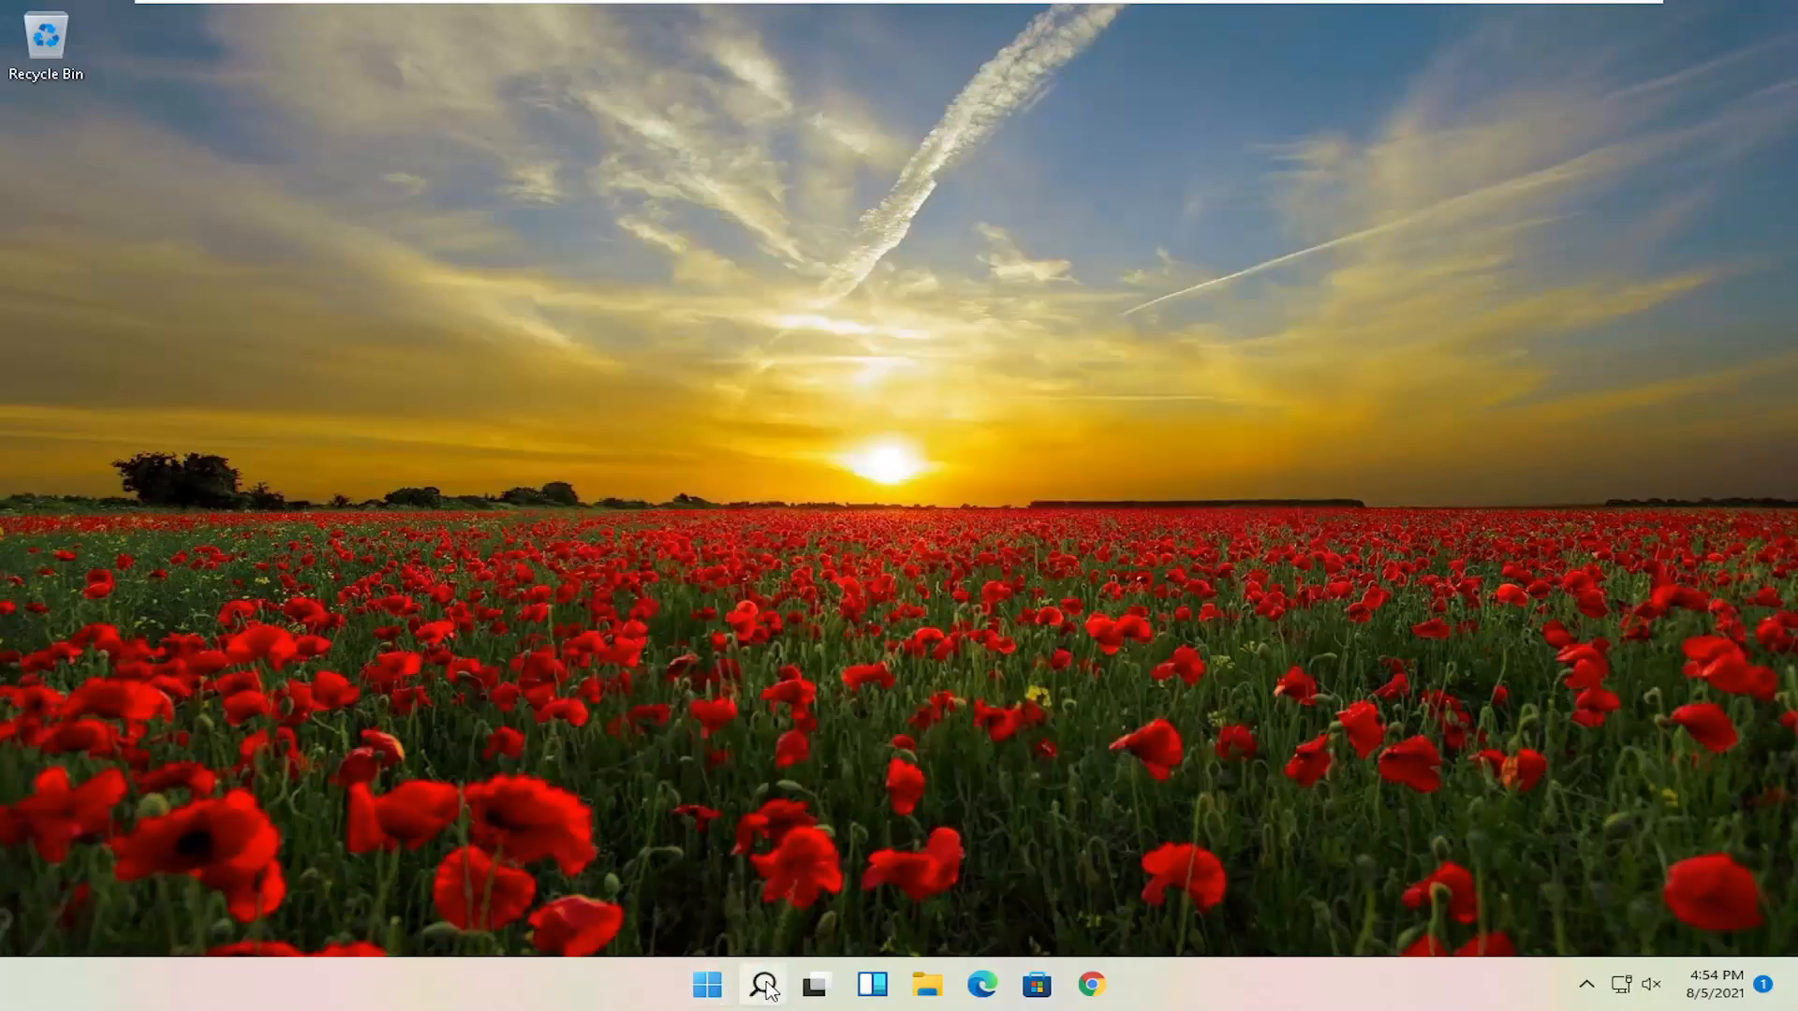
Run Command Prompt as administrator from a 'cmd' search, approving User Account Control.
left_click(762, 985)
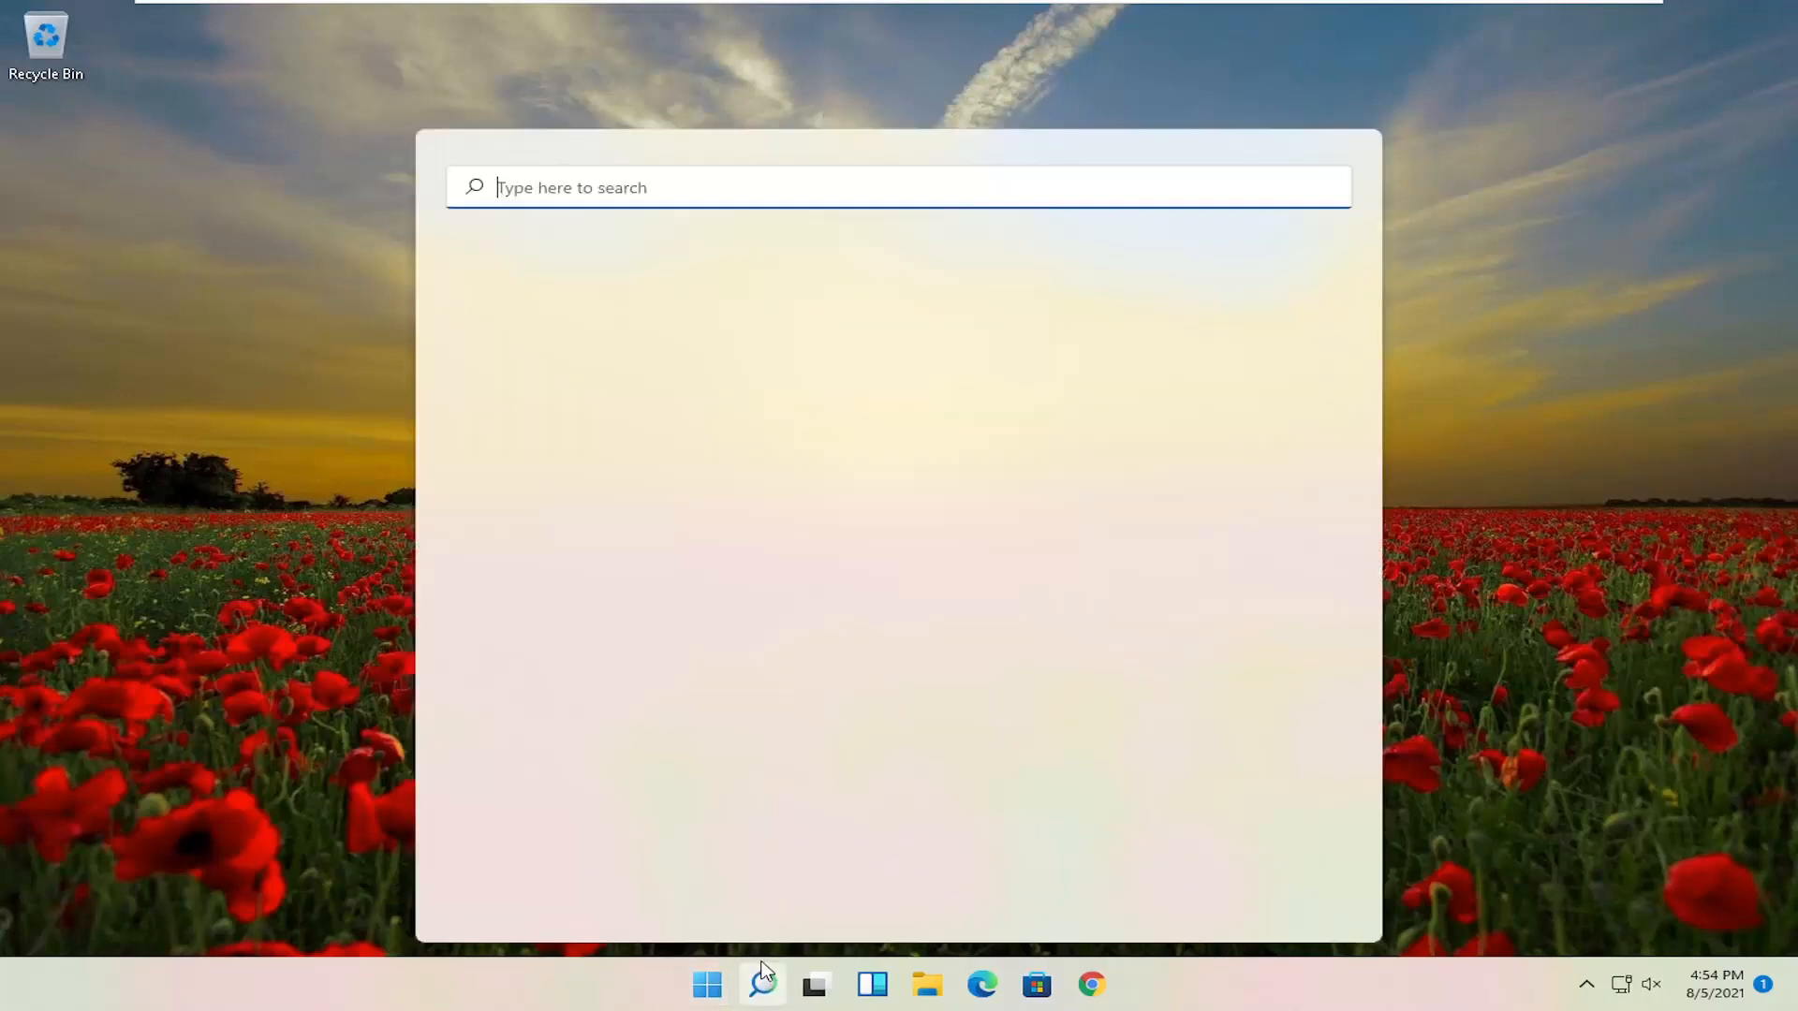
type("cmd")
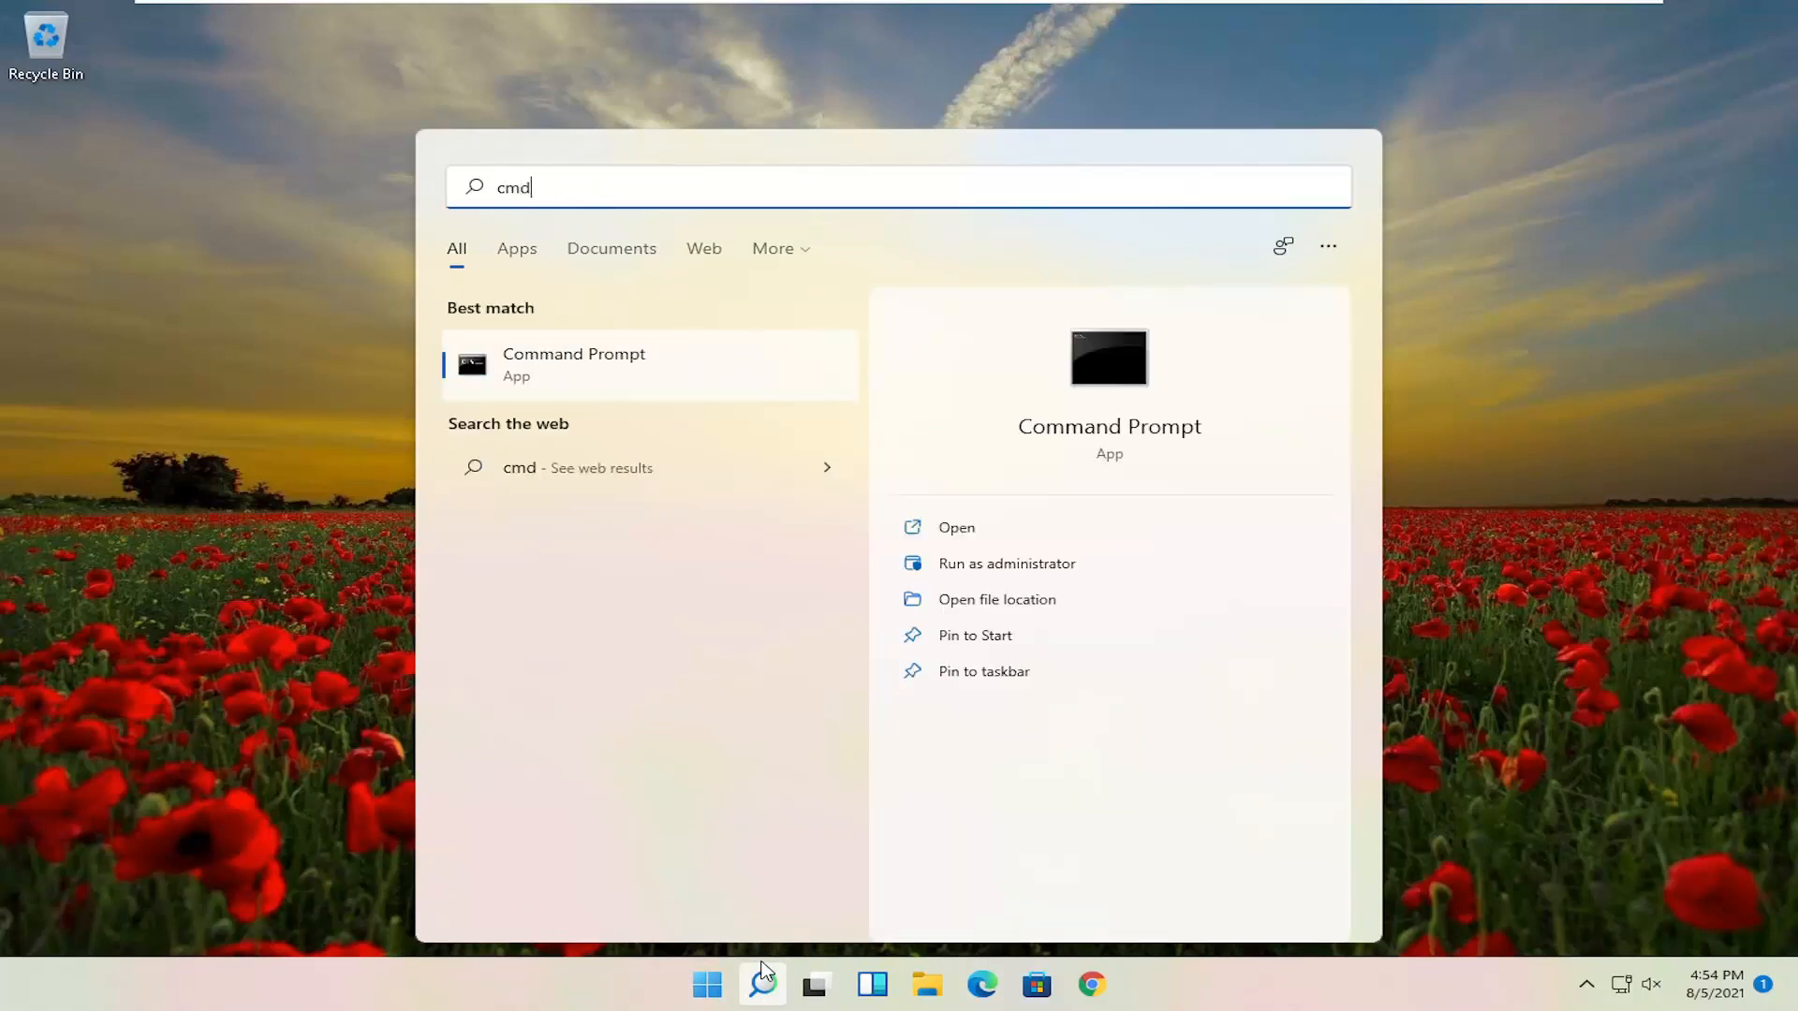
mouse_move(551, 383)
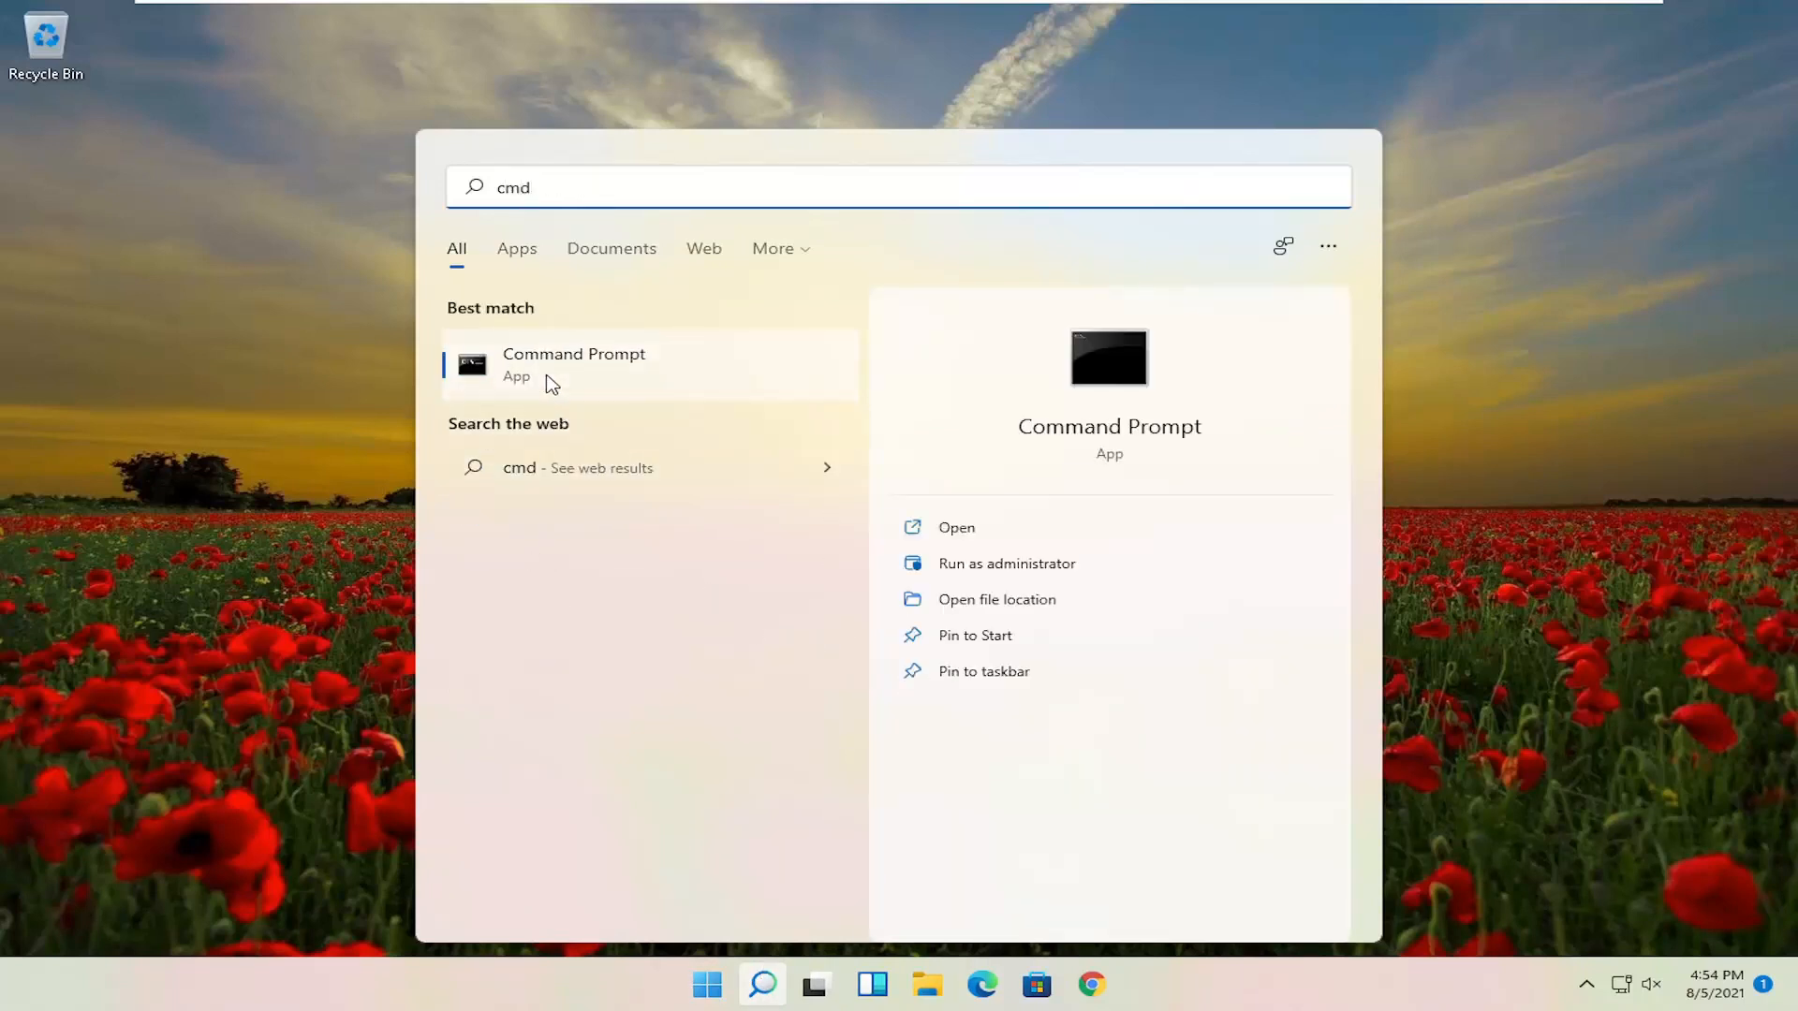
right_click(573, 365)
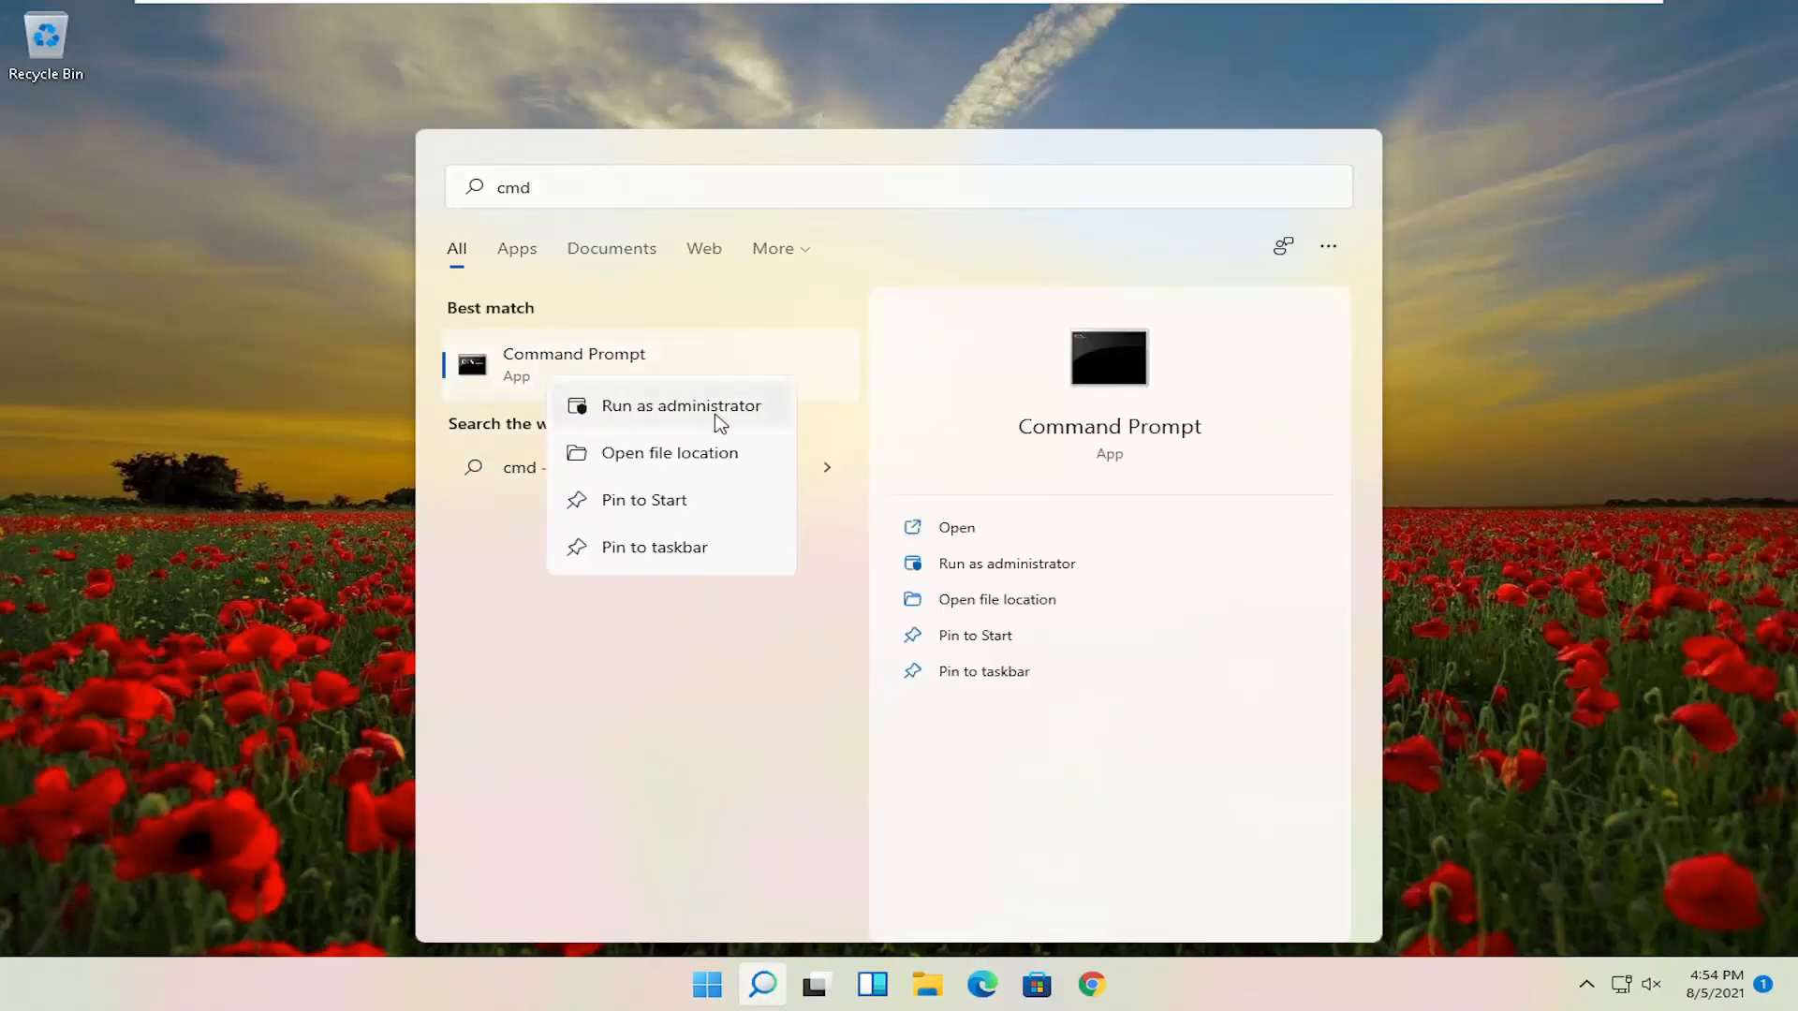
left_click(681, 405)
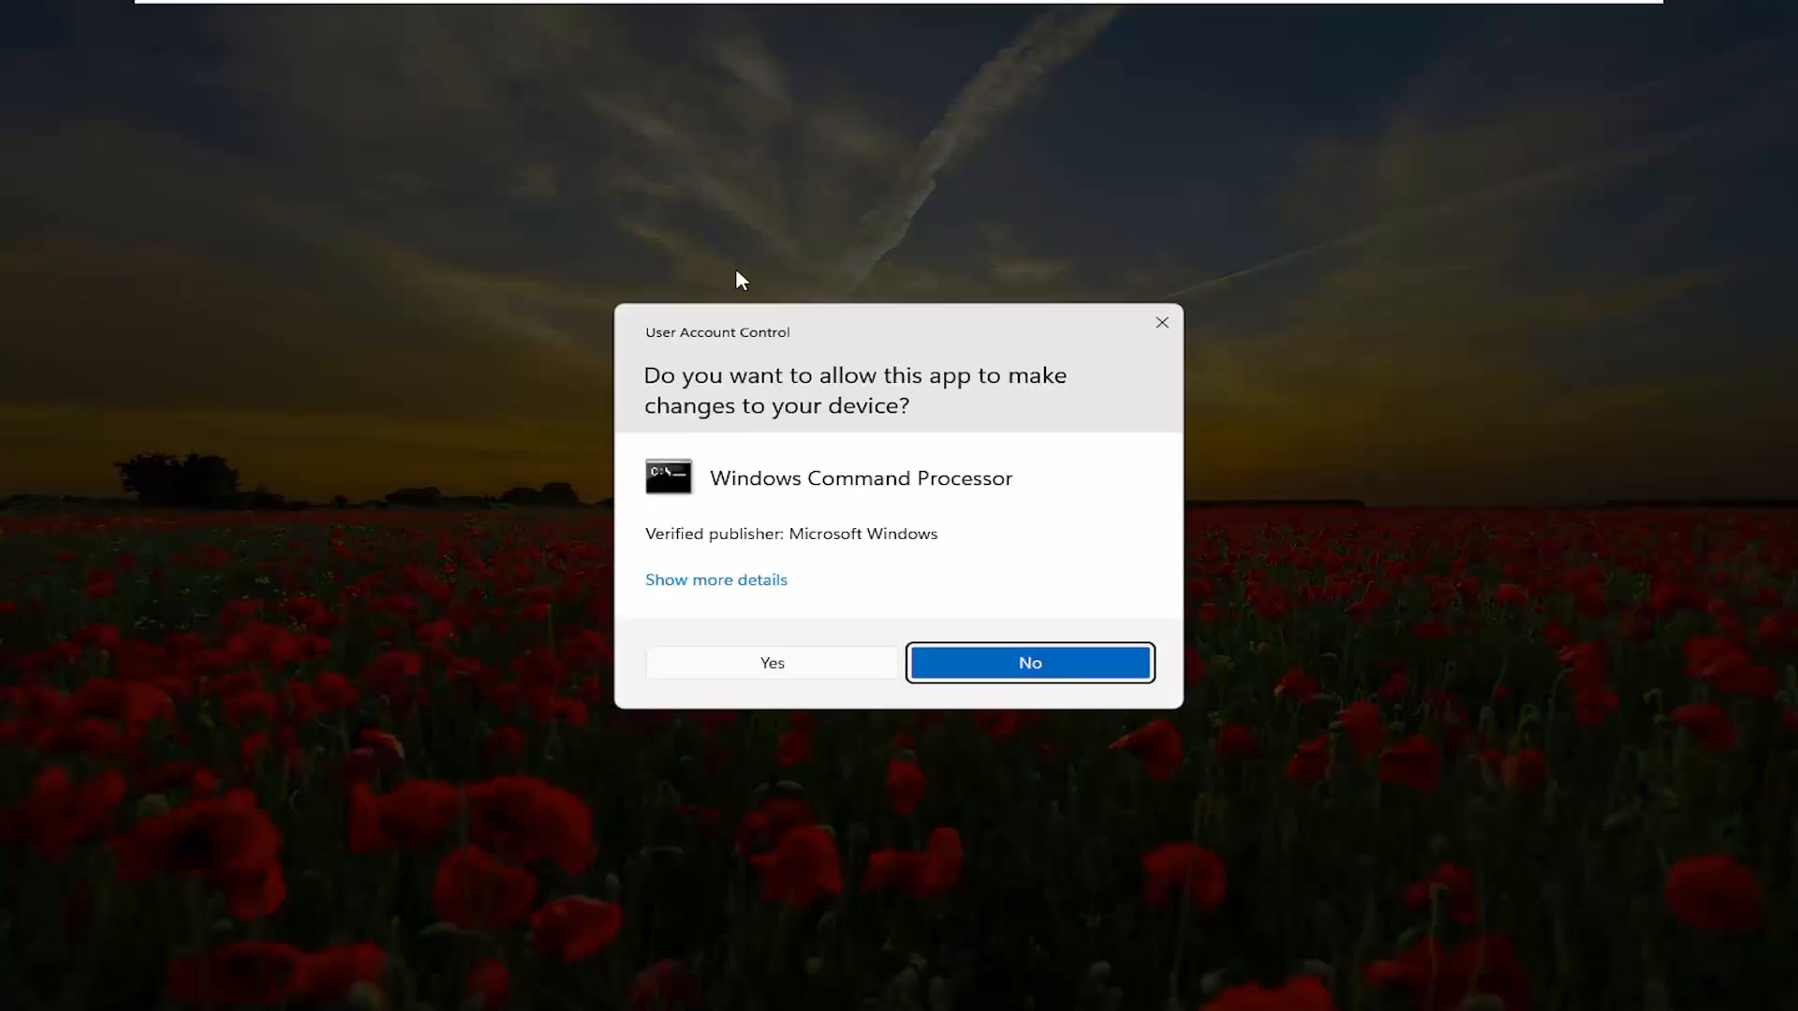
mouse_move(770, 663)
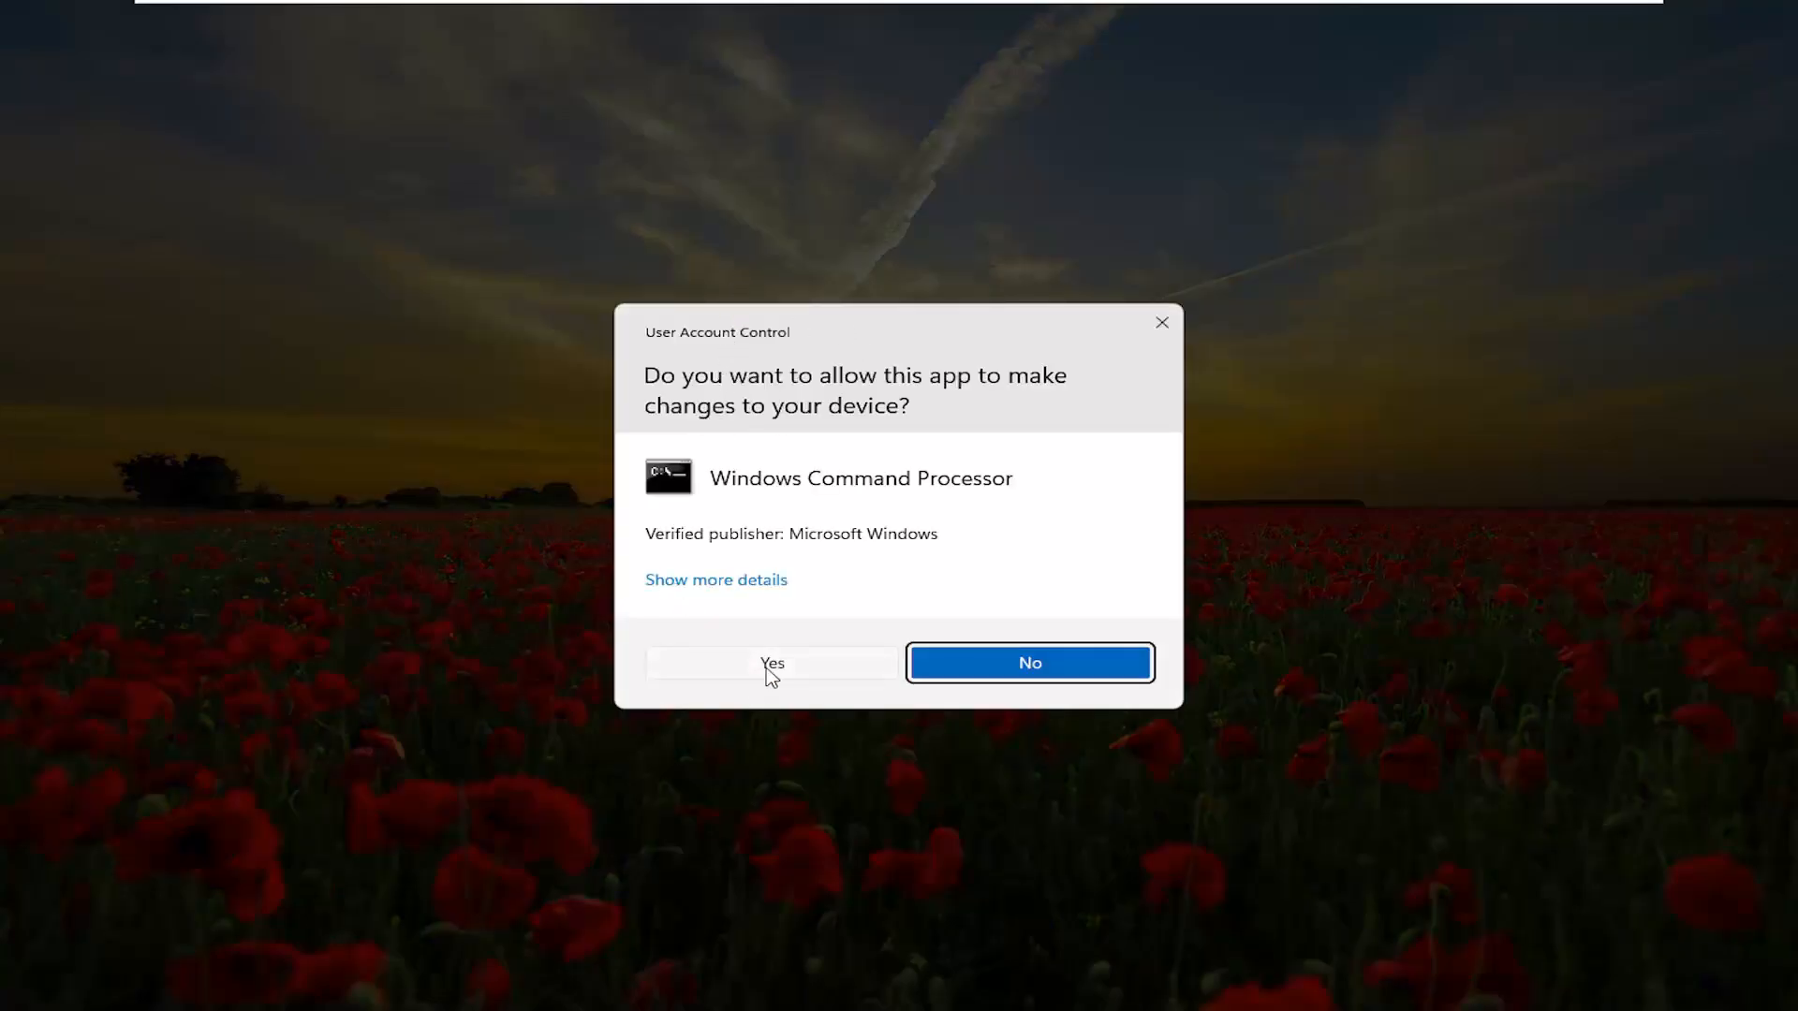
left_click(771, 663)
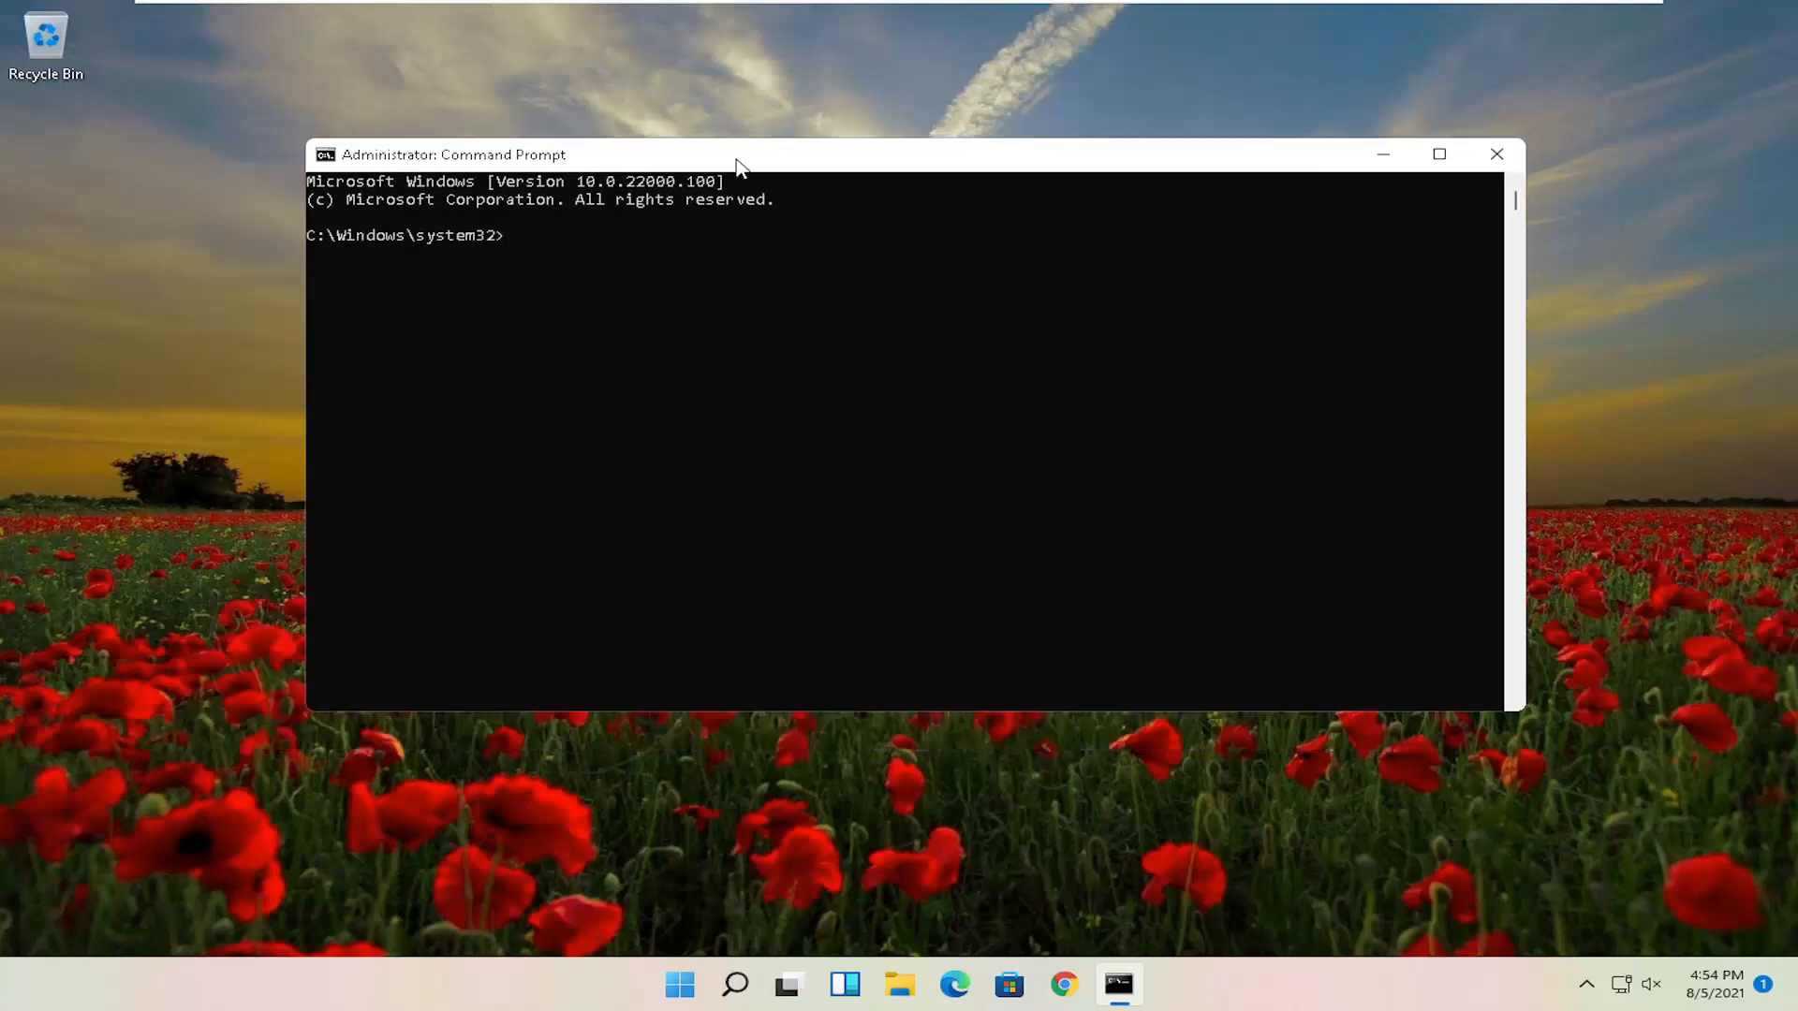
Enter the 'sfc /scannow' system file check command at the administrator prompt.
type("sfc")
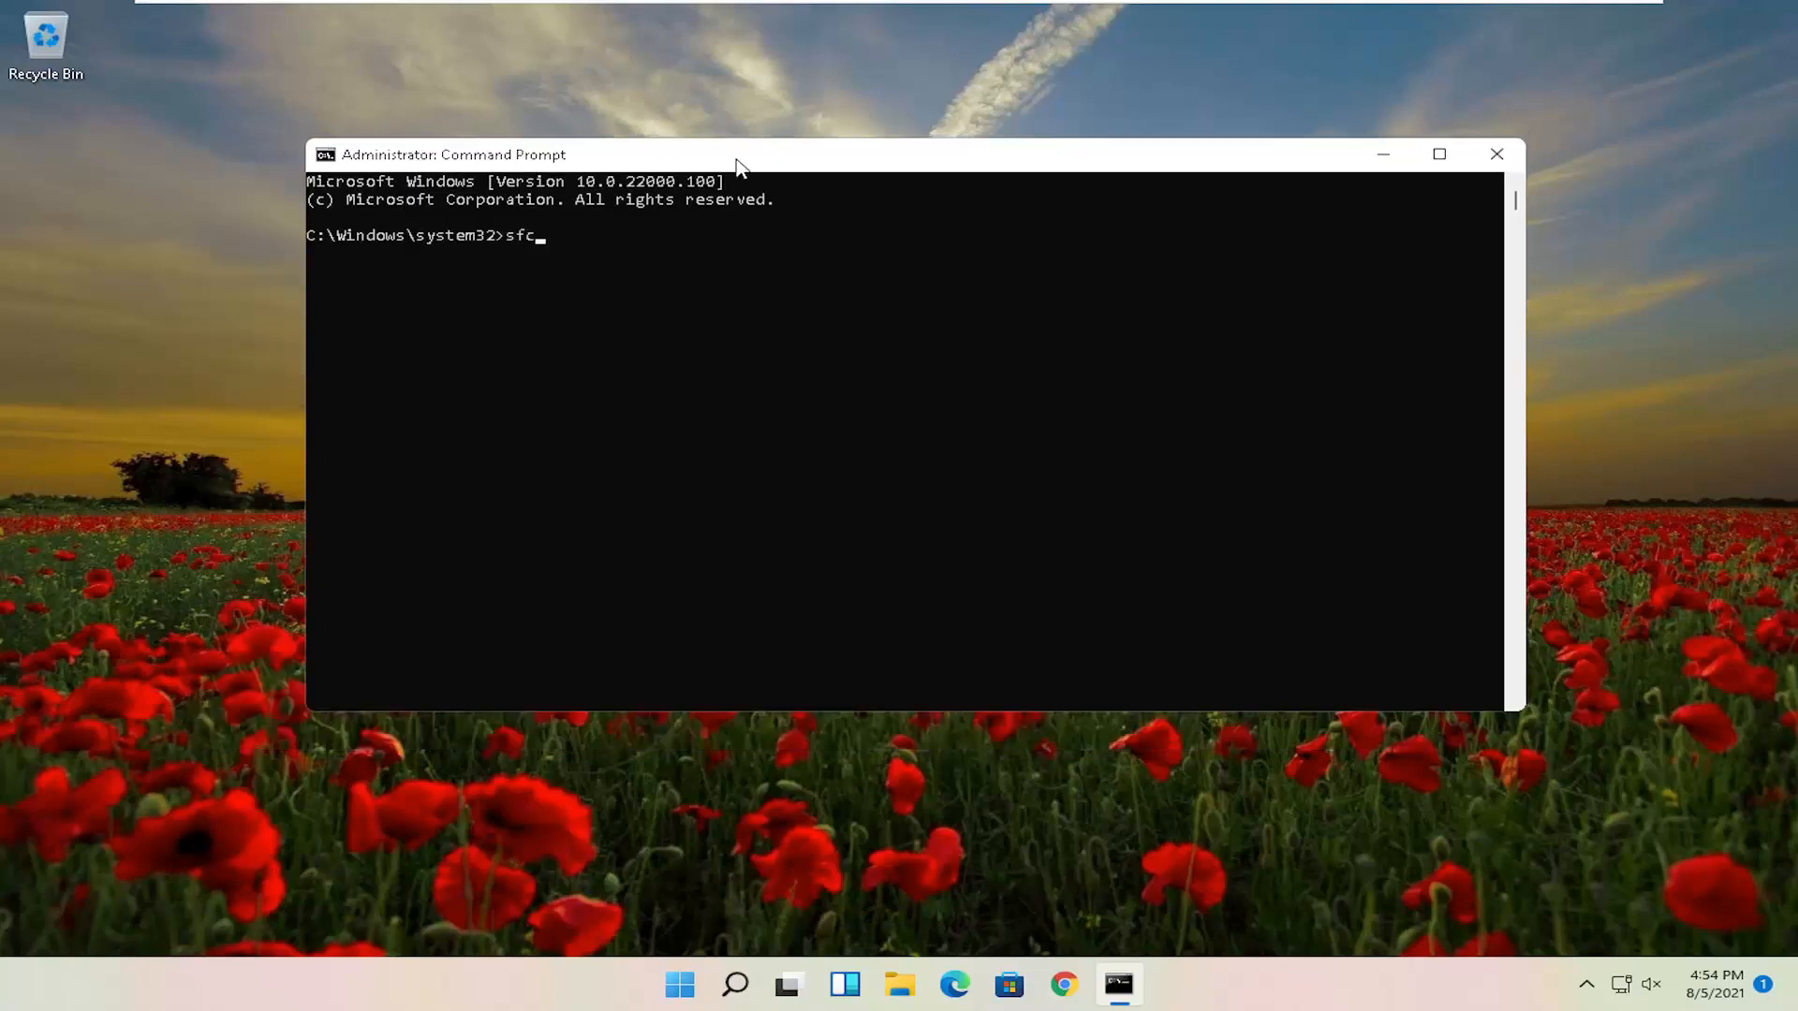
type("/scannow")
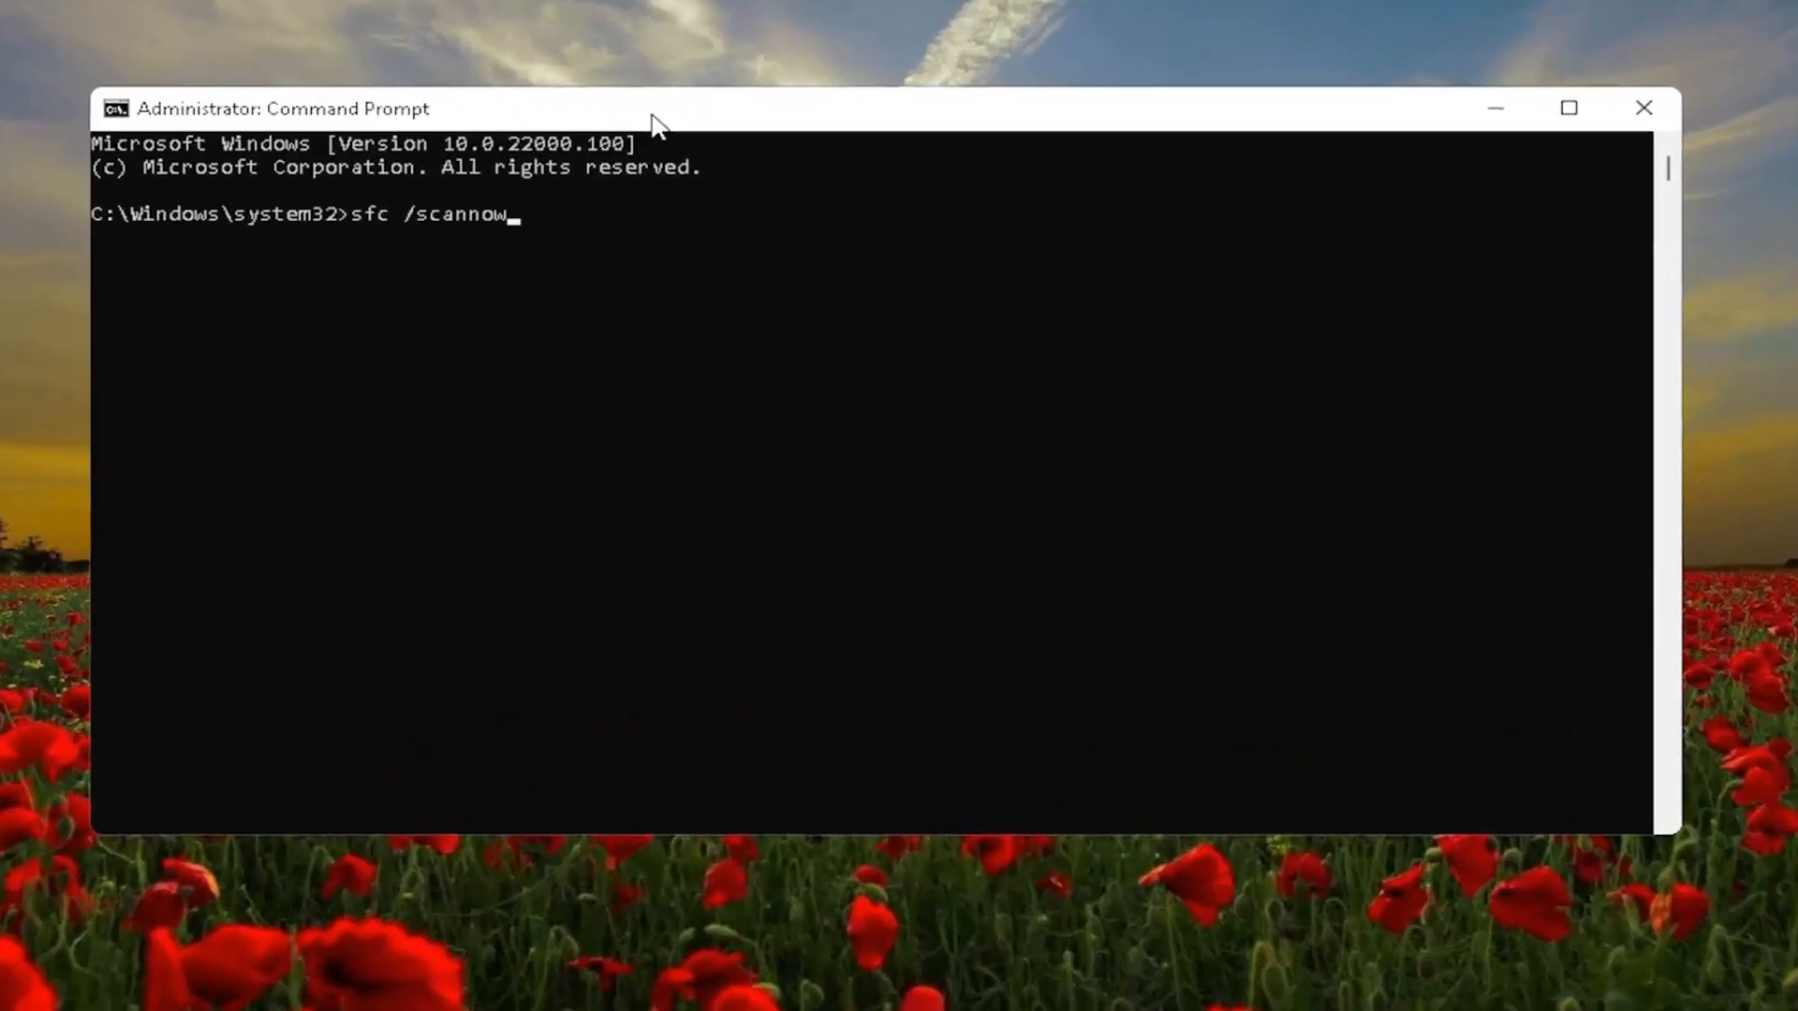
mouse_move(377, 245)
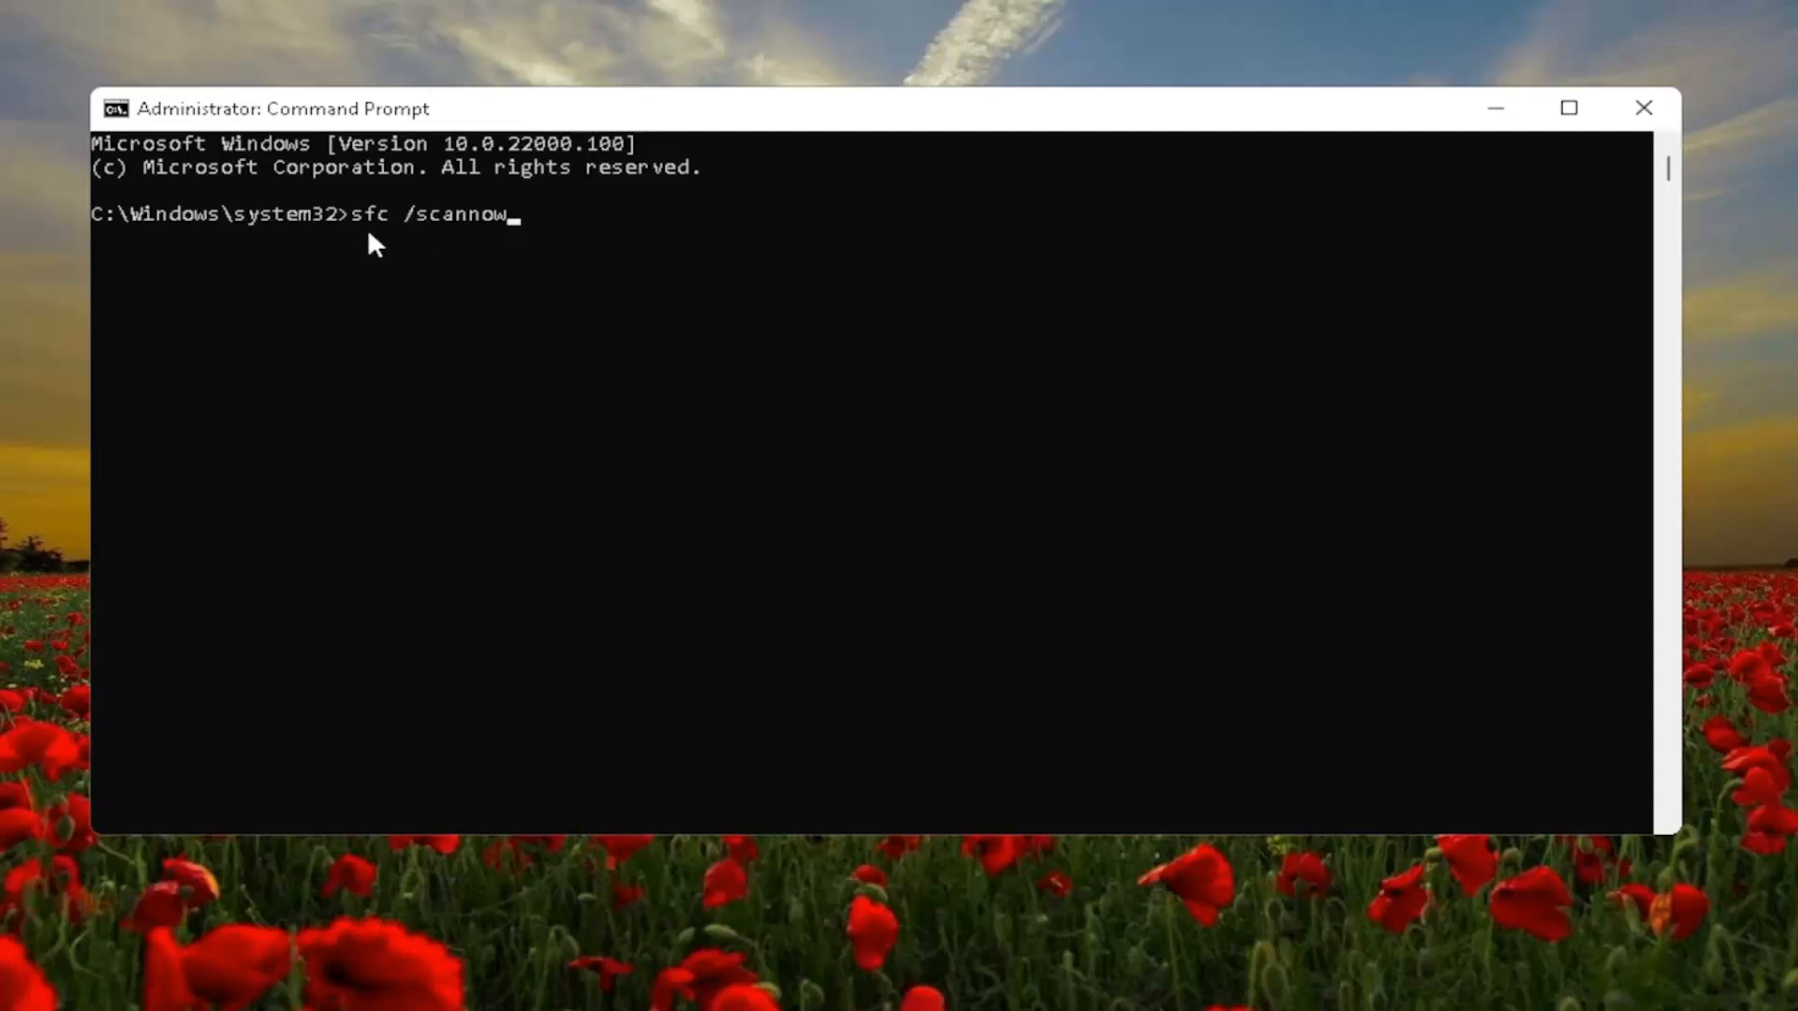
mouse_move(224, 588)
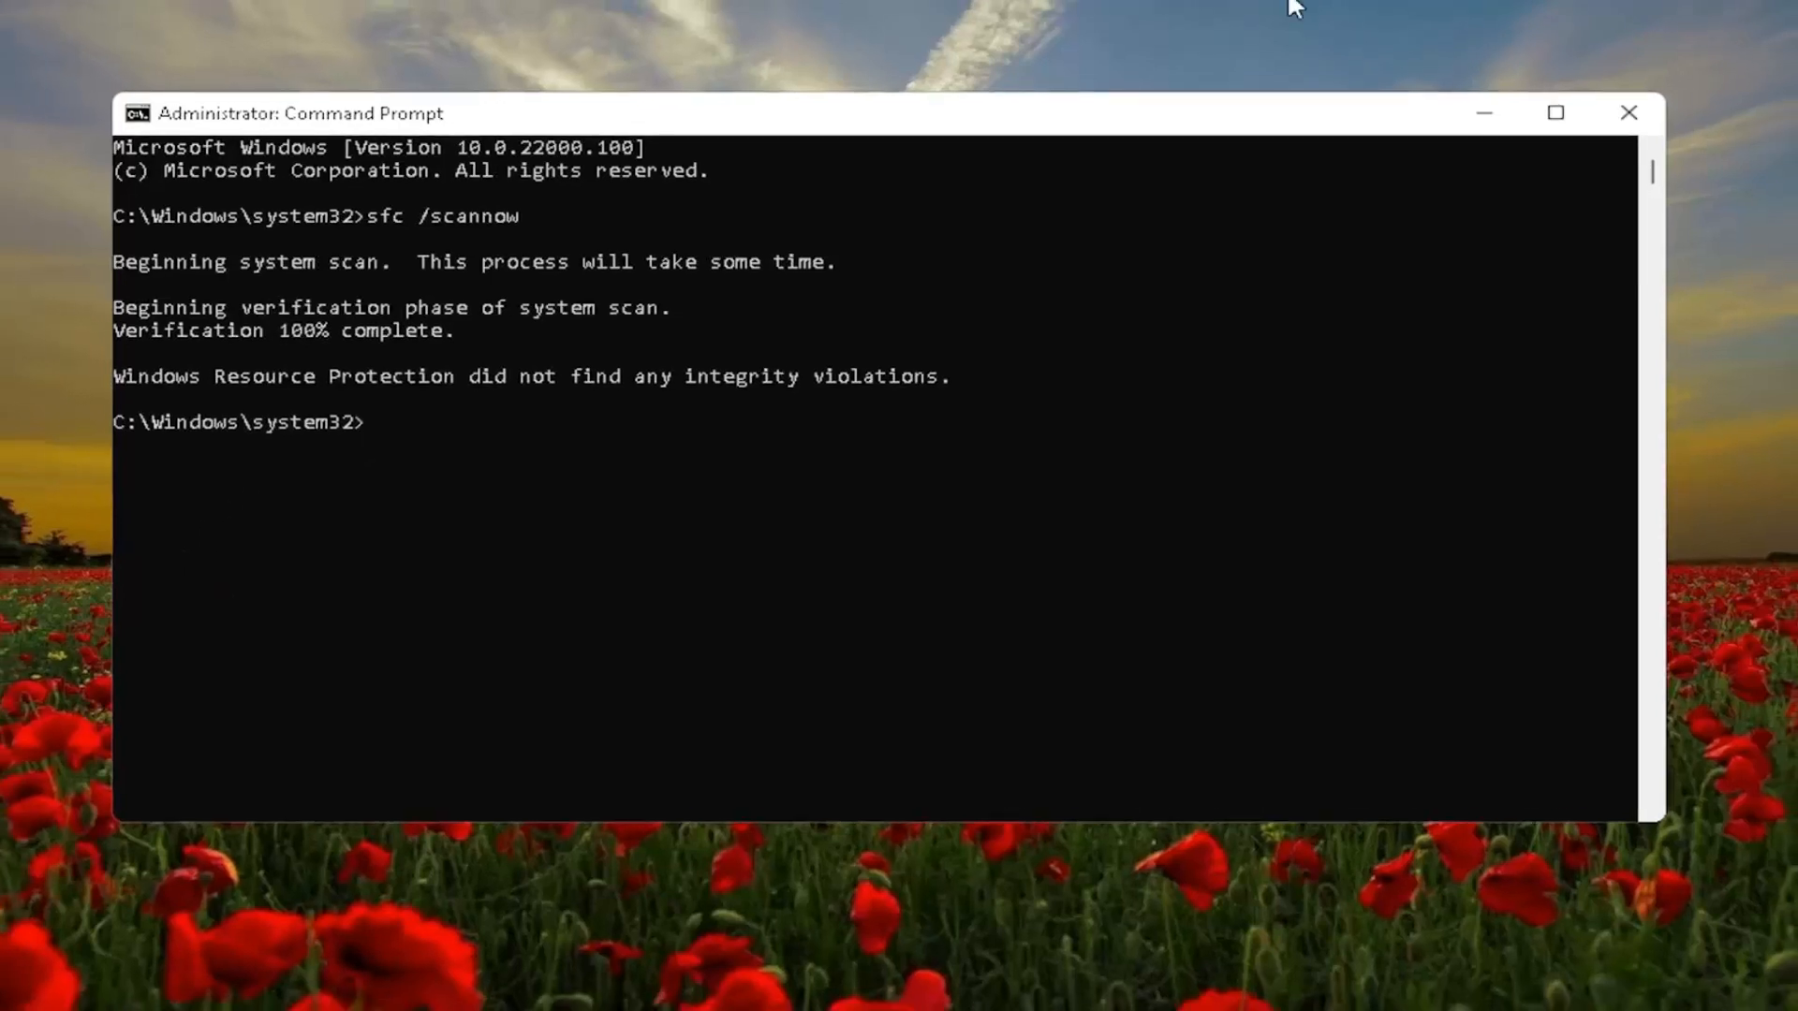
Close the administrator Command Prompt window from its taskbar icon menu.
right_click(705, 985)
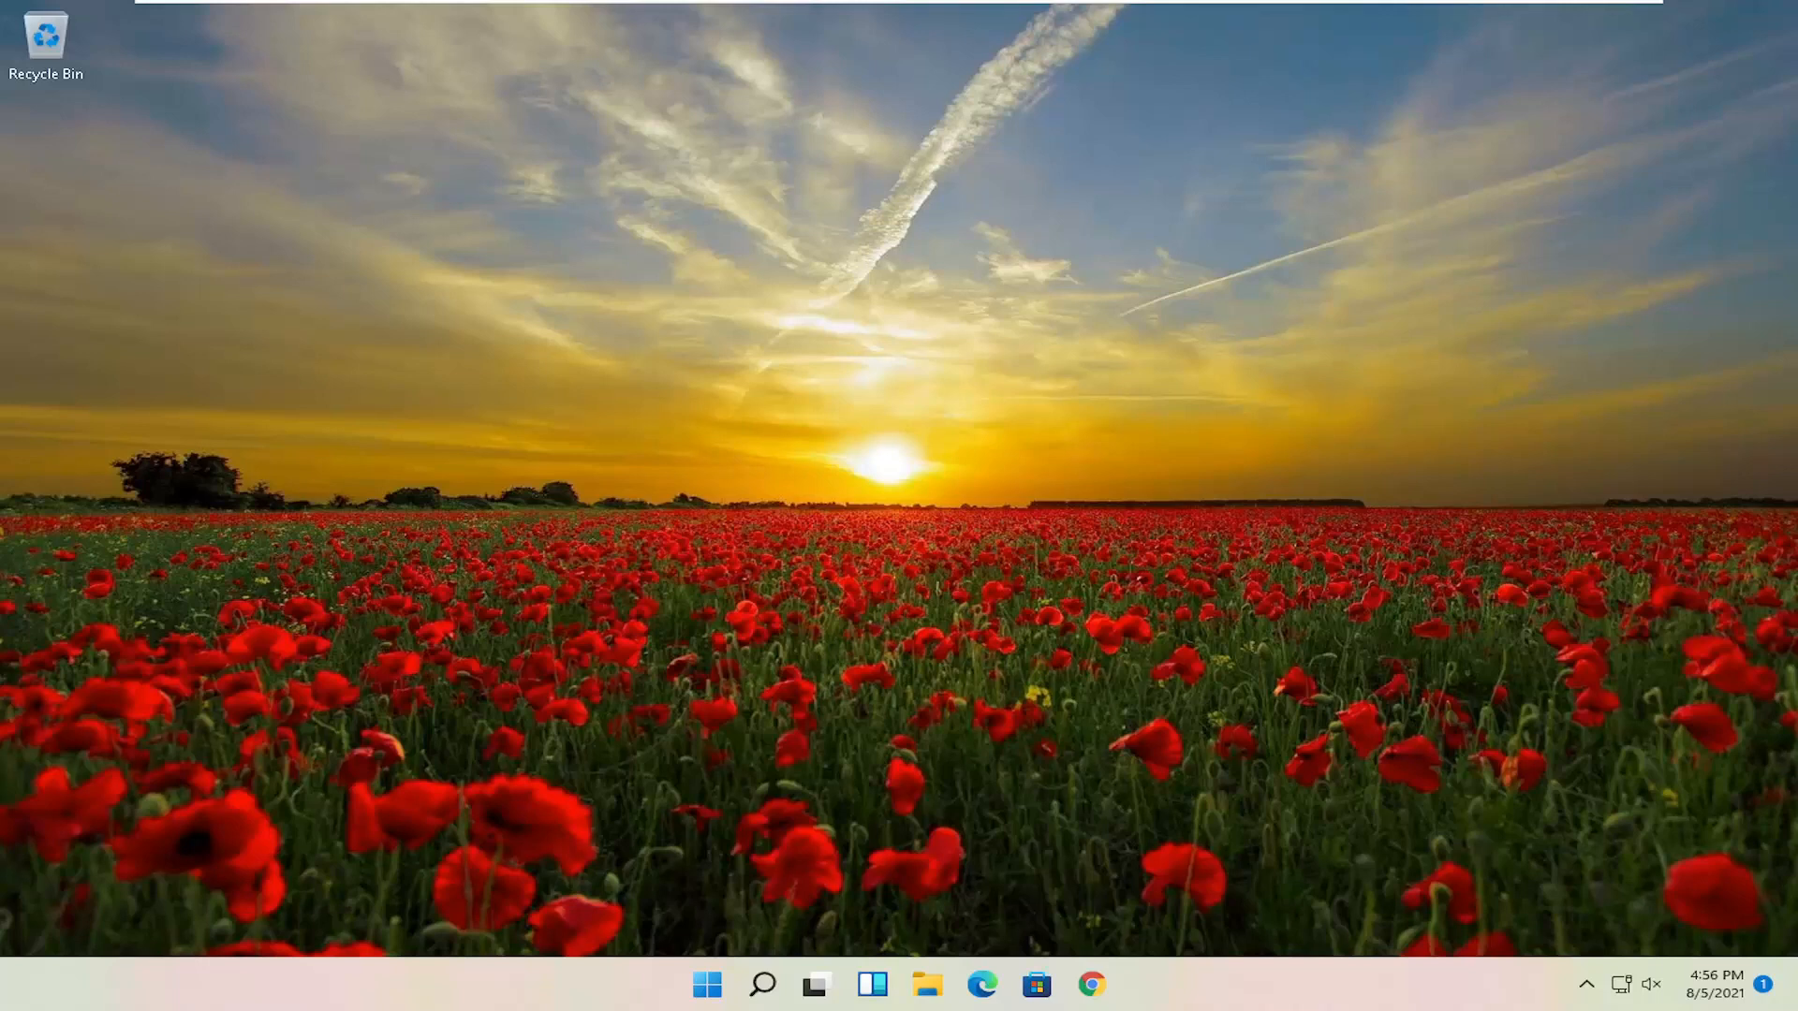
mouse_move(837, 390)
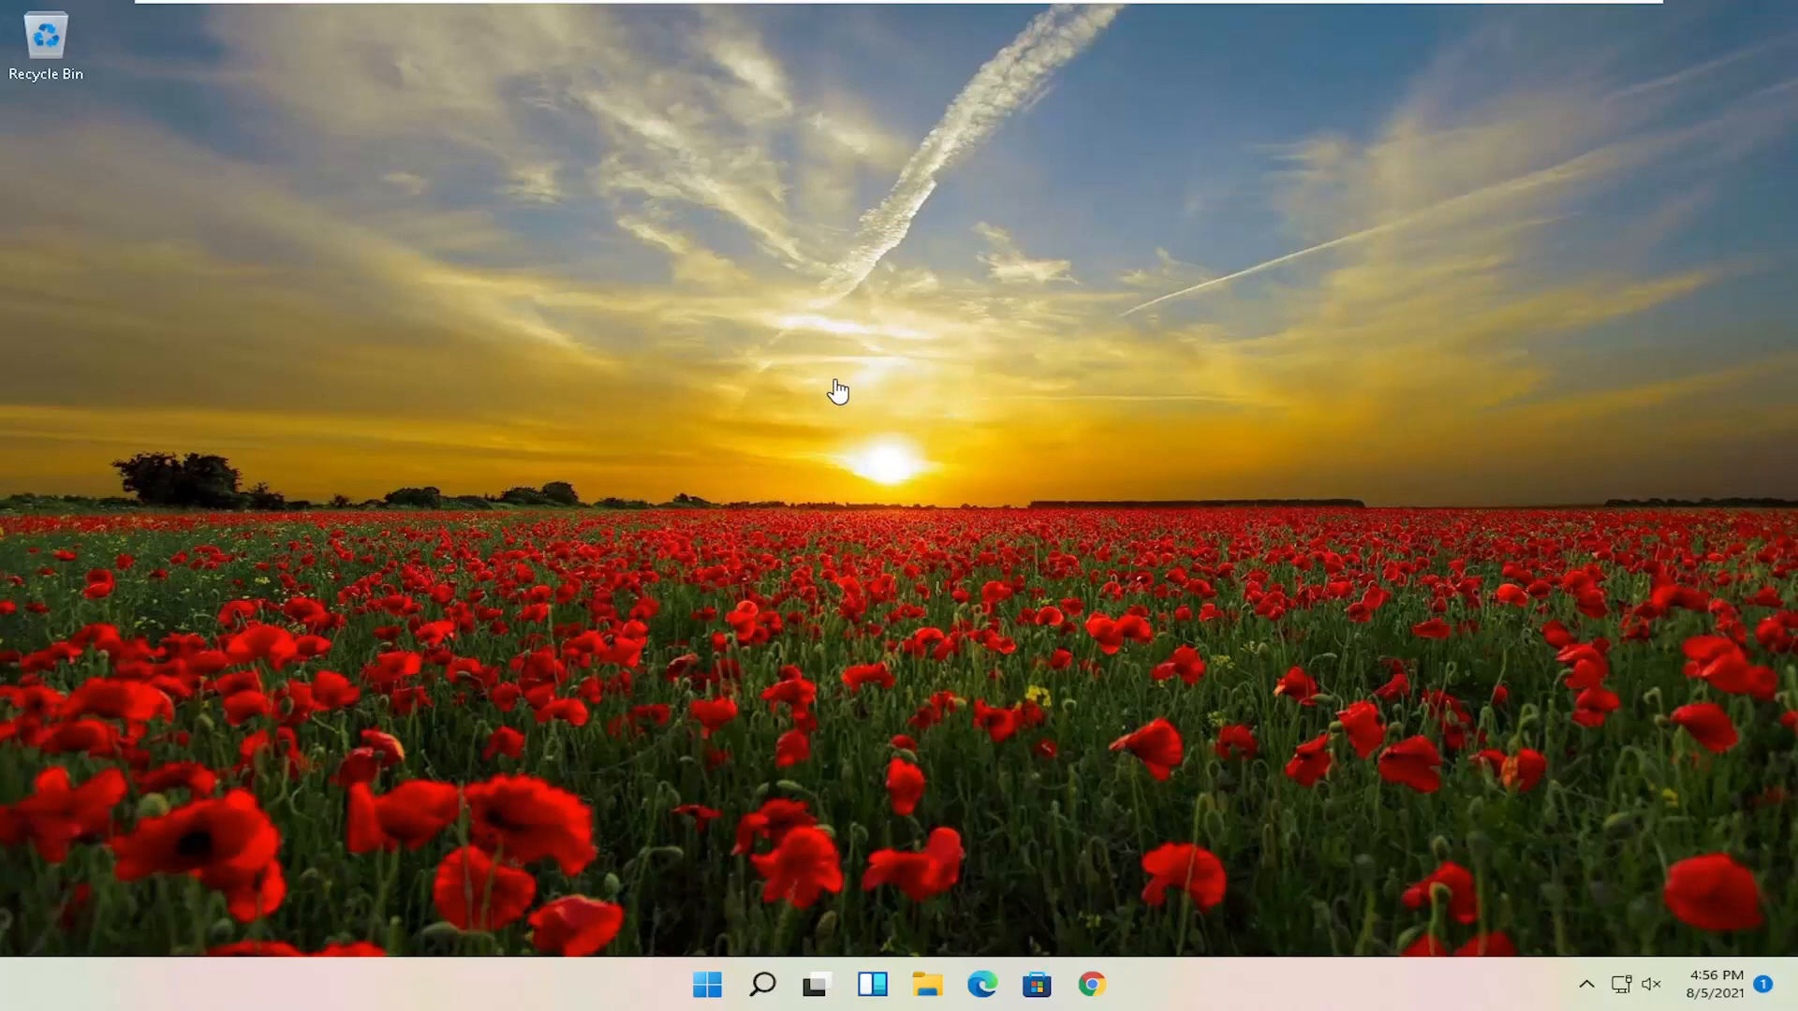